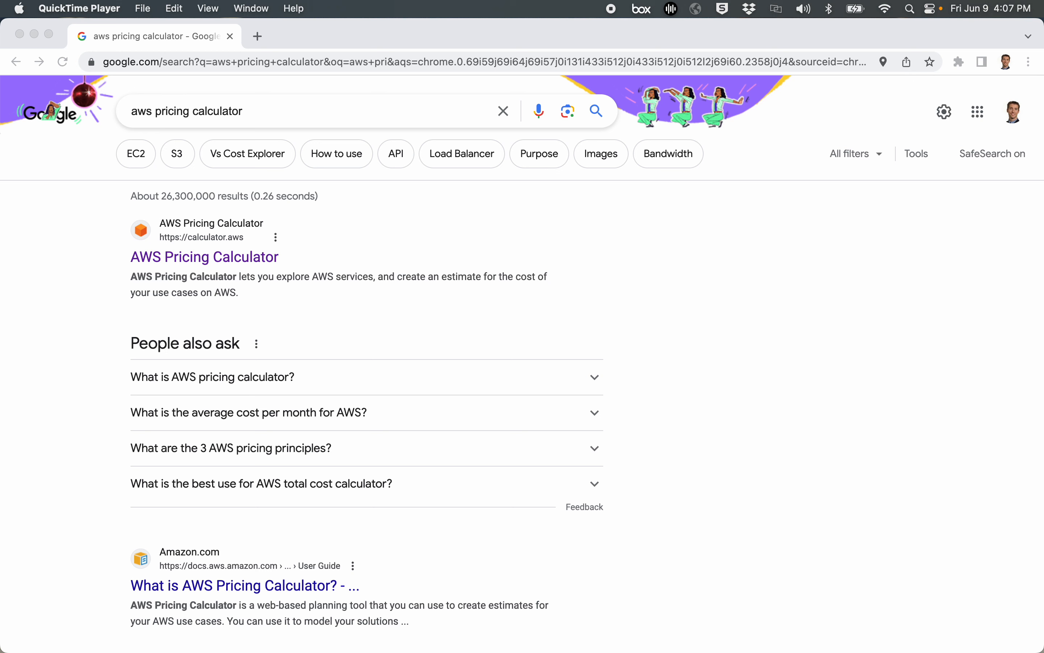
{"action": "mouse_move", "coordinate": [216, 271]}
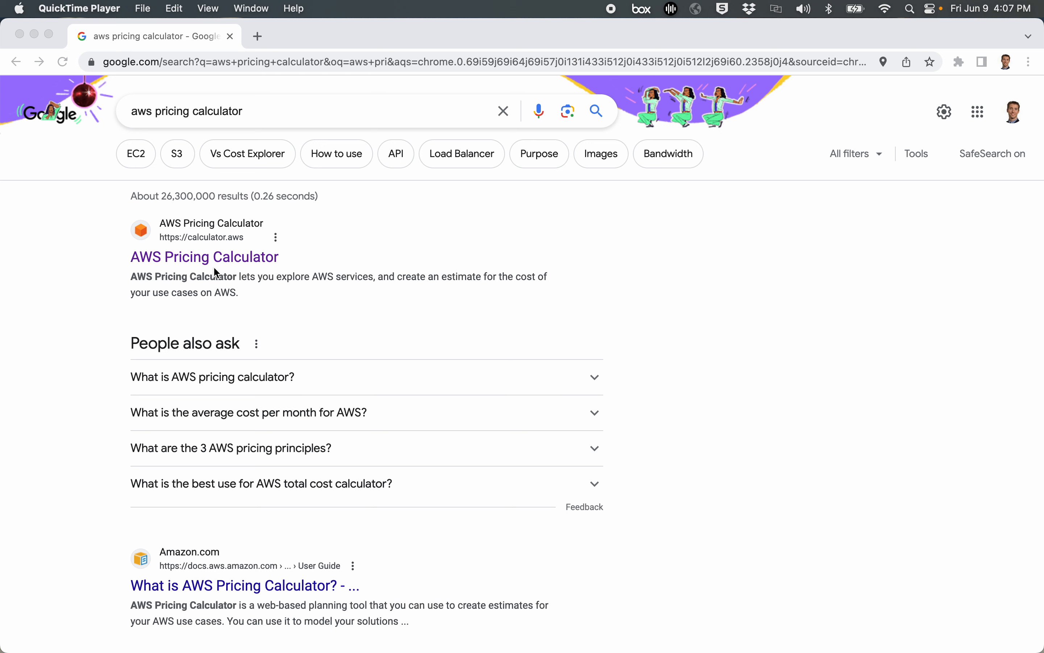
Open the AWS Pricing Calculator site (calculator.aws) from the Google results.
{"action": "left_click", "coordinate": [203, 257]}
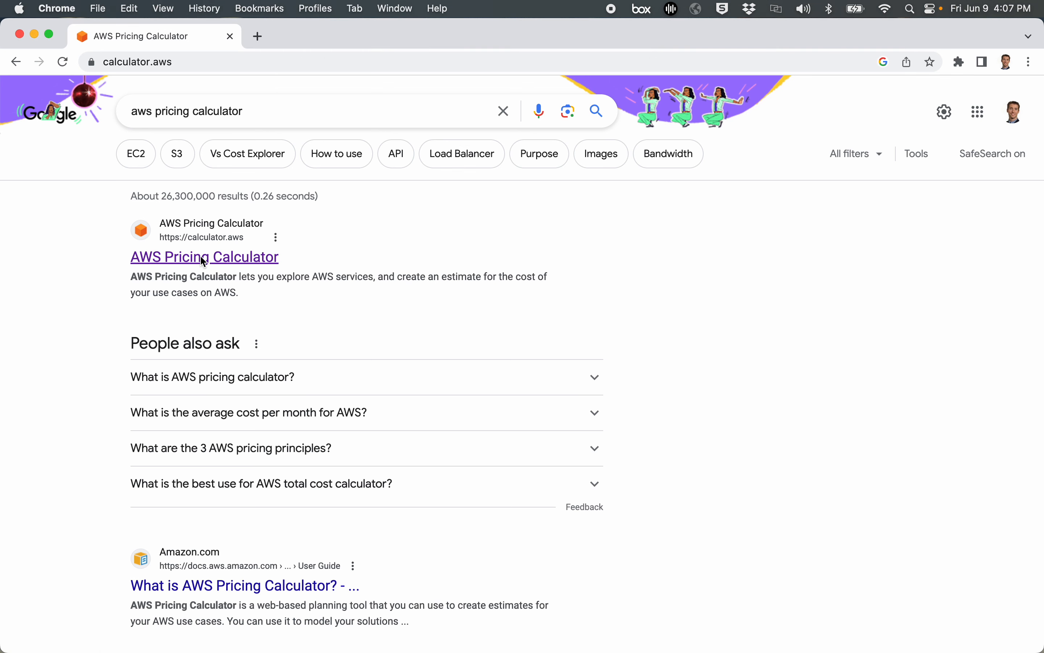
{"action": "left_click", "coordinate": [205, 256]}
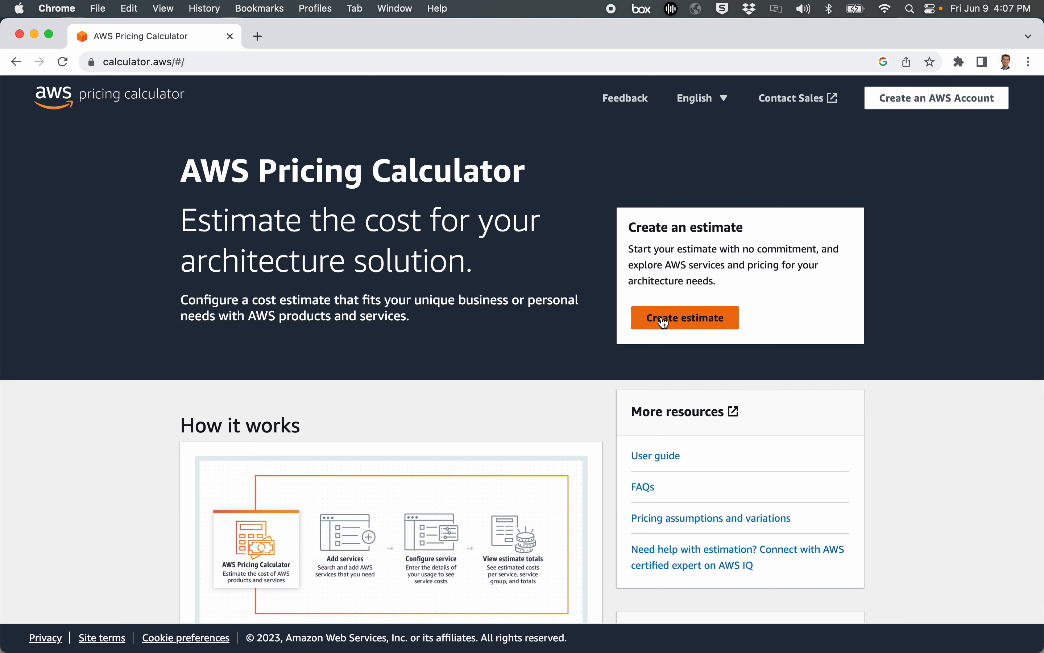
Create a new estimate and search the services for 'ec2'.
{"action": "left_click", "coordinate": [663, 318]}
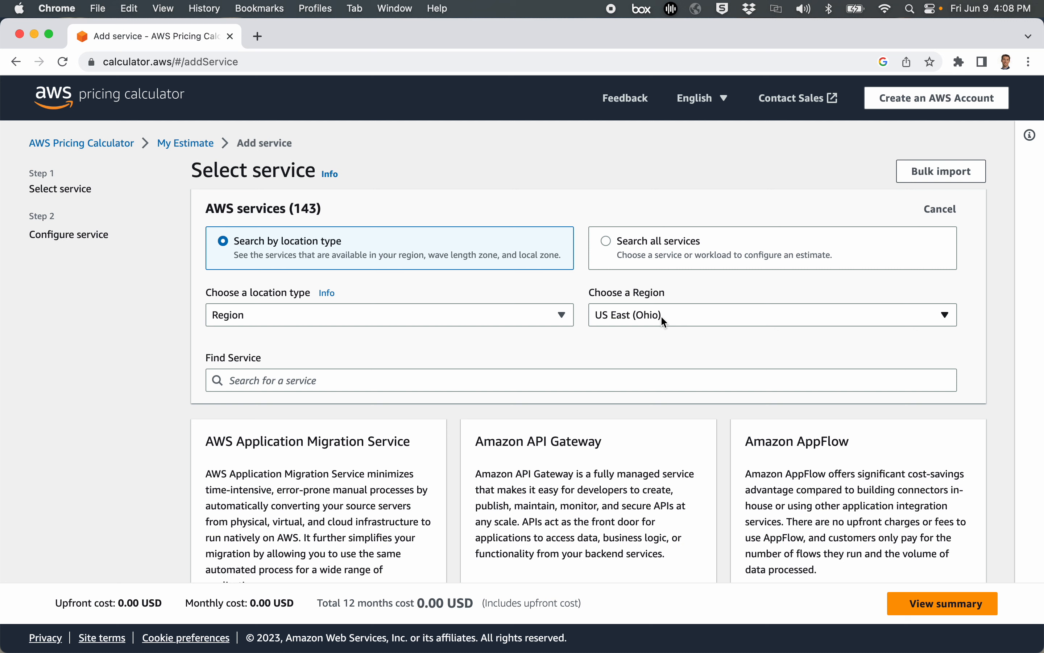
{"action": "mouse_move", "coordinate": [307, 223]}
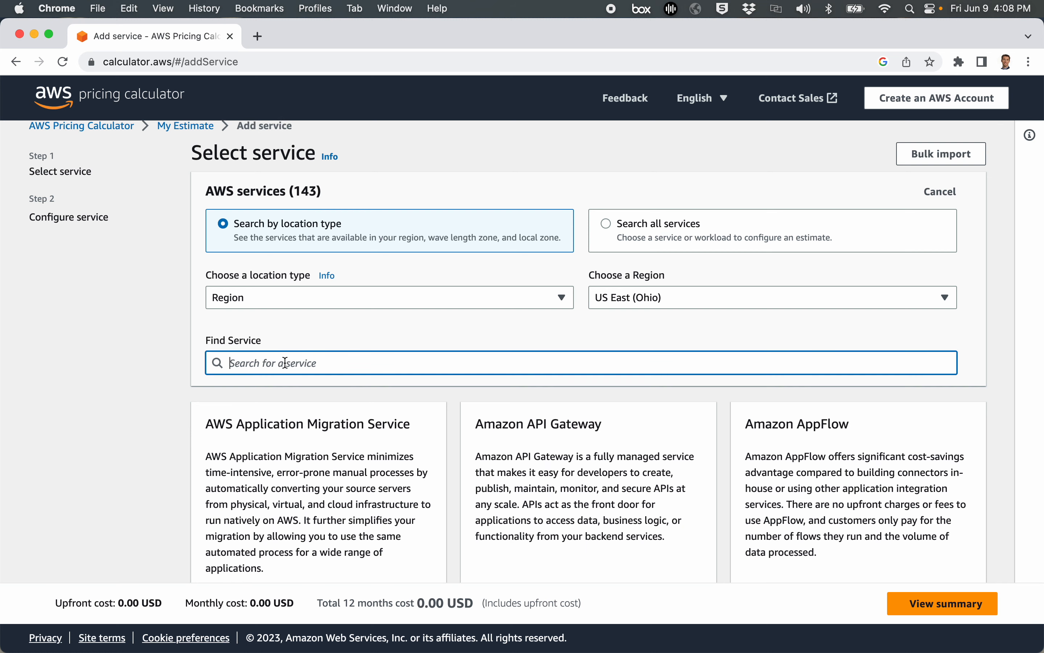
{"action": "type", "text": "ec2"}
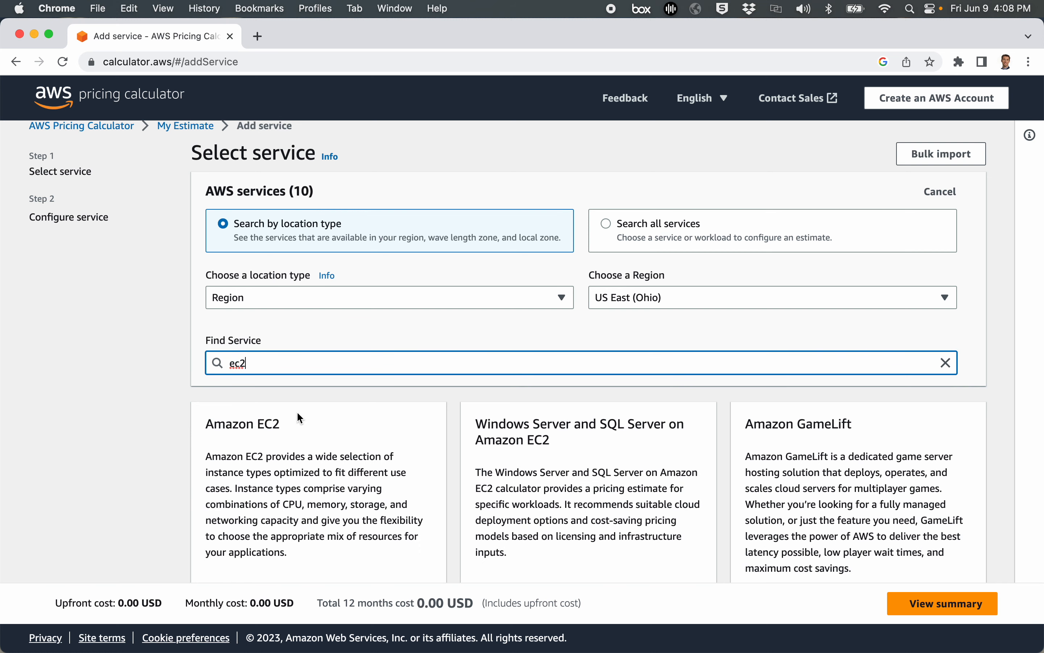
{"action": "scroll", "scroll_direction": "down", "scroll_amount": 3}
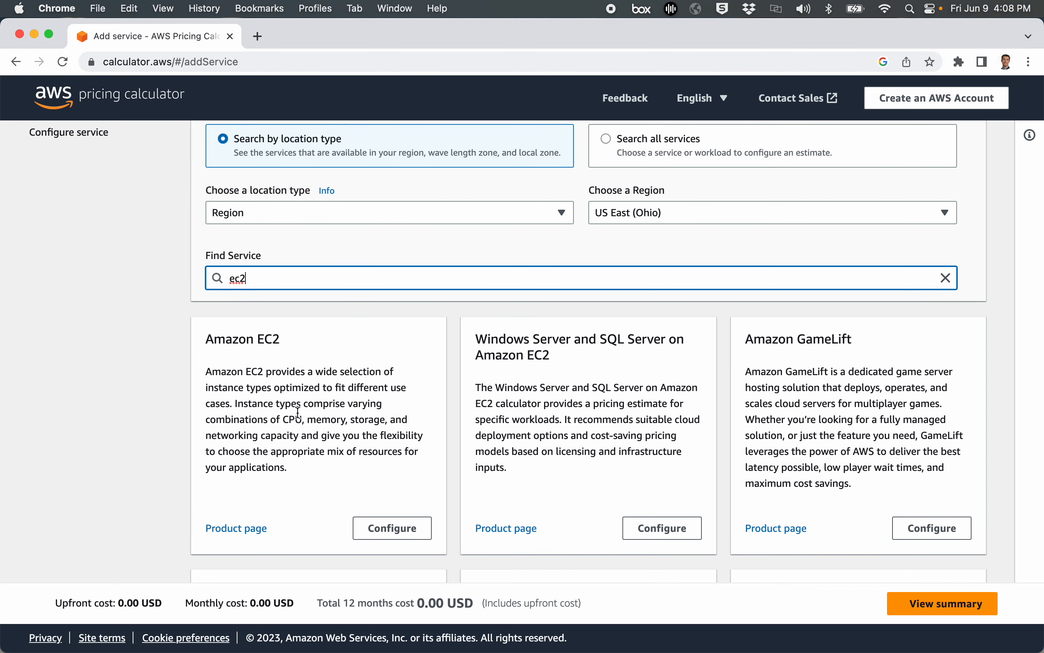
{"action": "mouse_move", "coordinate": [341, 499]}
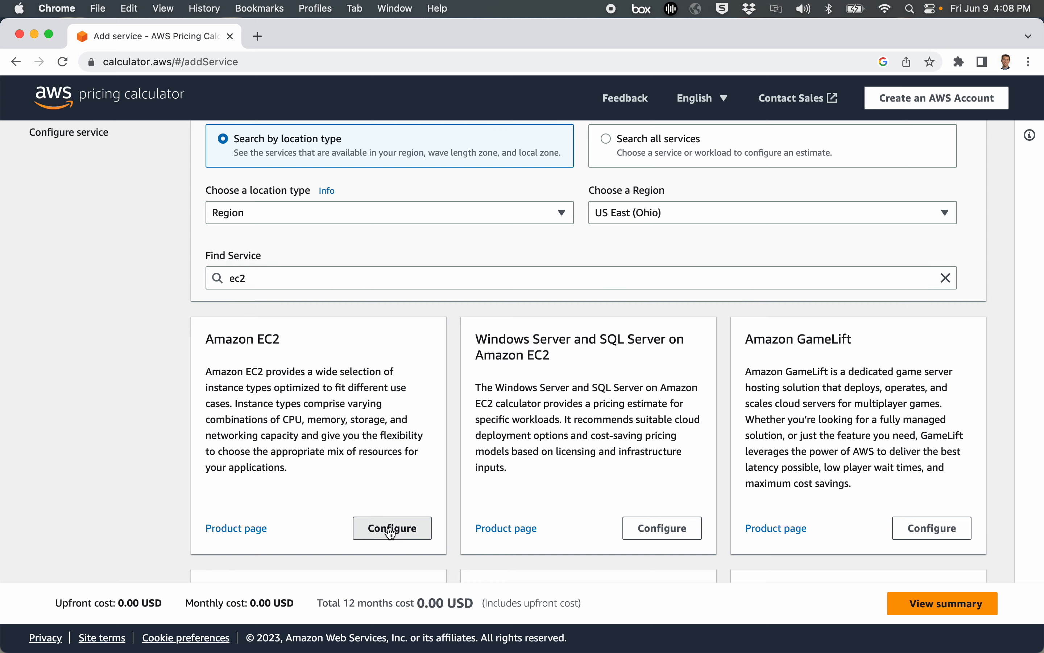
Configure Amazon EC2 with description 'homebuilderwebsite' in region US East (Ohio).
{"action": "left_click", "coordinate": [392, 528]}
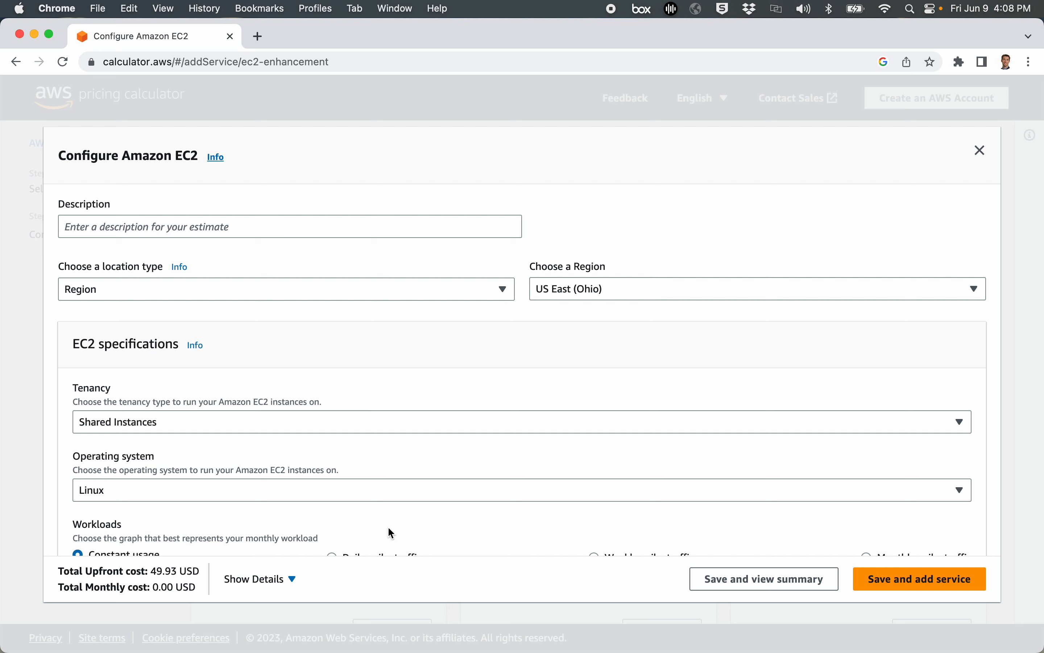
{"action": "mouse_move", "coordinate": [346, 398]}
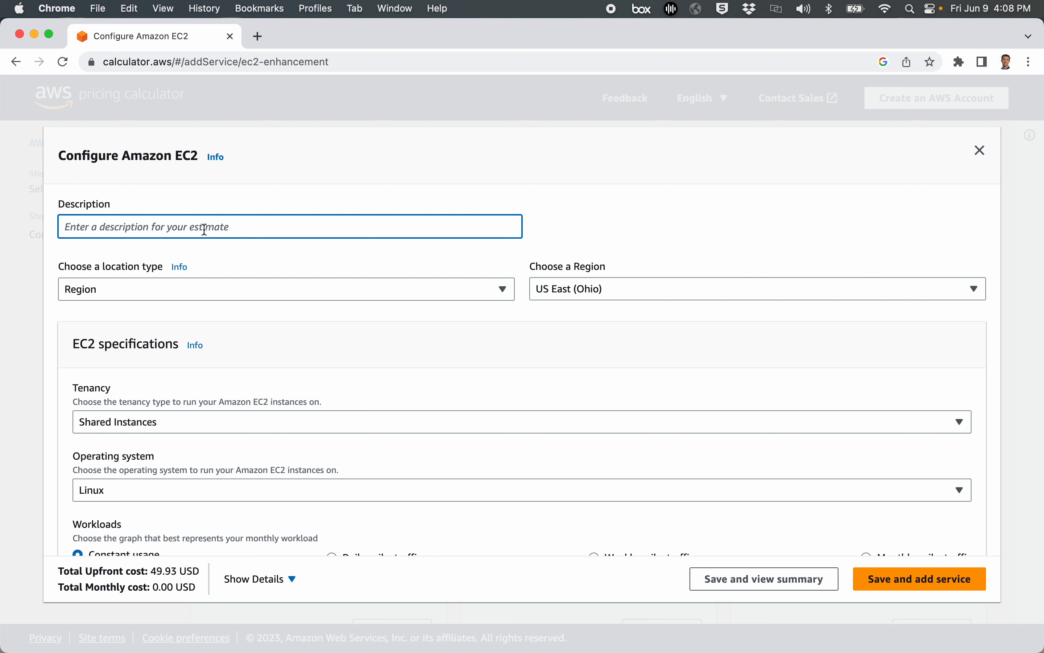
{"action": "type", "text": "hom"}
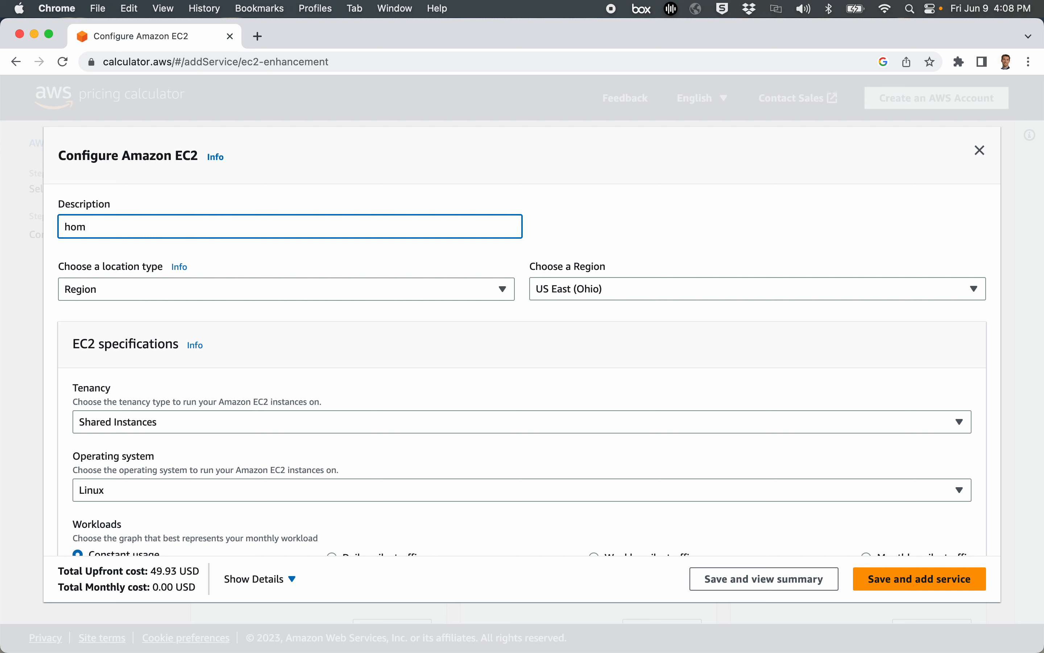
{"action": "type", "text": "ebuilder"}
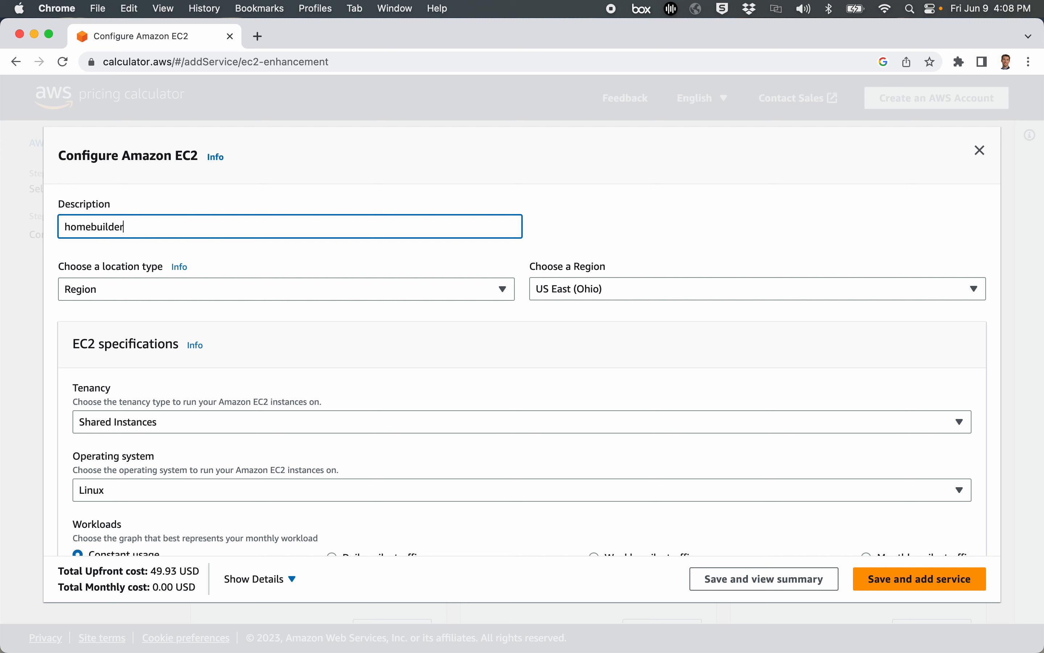
{"action": "type", "text": "website"}
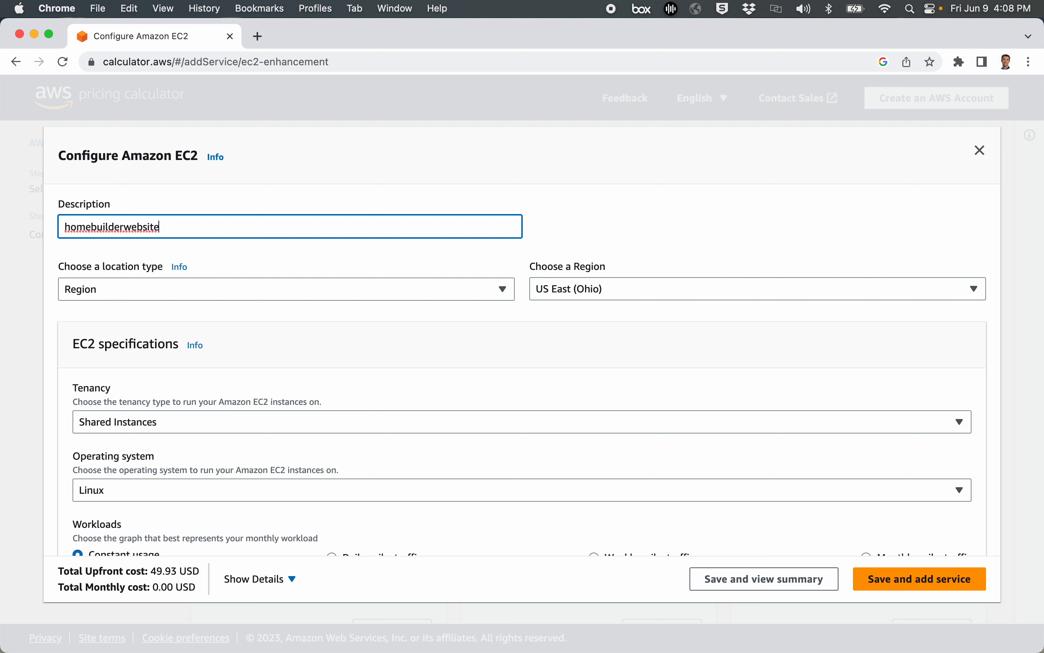
{"action": "mouse_move", "coordinate": [129, 293]}
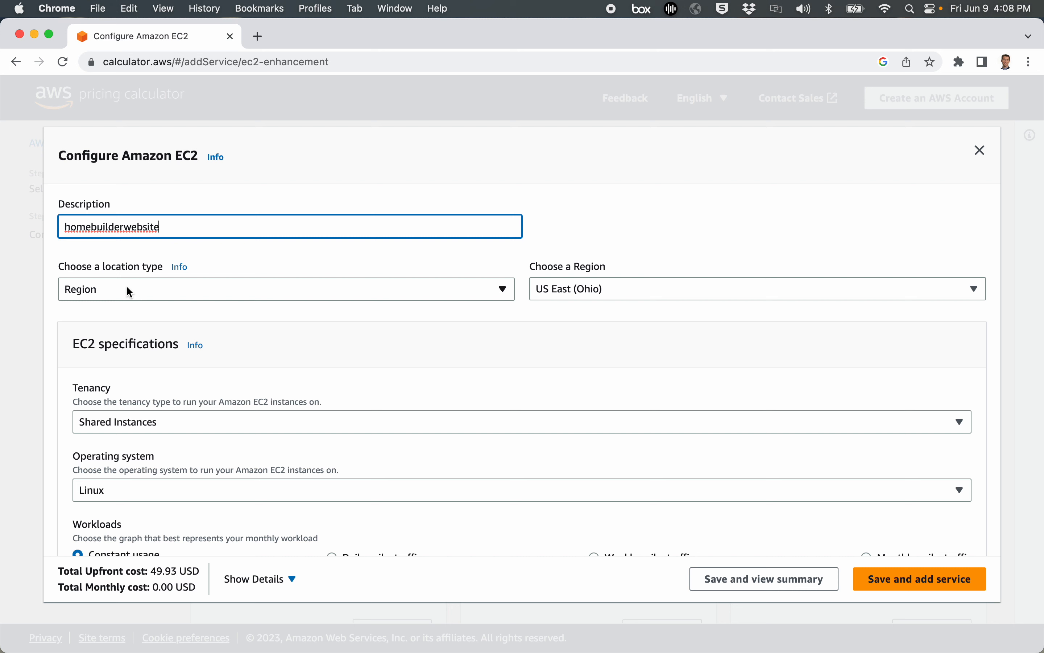
{"action": "mouse_move", "coordinate": [104, 293]}
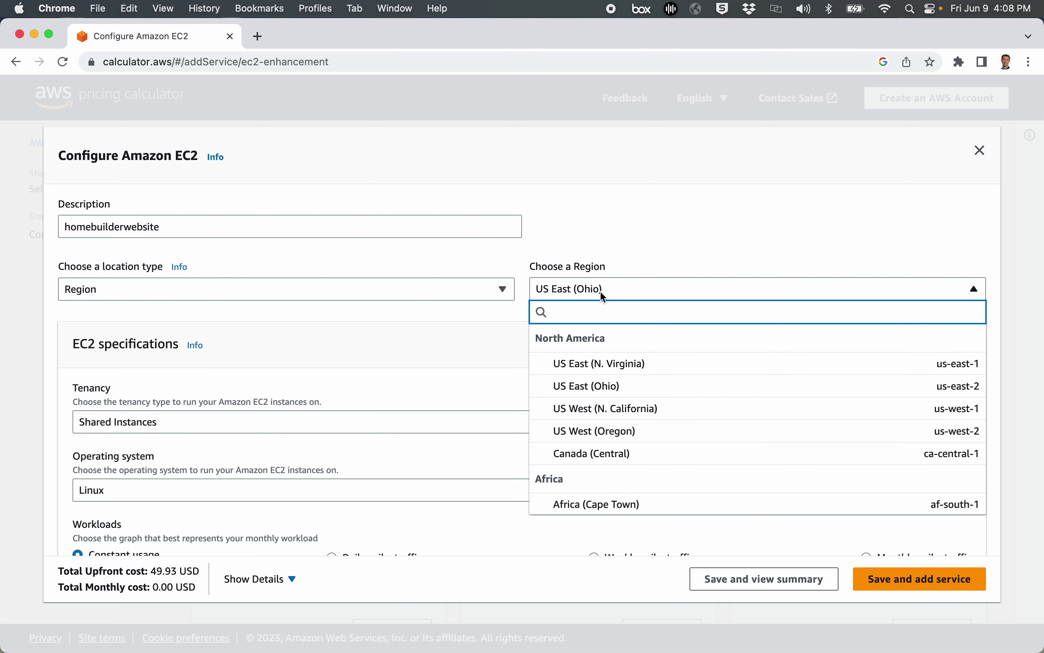
{"action": "scroll", "scroll_direction": "down", "scroll_amount": 3}
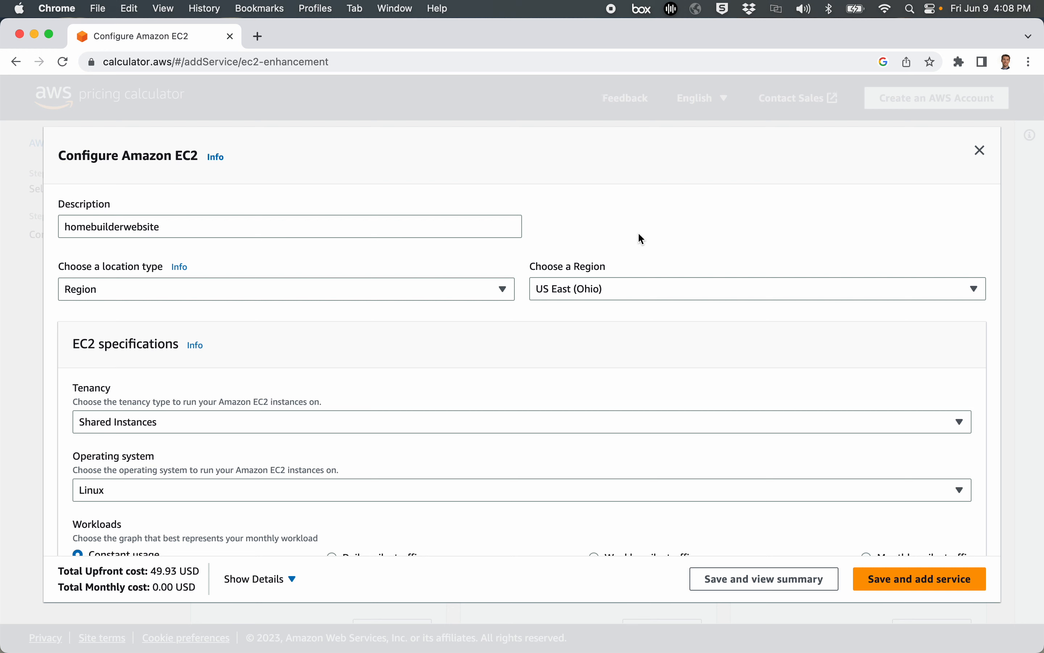
{"action": "mouse_move", "coordinate": [460, 360]}
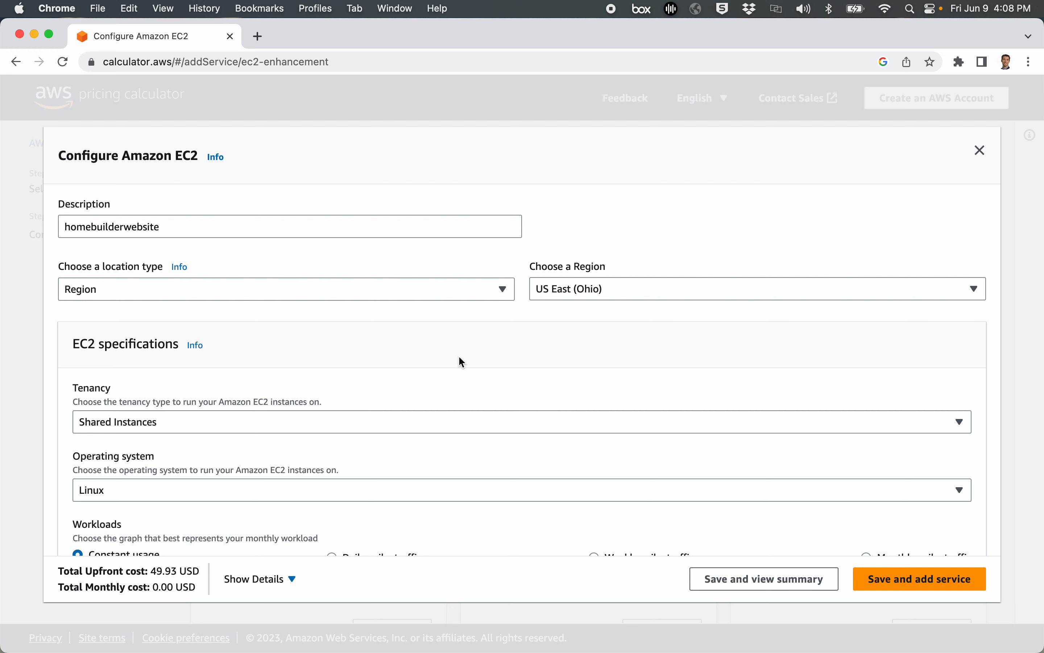
{"action": "scroll", "scroll_direction": "down", "scroll_amount": 3}
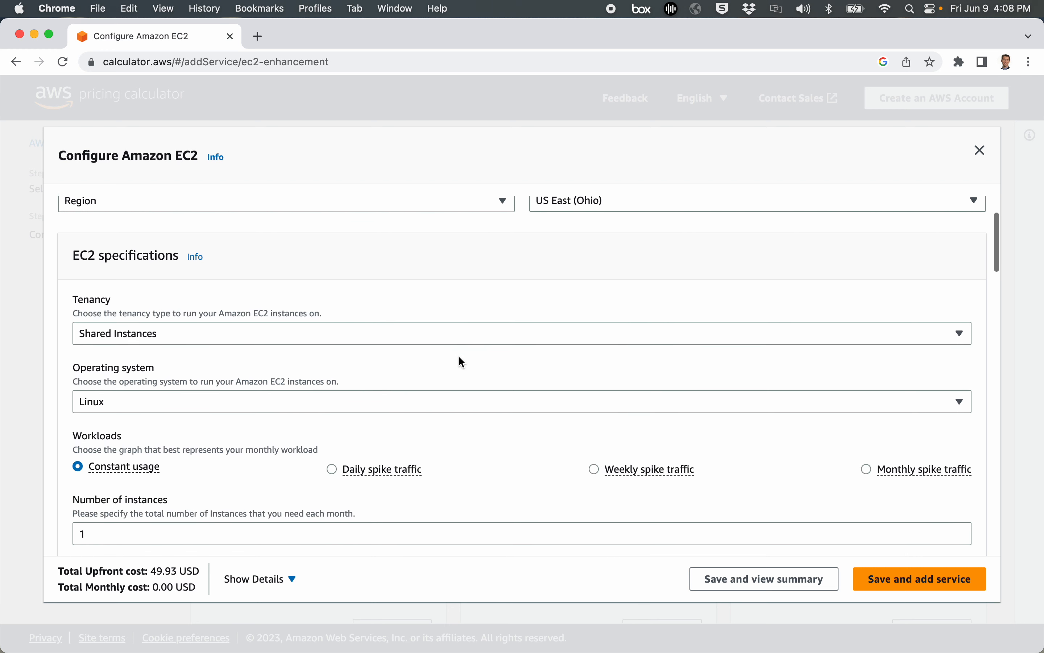
{"action": "scroll", "scroll_direction": "down", "scroll_amount": 3}
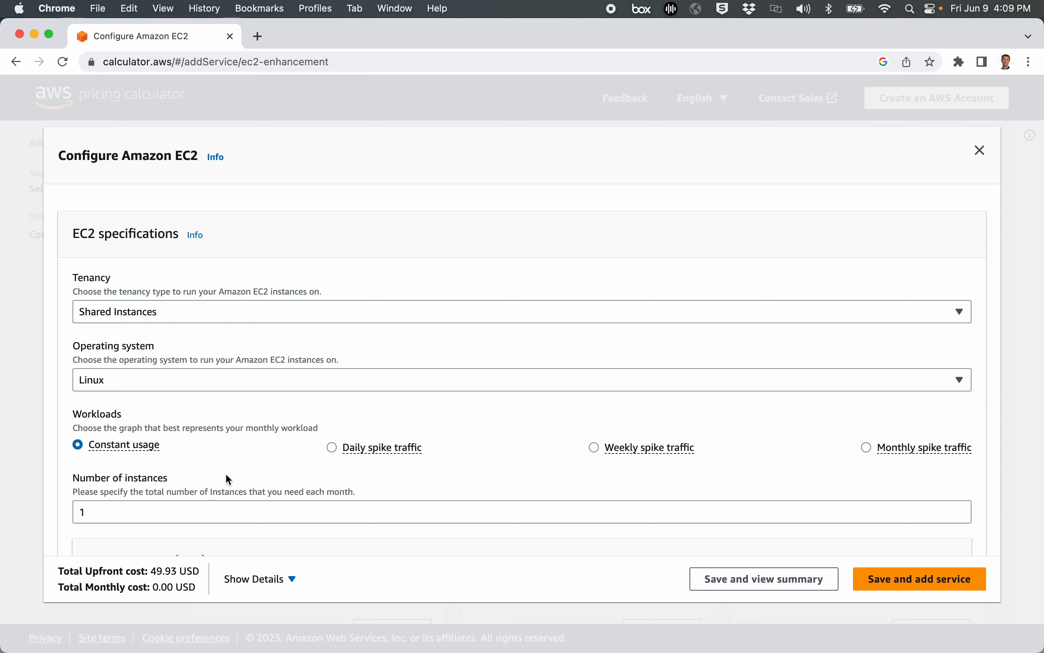
{"action": "scroll", "scroll_direction": "down", "scroll_amount": 3}
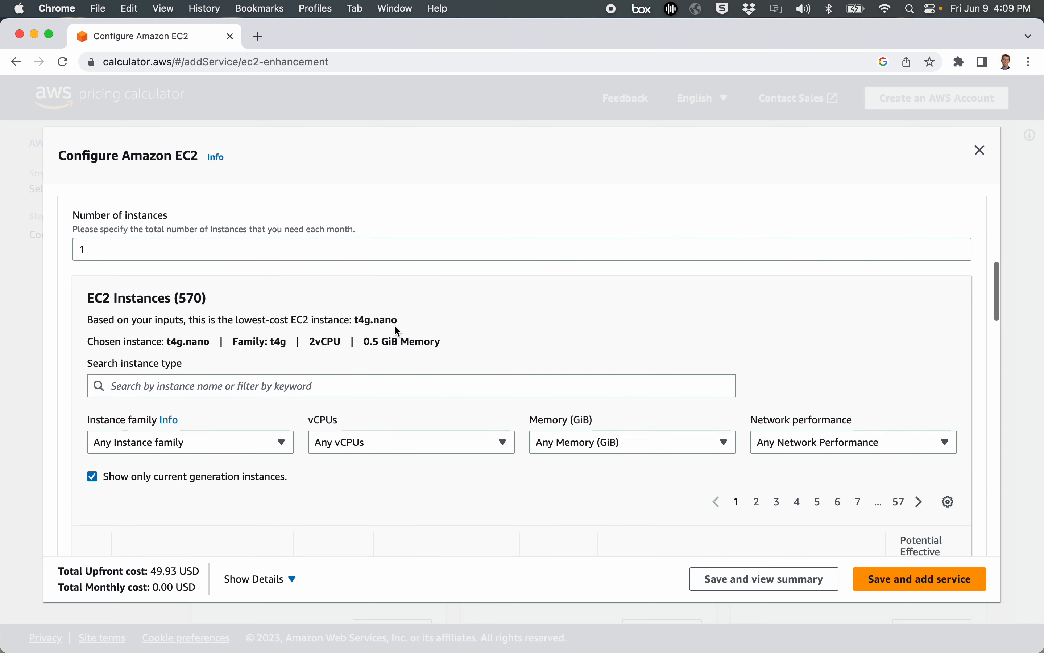
{"action": "scroll", "scroll_direction": "down", "scroll_amount": 3}
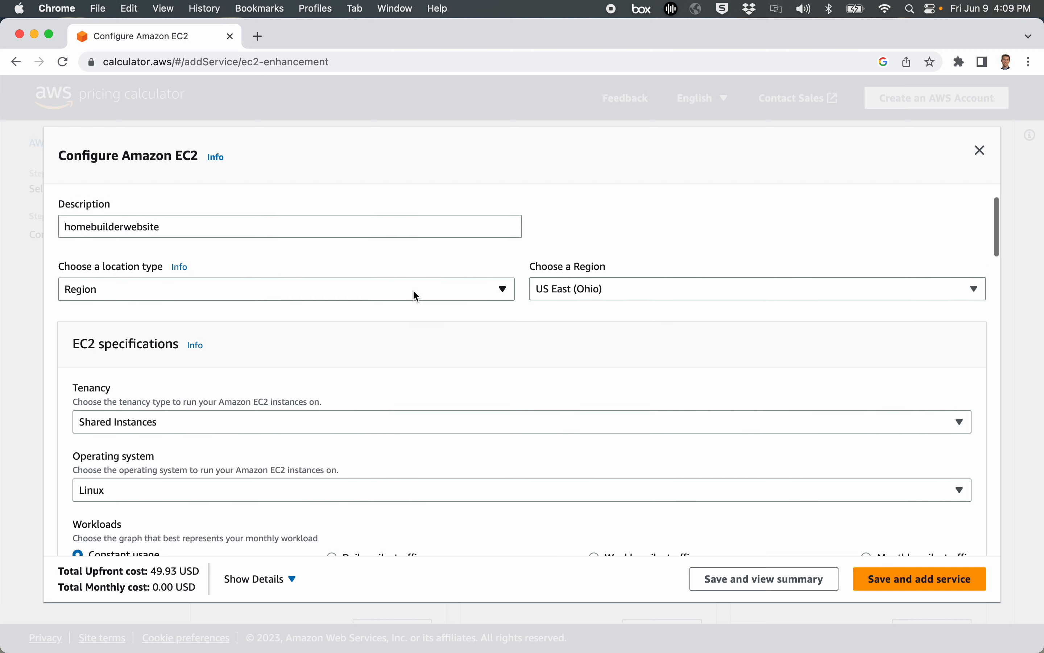
{"action": "scroll", "scroll_direction": "down", "scroll_amount": 3}
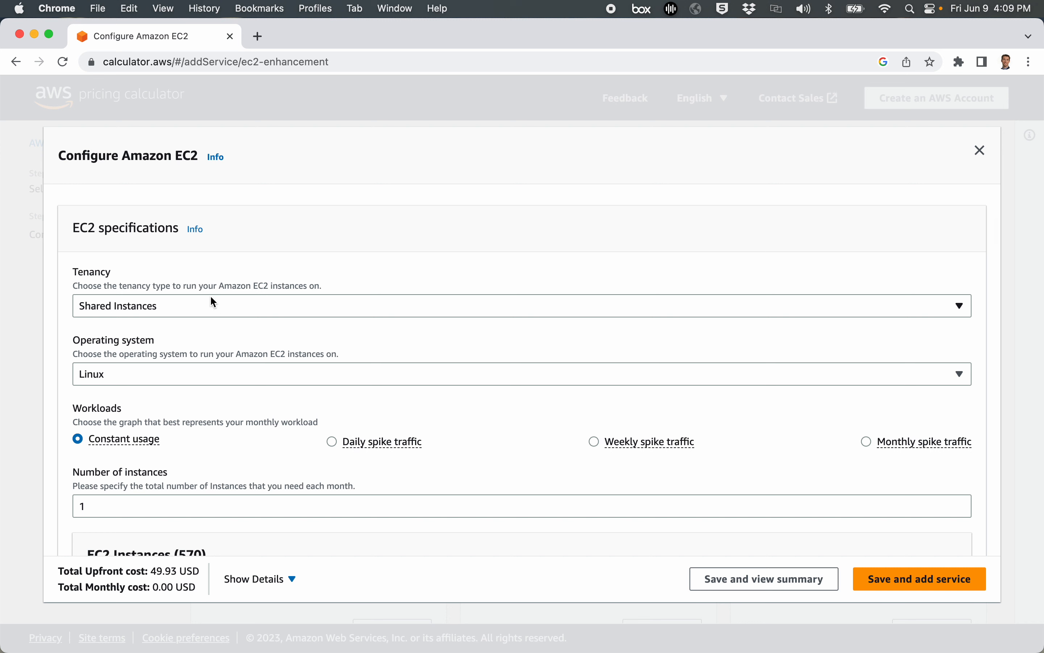
{"action": "mouse_move", "coordinate": [141, 313]}
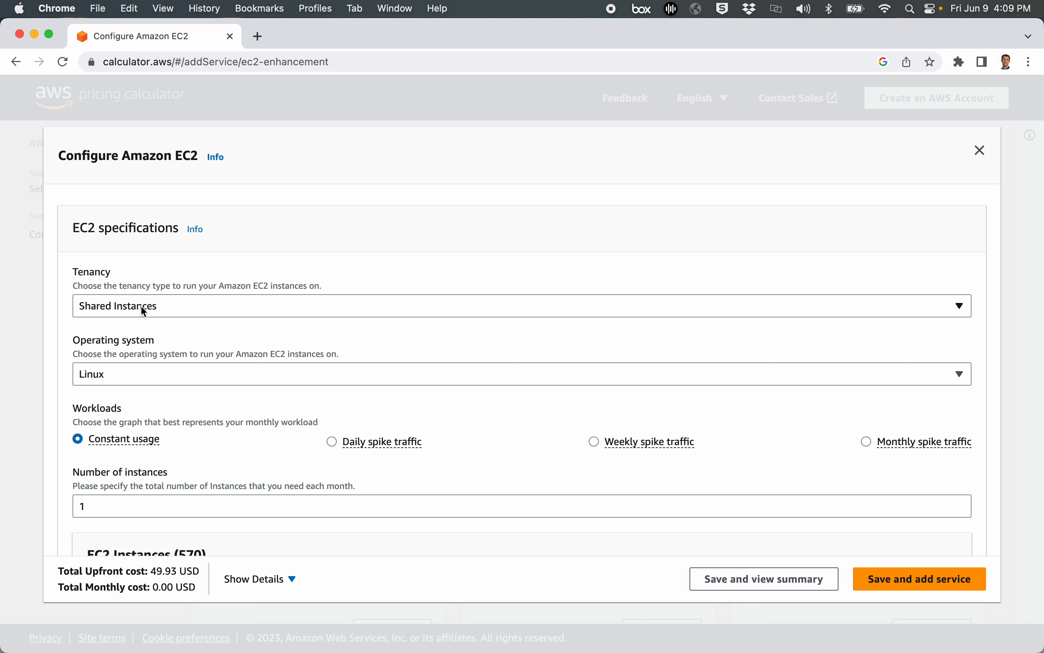
{"action": "mouse_move", "coordinate": [105, 646]}
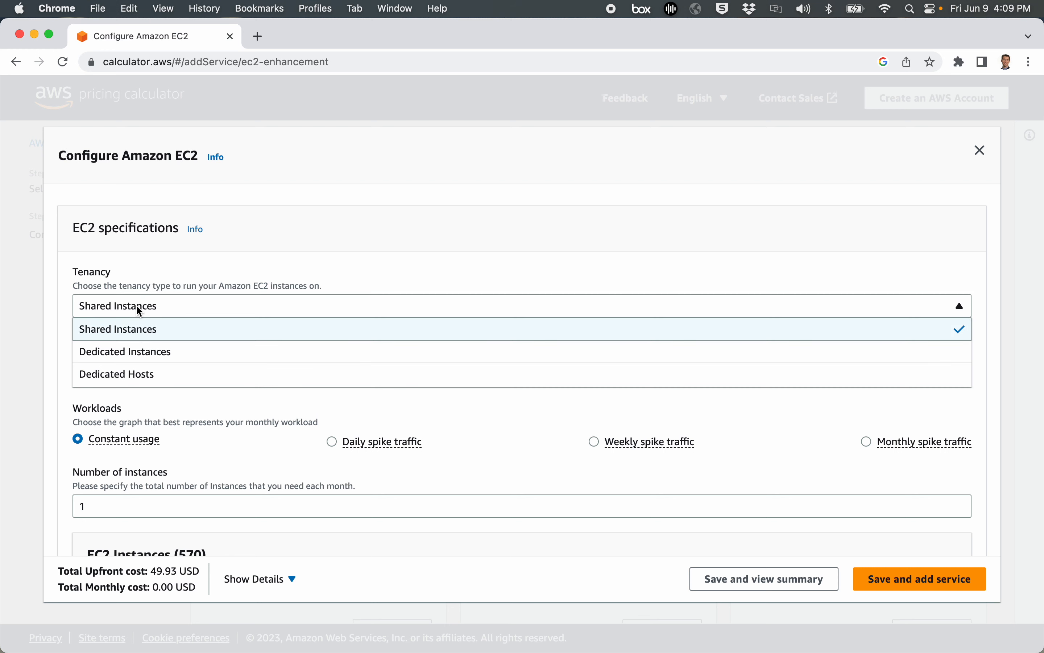
{"action": "mouse_move", "coordinate": [127, 380]}
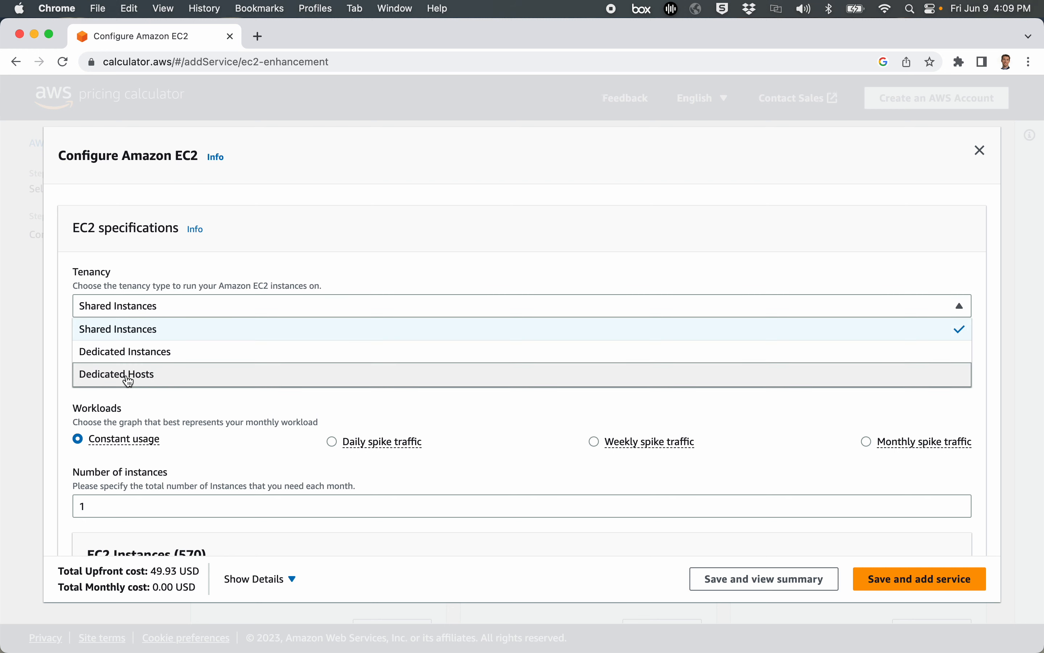
{"action": "left_click", "coordinate": [116, 374]}
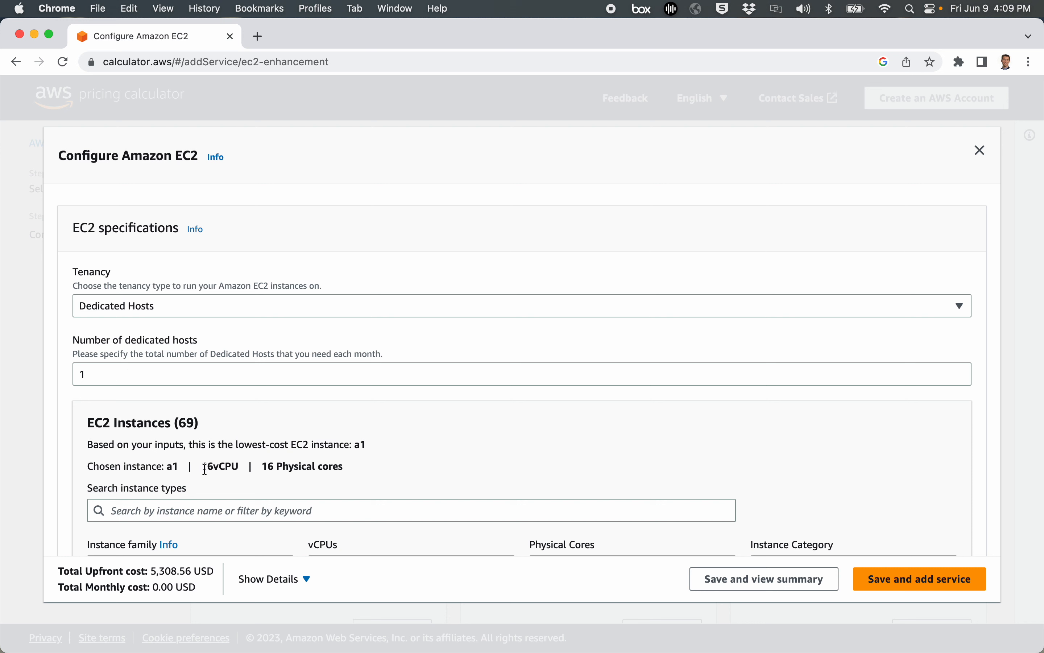
{"action": "mouse_move", "coordinate": [171, 531]}
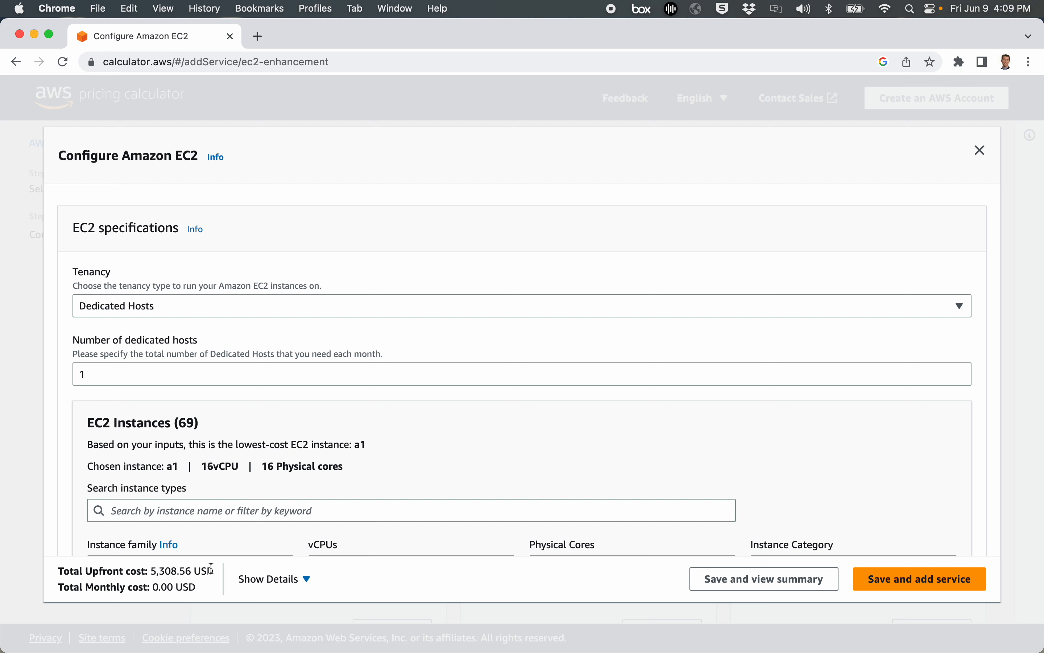
{"action": "mouse_move", "coordinate": [325, 465]}
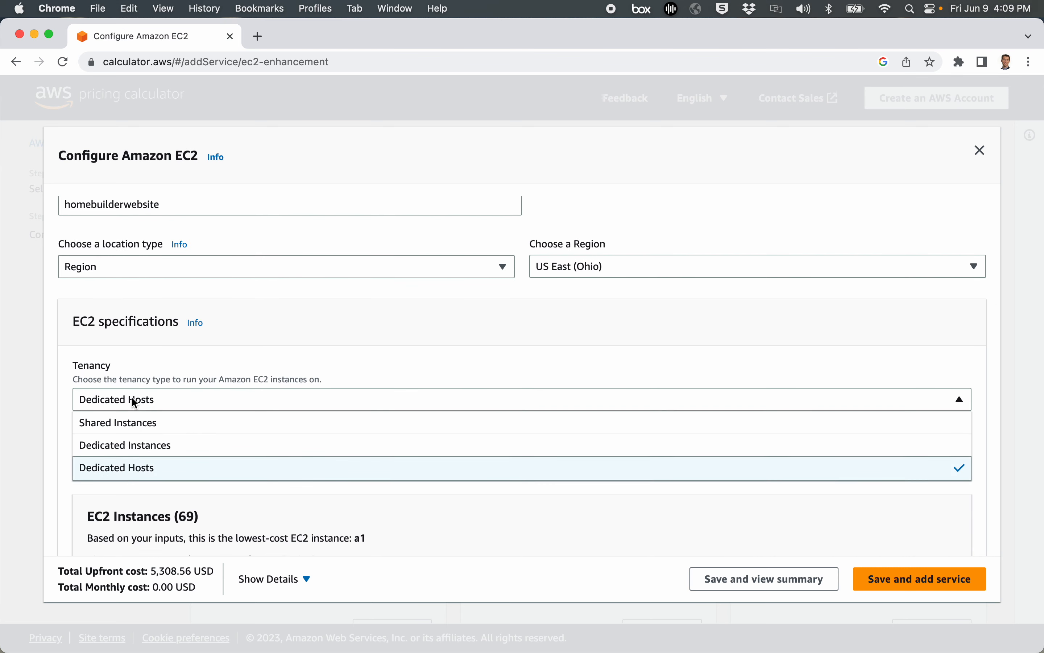
{"action": "left_click", "coordinate": [117, 422]}
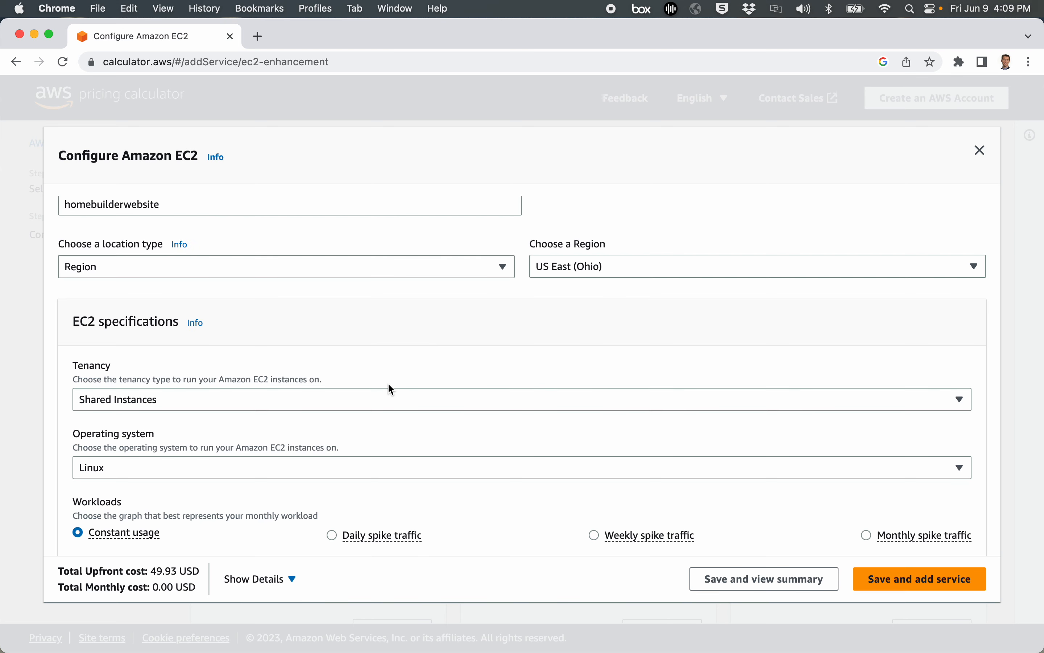
{"action": "scroll", "scroll_direction": "down", "scroll_amount": 3}
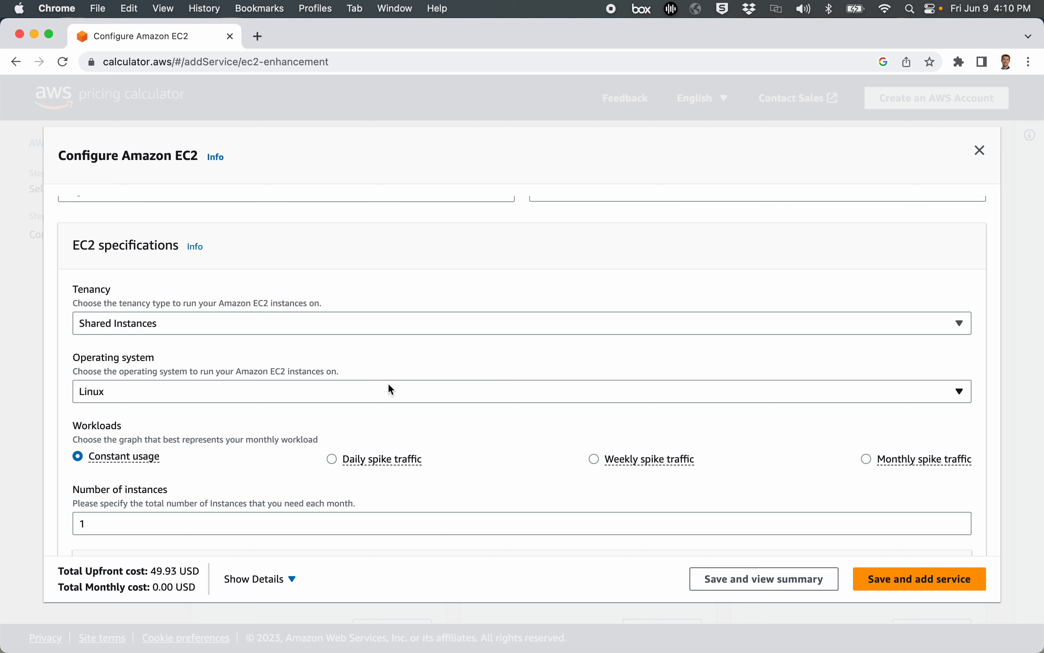
{"action": "mouse_move", "coordinate": [347, 388]}
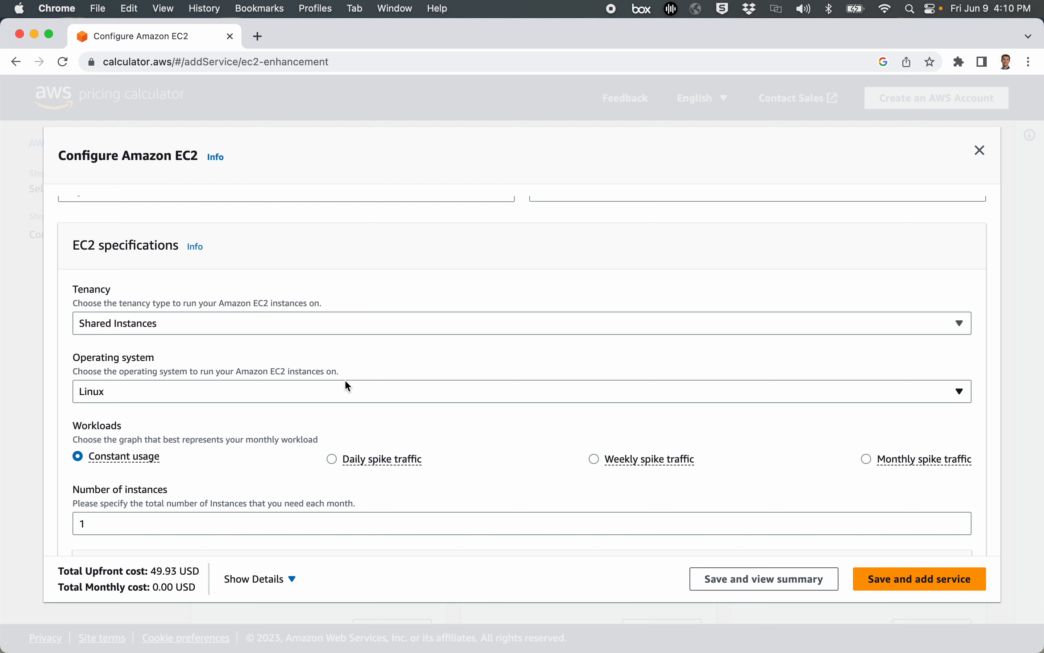
Set the operating system to Windows Server, then to Windows Server with SQL Server Standard.
{"action": "scroll", "scroll_direction": "down", "scroll_amount": 3}
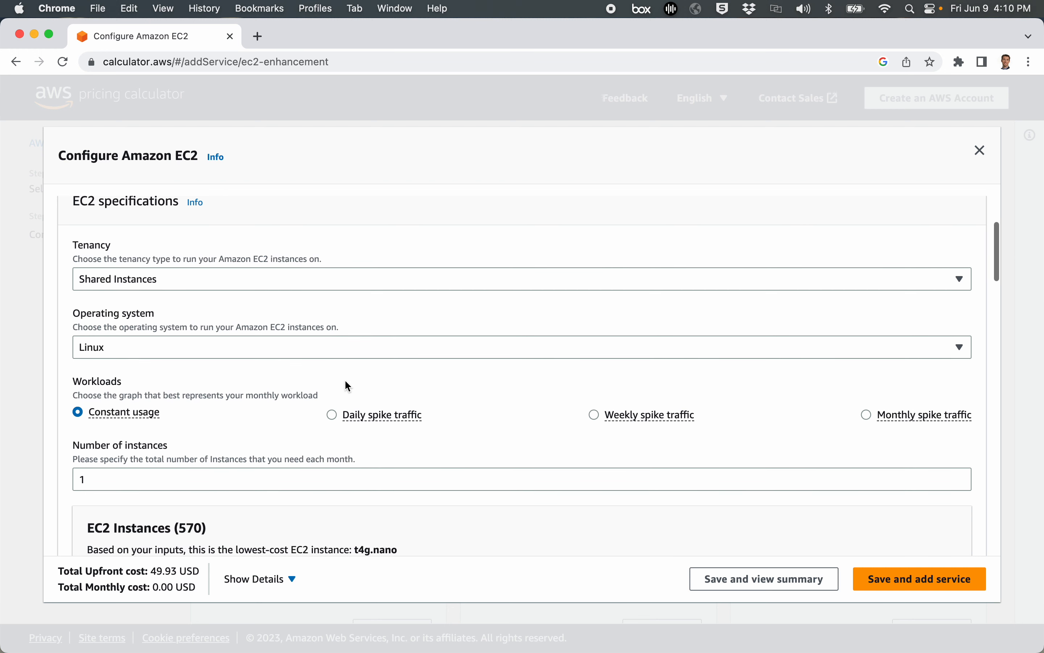
{"action": "mouse_move", "coordinate": [297, 353]}
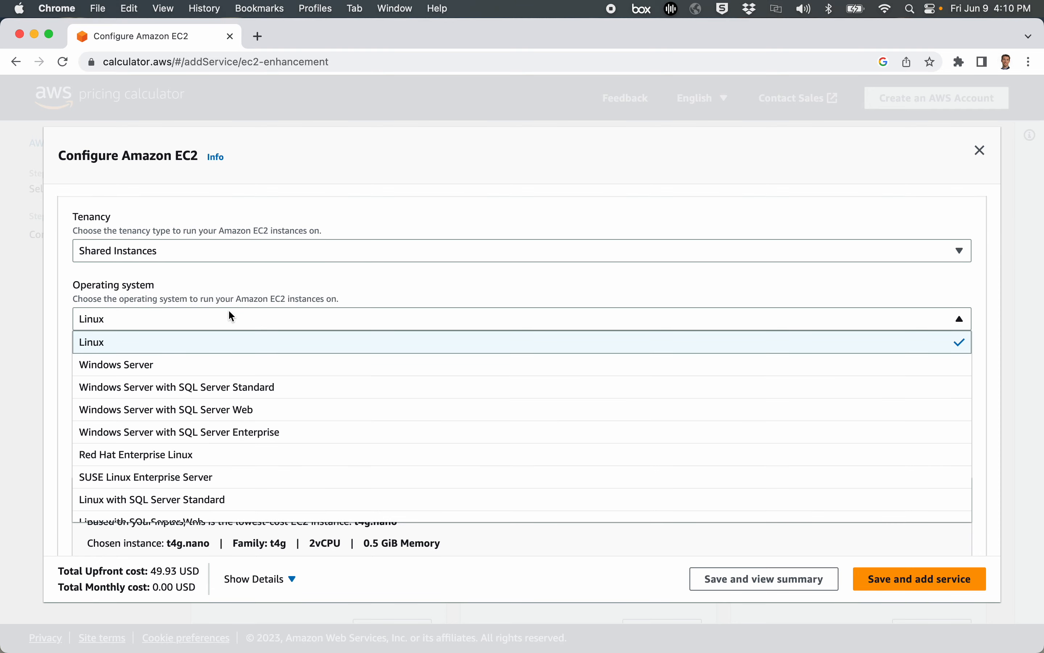
{"action": "mouse_move", "coordinate": [172, 319]}
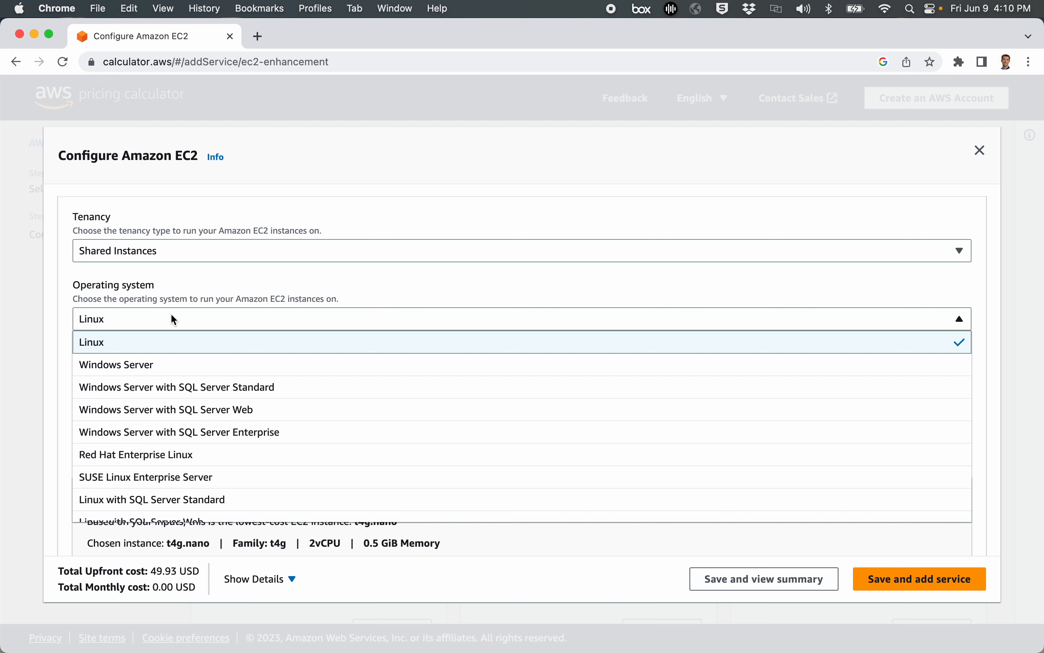
{"action": "mouse_move", "coordinate": [143, 353]}
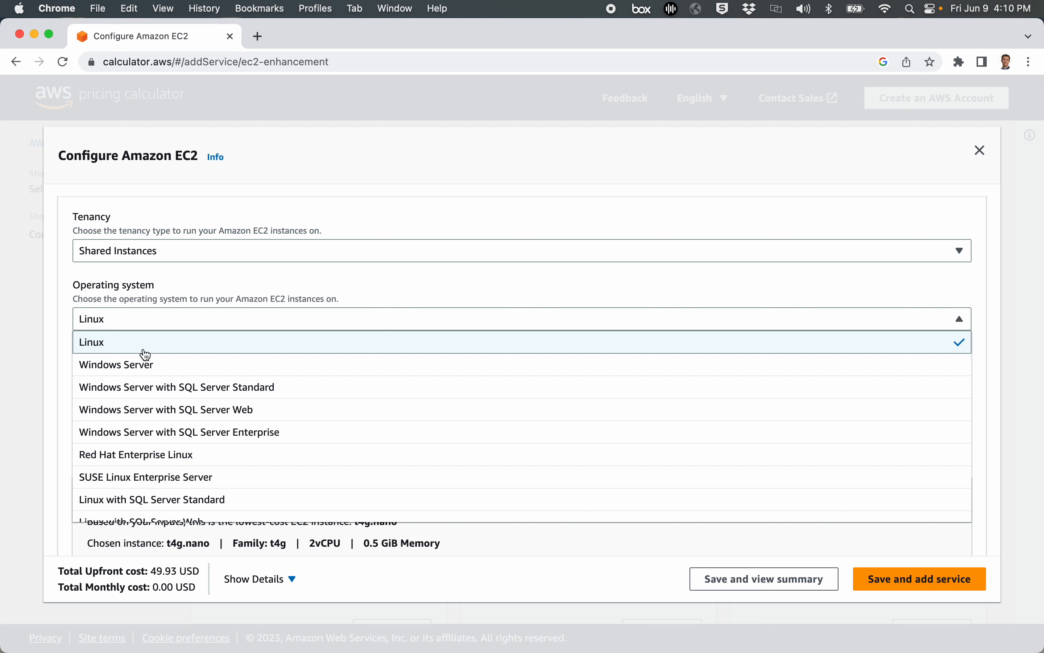
{"action": "left_click", "coordinate": [116, 364]}
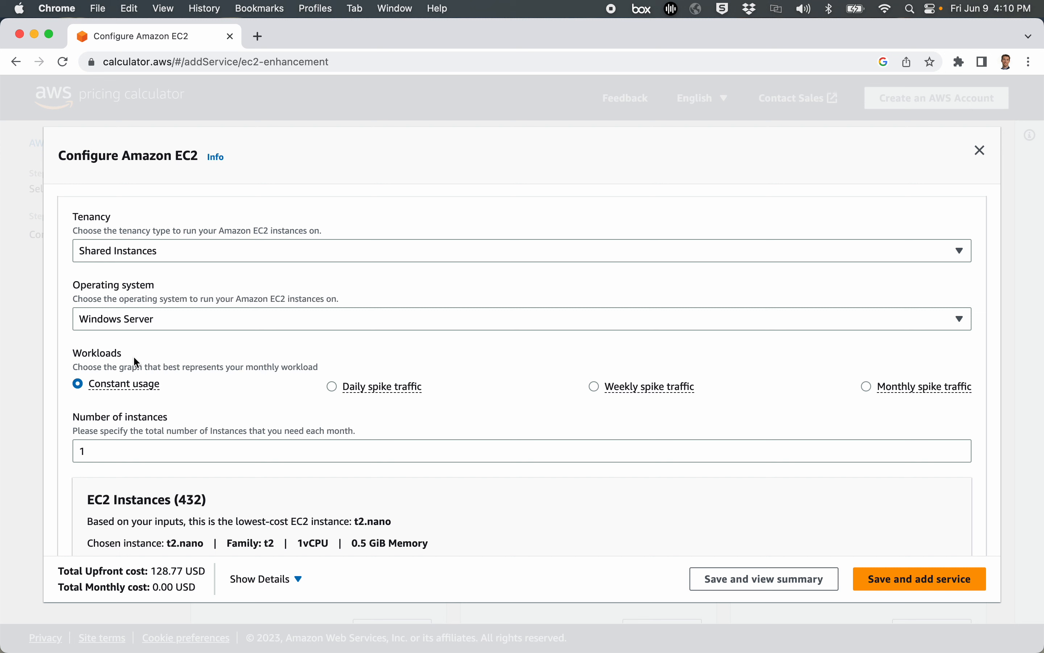
{"action": "mouse_move", "coordinate": [160, 569]}
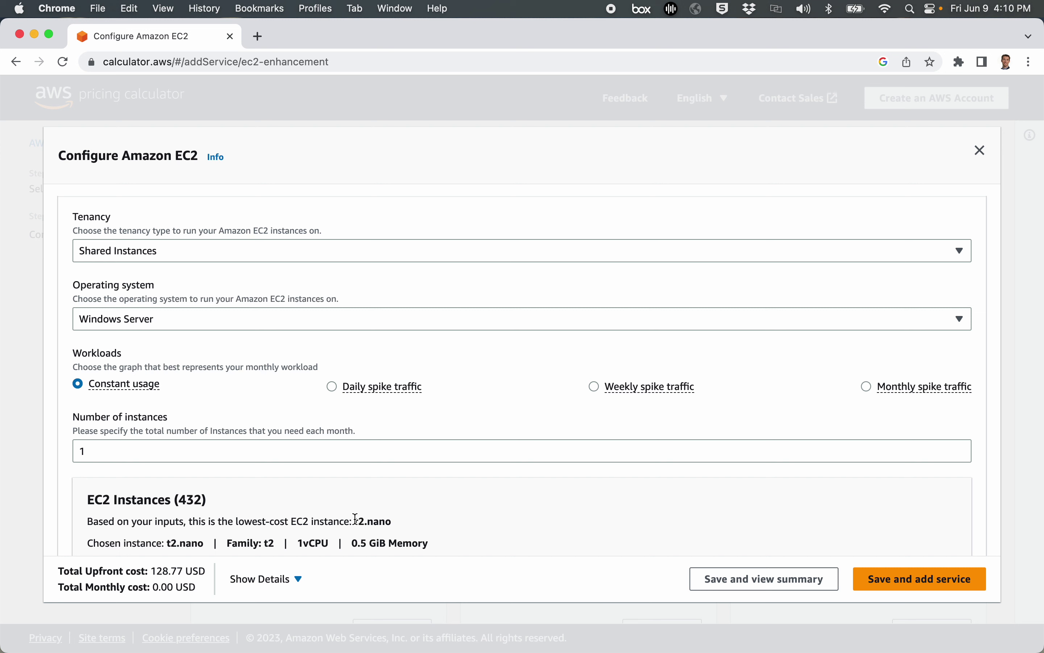
{"action": "mouse_move", "coordinate": [392, 530]}
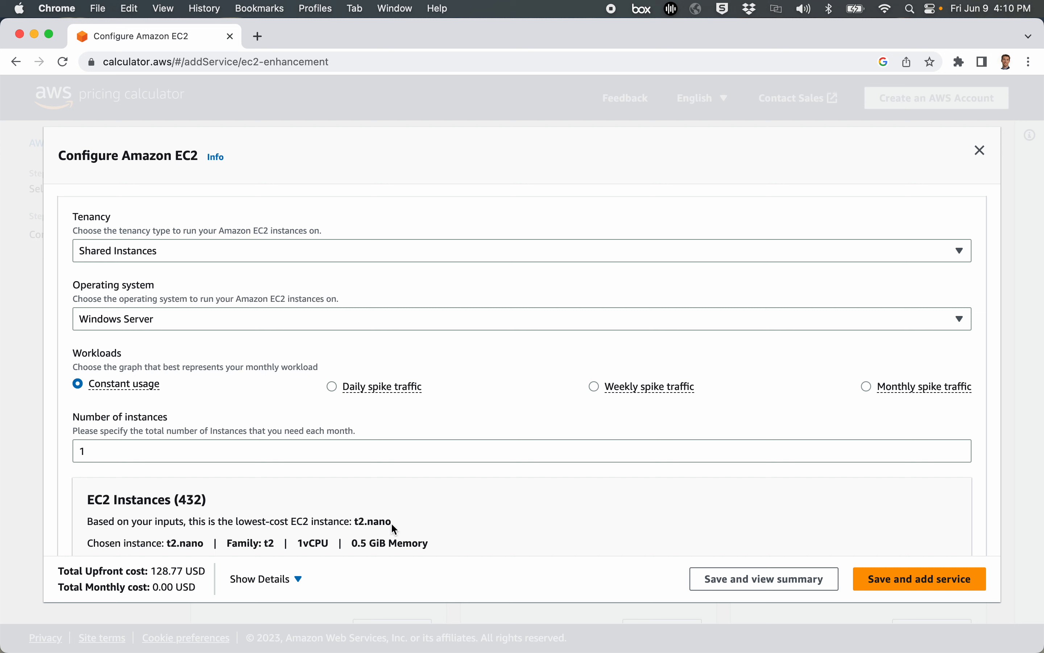
{"action": "mouse_move", "coordinate": [130, 325]}
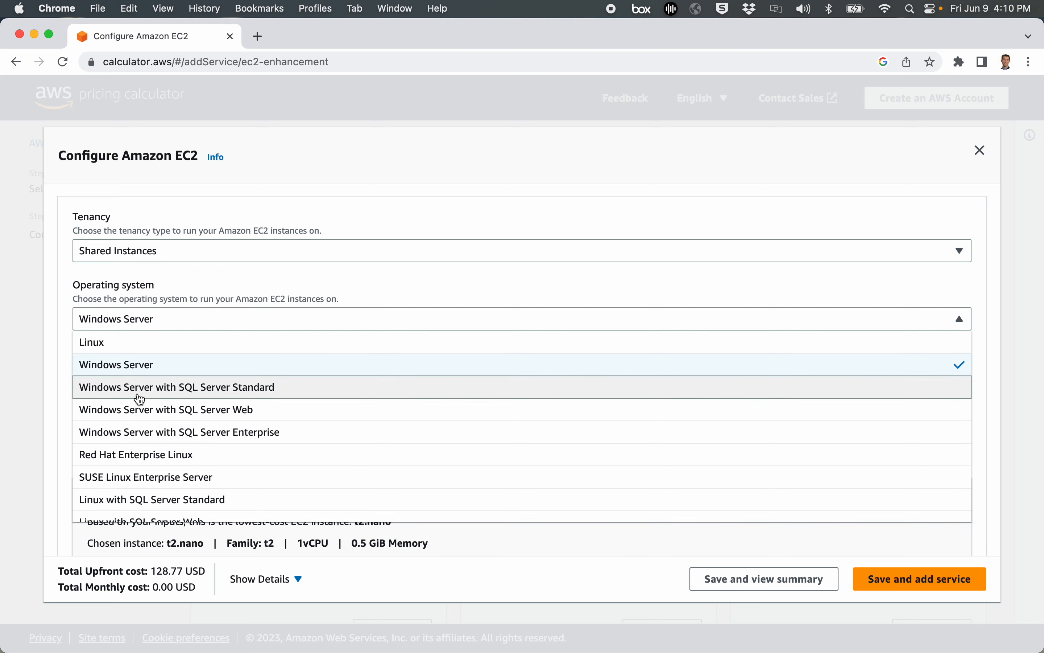
{"action": "mouse_move", "coordinate": [139, 398]}
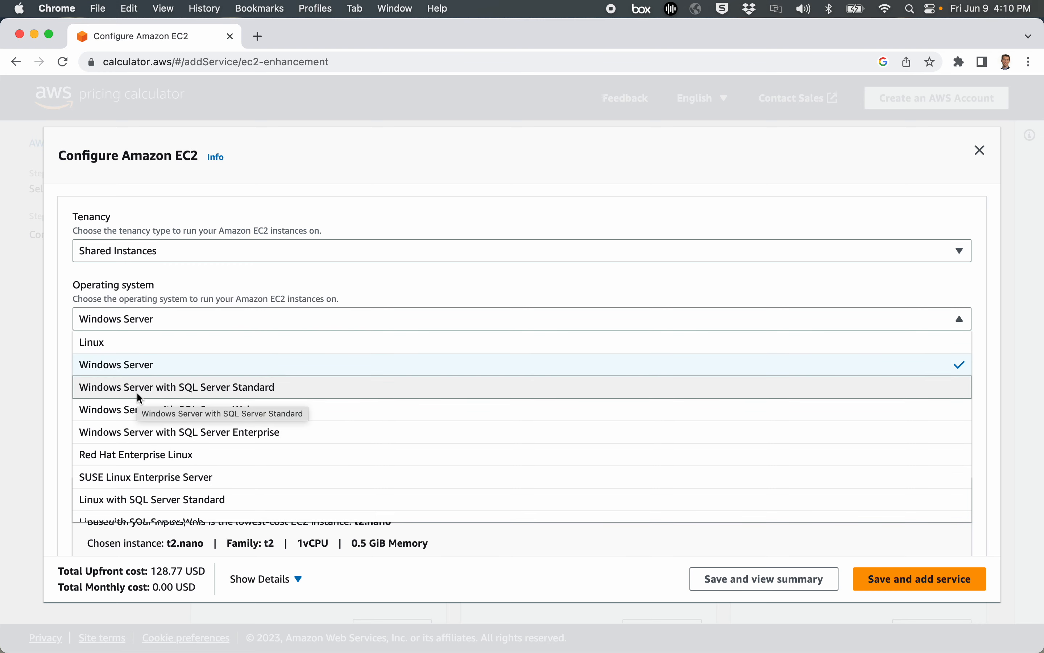
{"action": "left_click", "coordinate": [176, 387]}
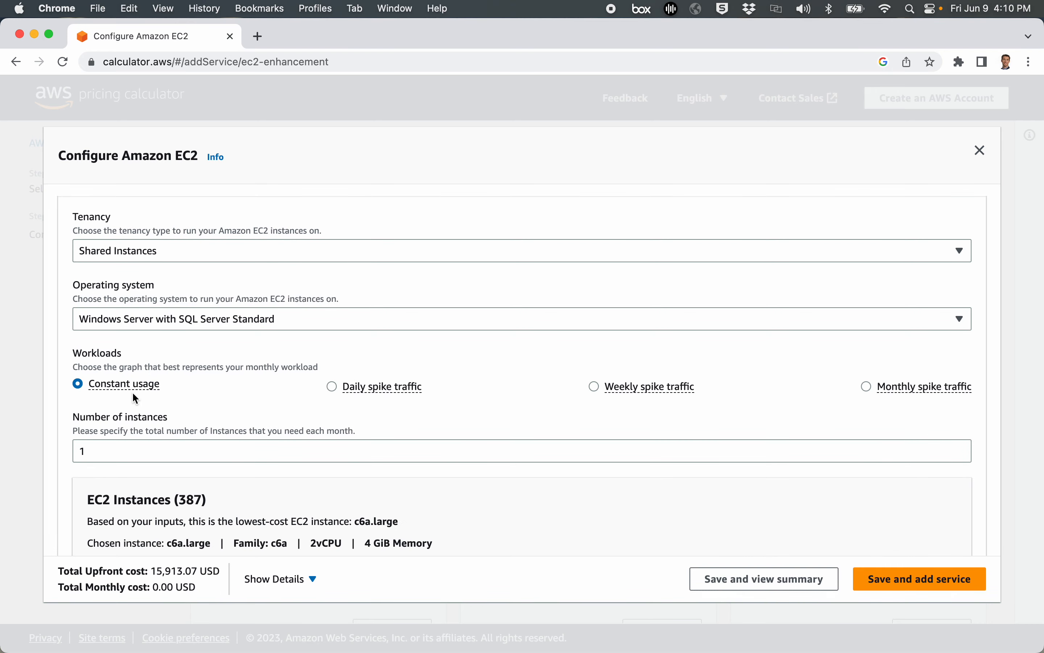
{"action": "mouse_move", "coordinate": [203, 571]}
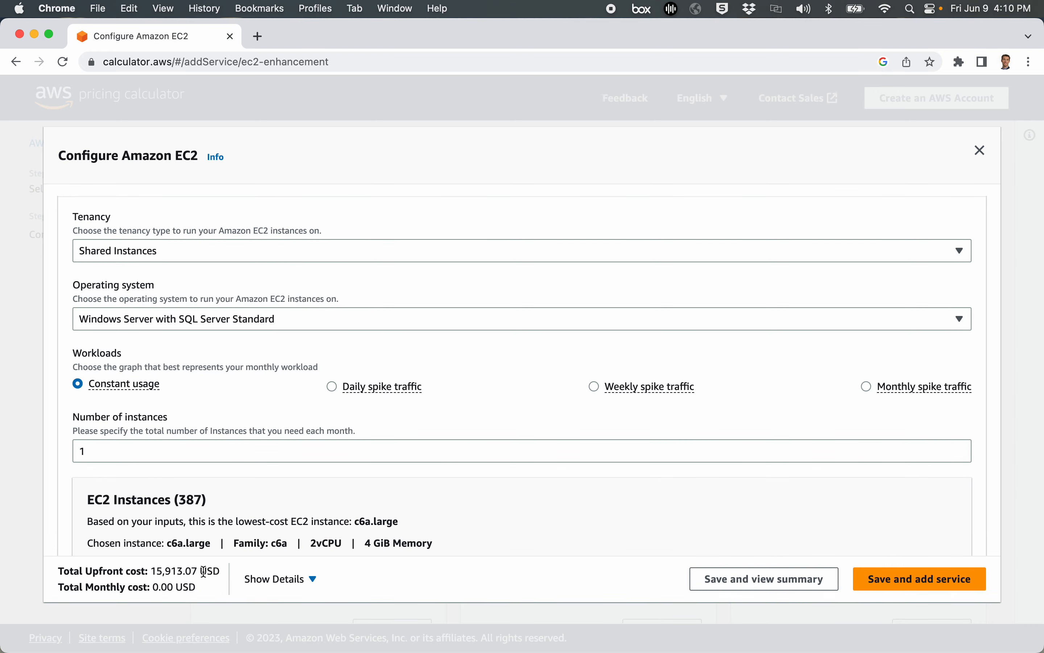
{"action": "mouse_move", "coordinate": [249, 322]}
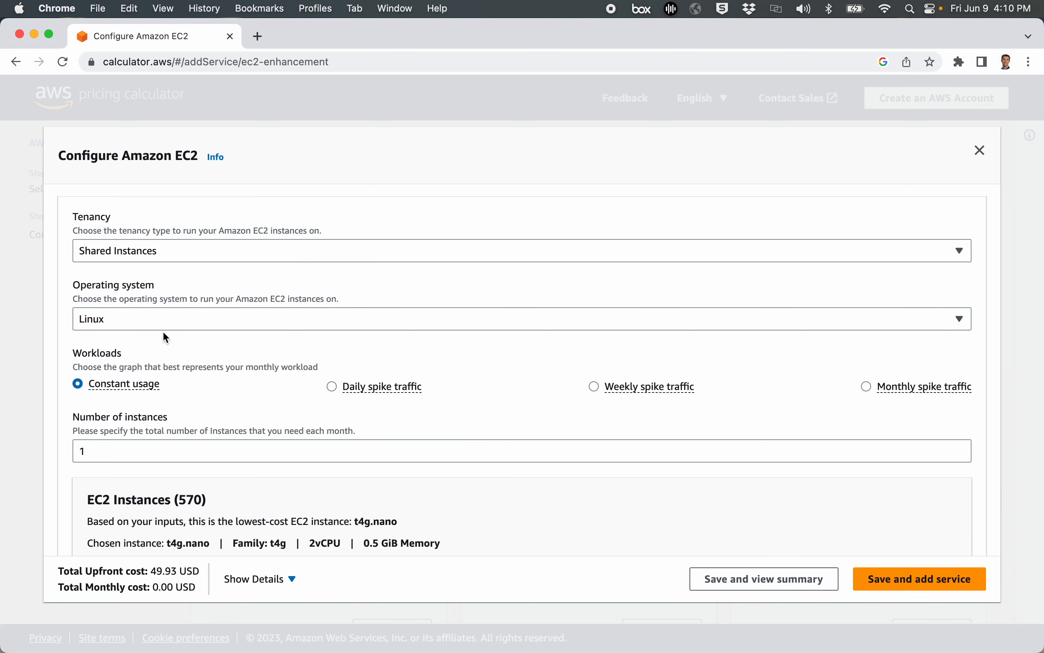
{"action": "mouse_move", "coordinate": [226, 352]}
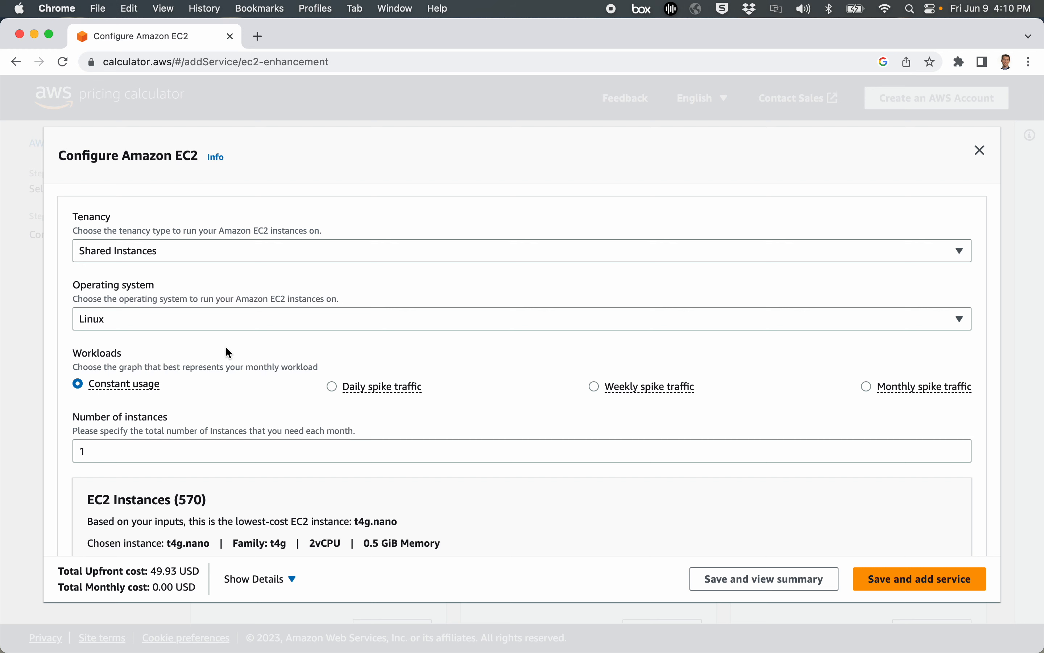
Scroll down toward the EC2 Instances section with Linux restored as the operating system.
{"action": "scroll", "scroll_direction": "down", "scroll_amount": 3}
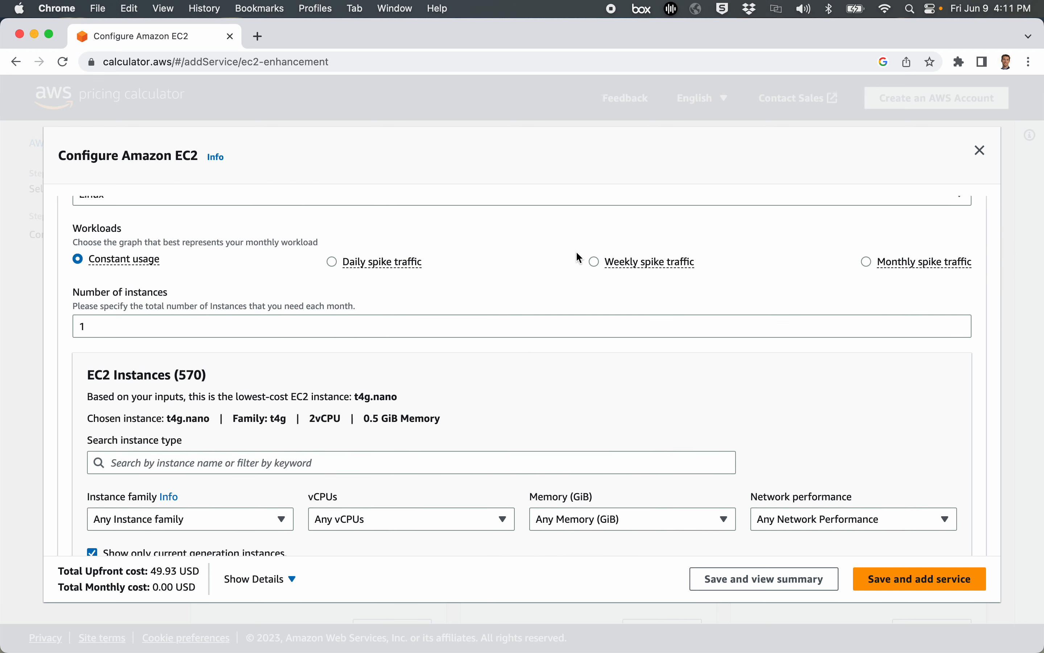
{"action": "mouse_move", "coordinate": [427, 260]}
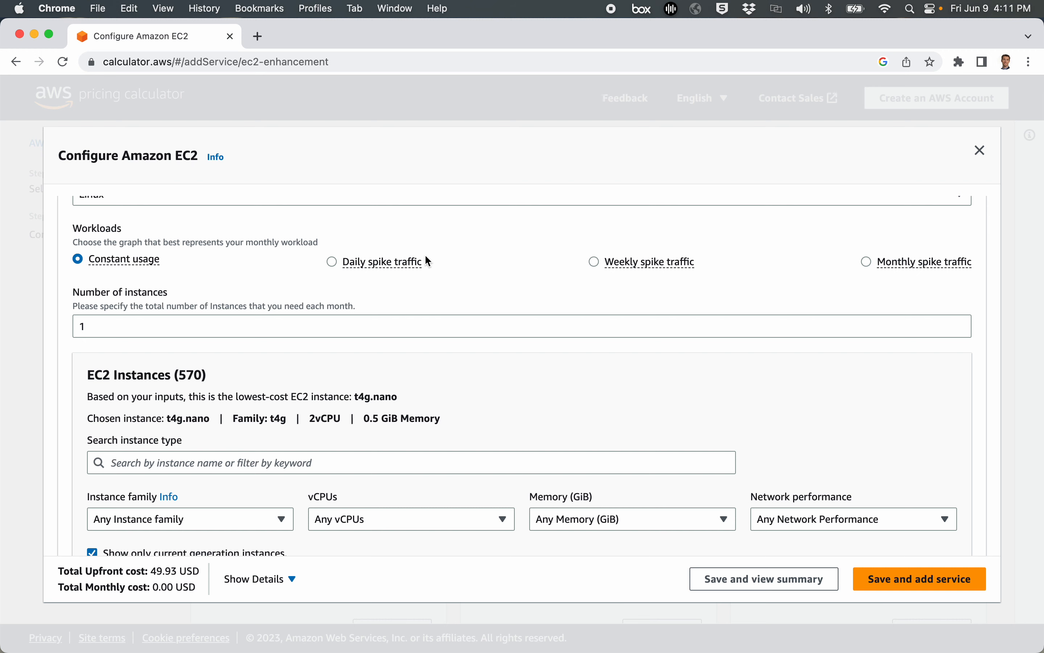
{"action": "mouse_move", "coordinate": [310, 286]}
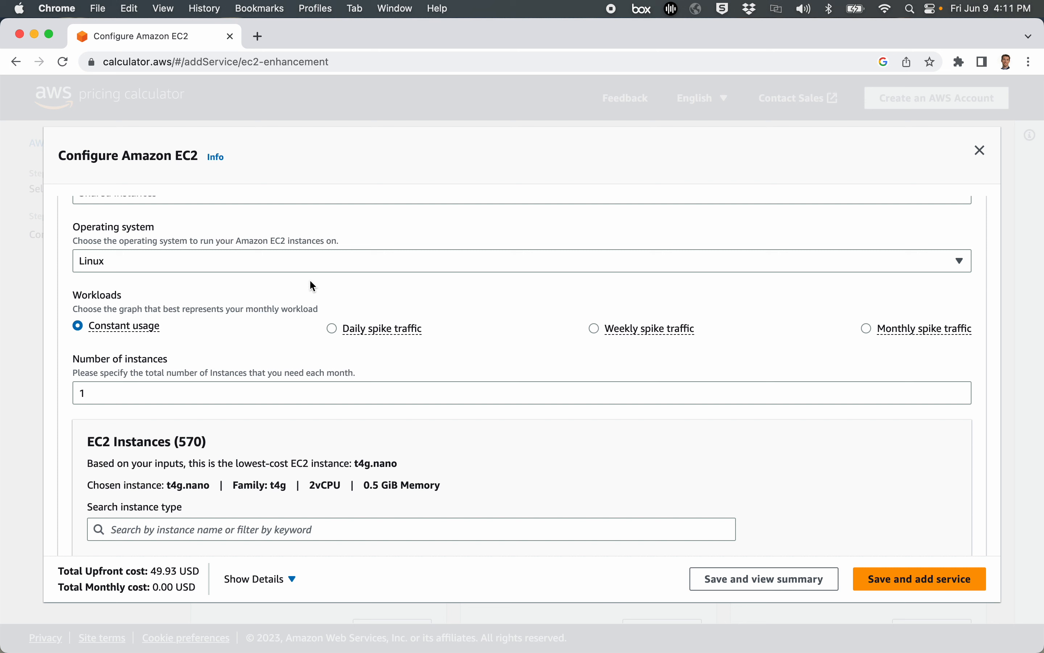
{"action": "mouse_move", "coordinate": [119, 584]}
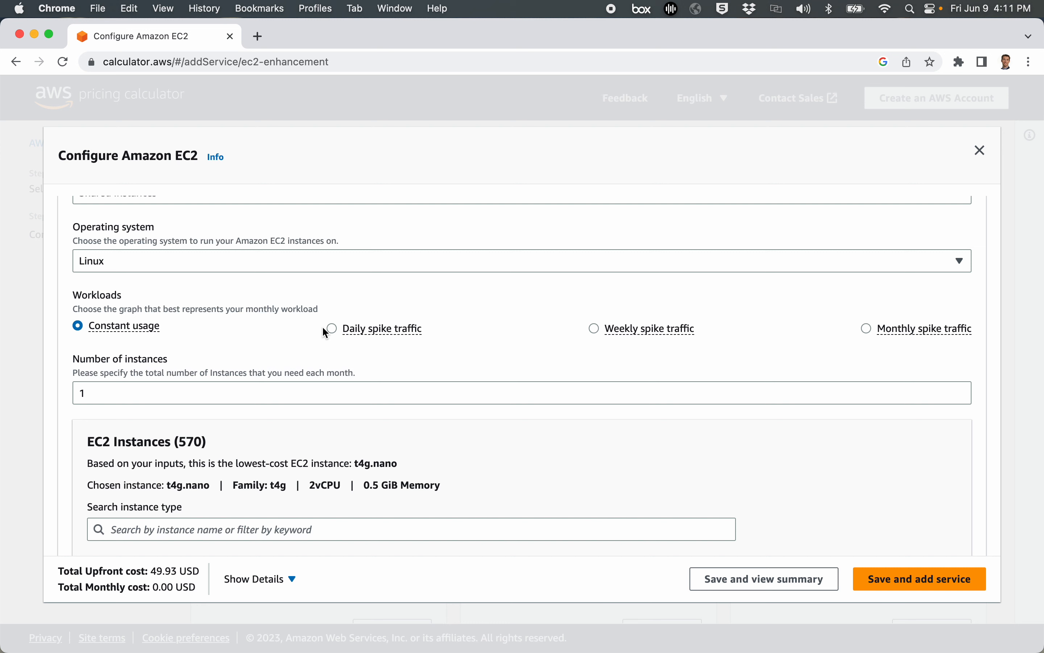
{"action": "mouse_move", "coordinate": [79, 353]}
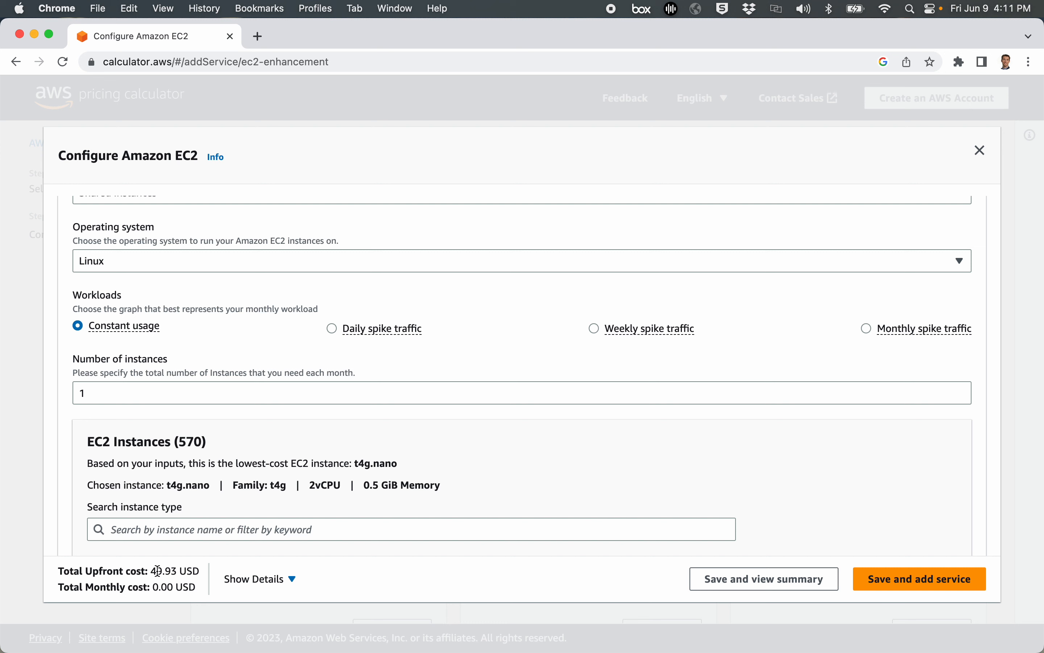
{"action": "mouse_move", "coordinate": [158, 436]}
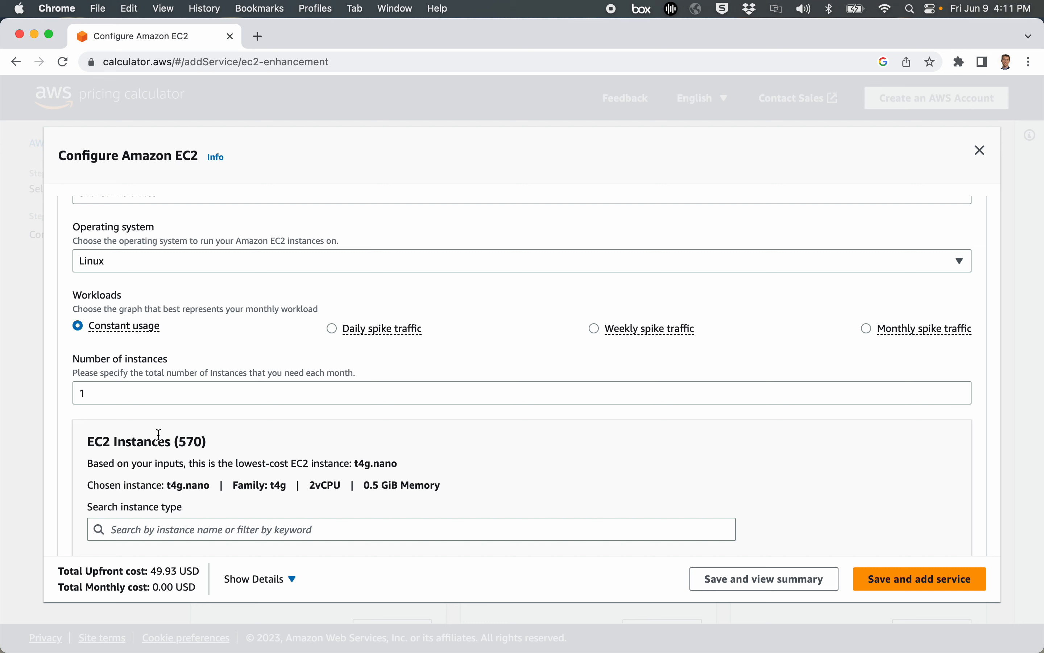
{"action": "scroll", "scroll_direction": "down", "scroll_amount": 3}
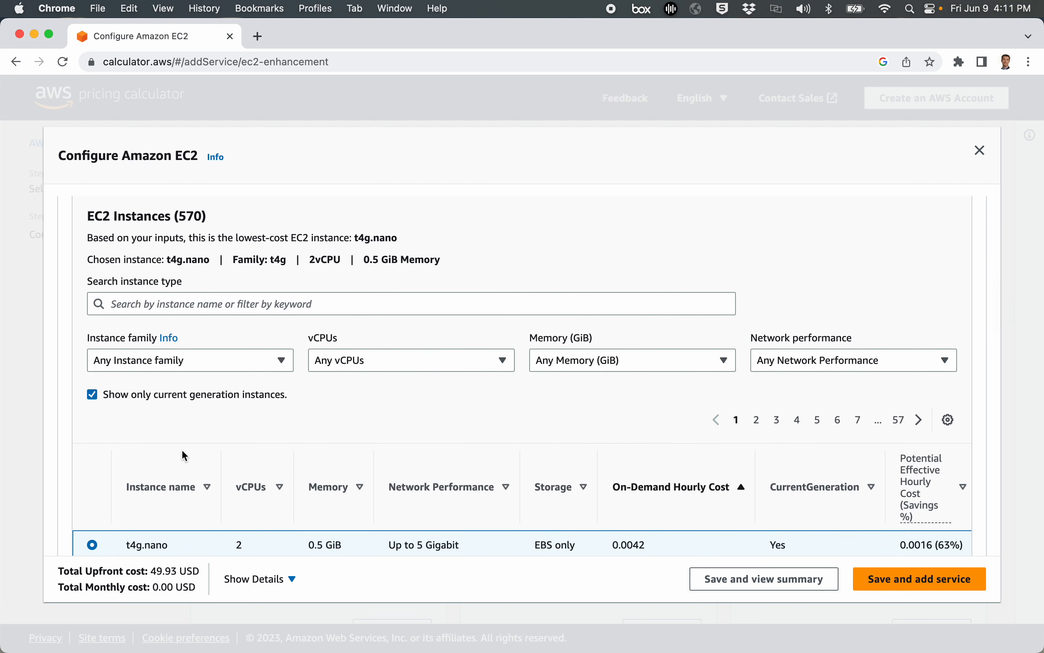
{"action": "mouse_move", "coordinate": [218, 240]}
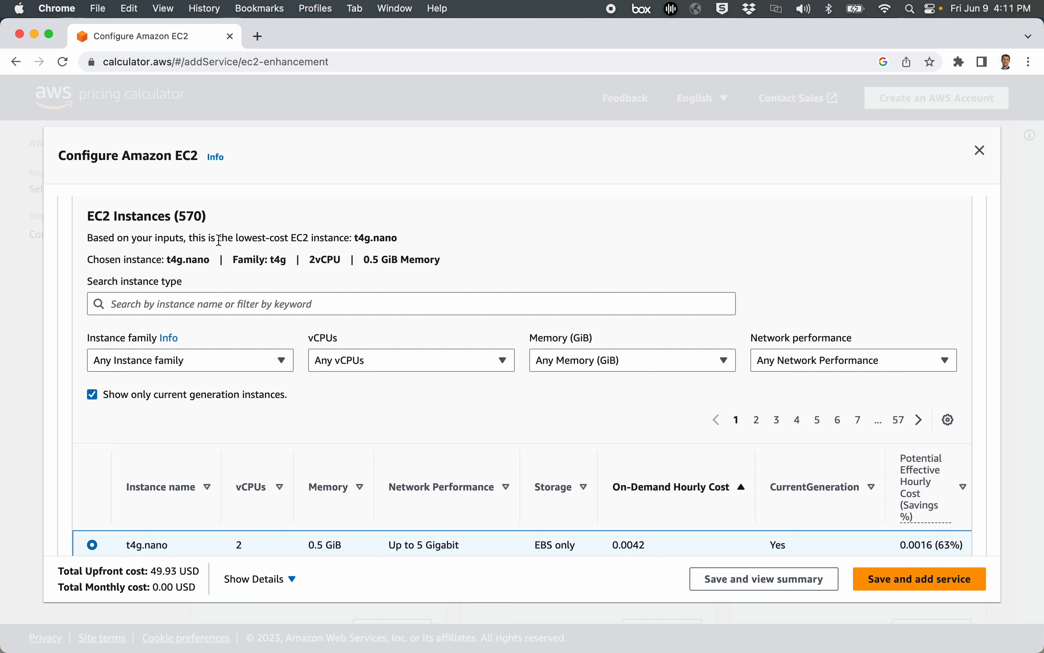
{"action": "mouse_move", "coordinate": [181, 538]}
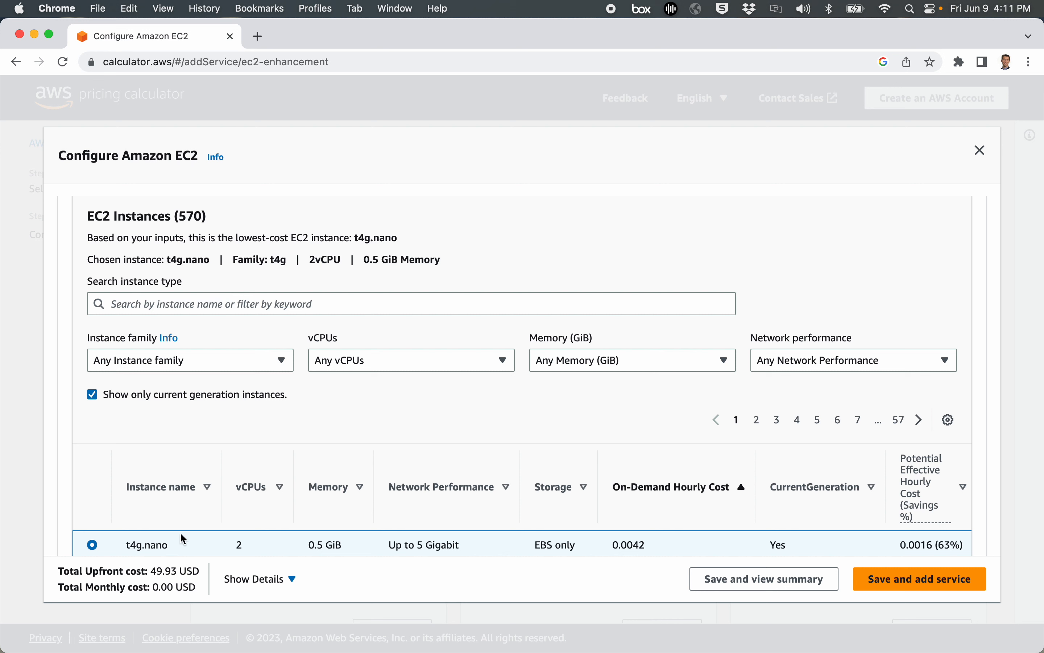
{"action": "mouse_move", "coordinate": [550, 528]}
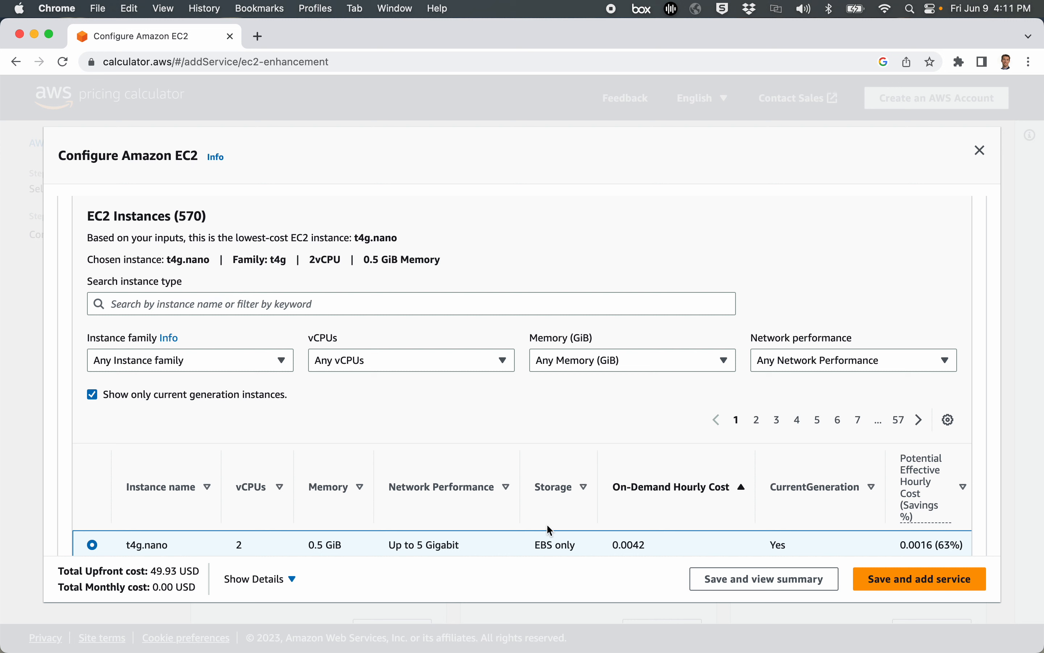
{"action": "mouse_move", "coordinate": [629, 544]}
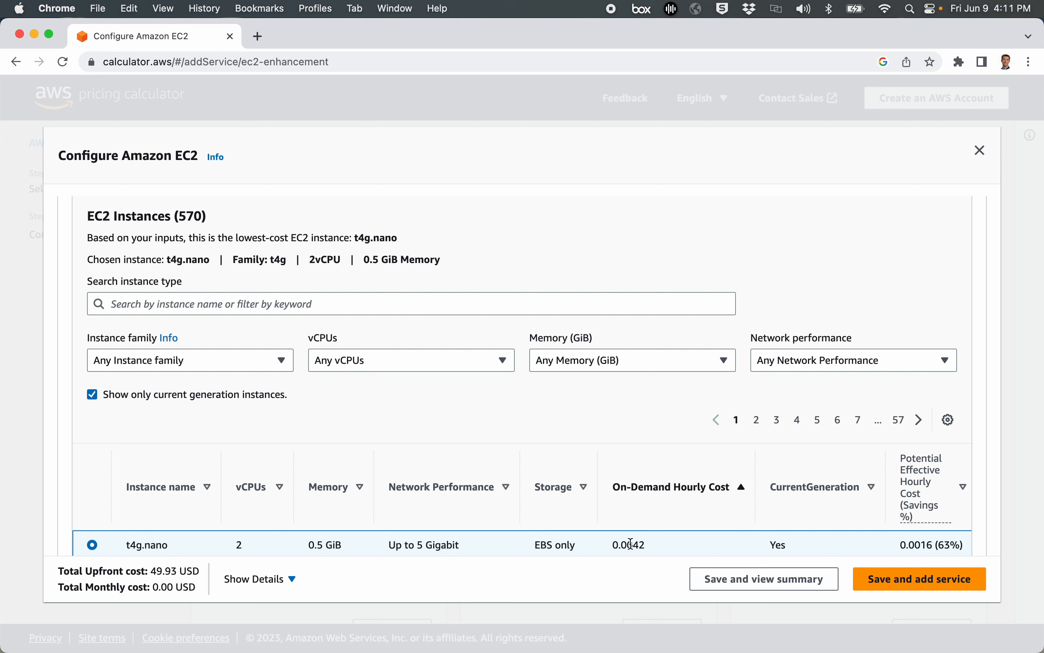
{"action": "mouse_move", "coordinate": [636, 551]}
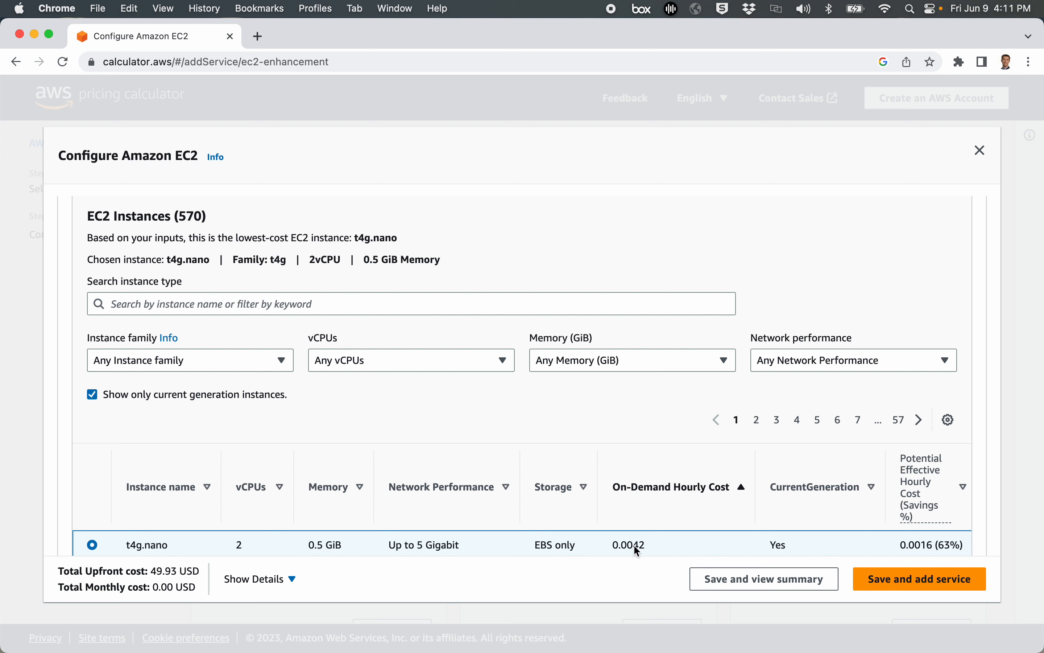
{"action": "mouse_move", "coordinate": [630, 553]}
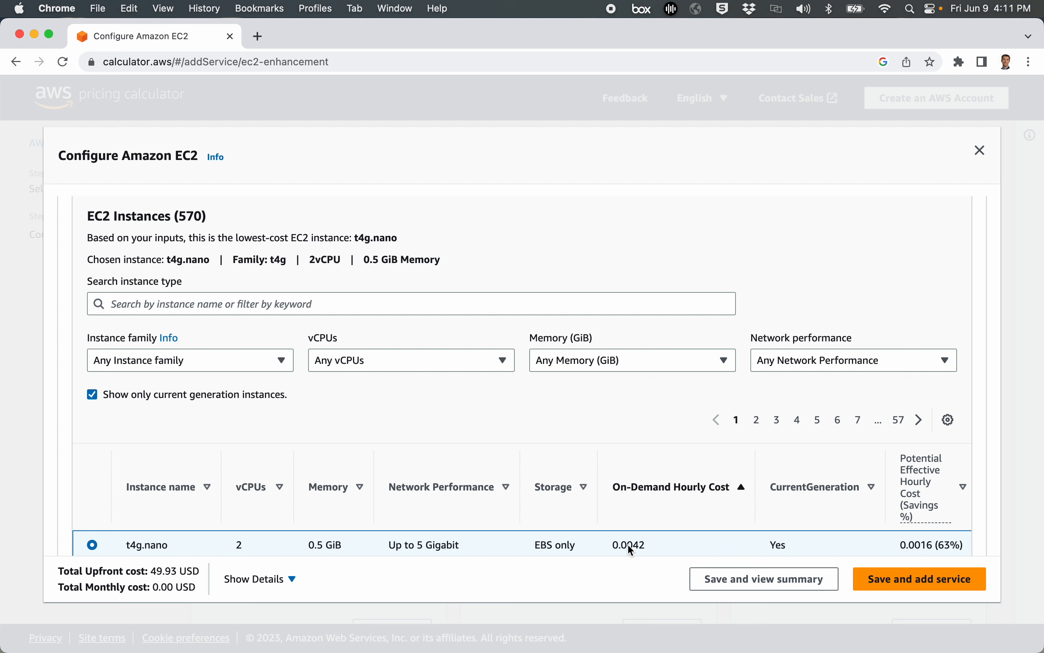
{"action": "mouse_move", "coordinate": [388, 383]}
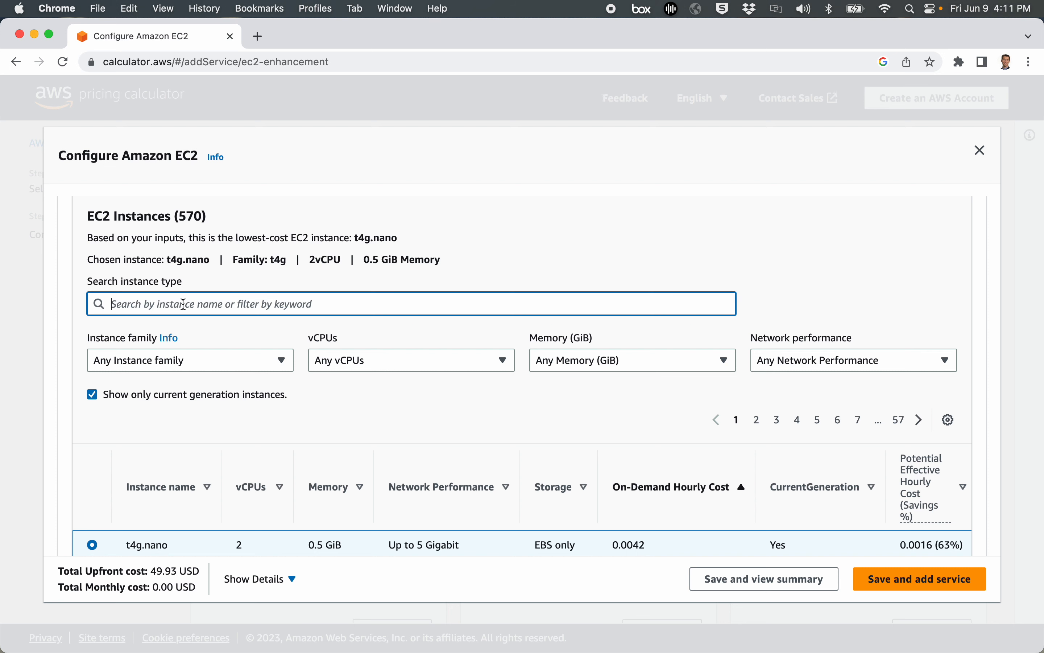
Search for 't2.micro' and choose it as the instance type (136.66 USD upfront).
{"action": "type", "text": "t2."}
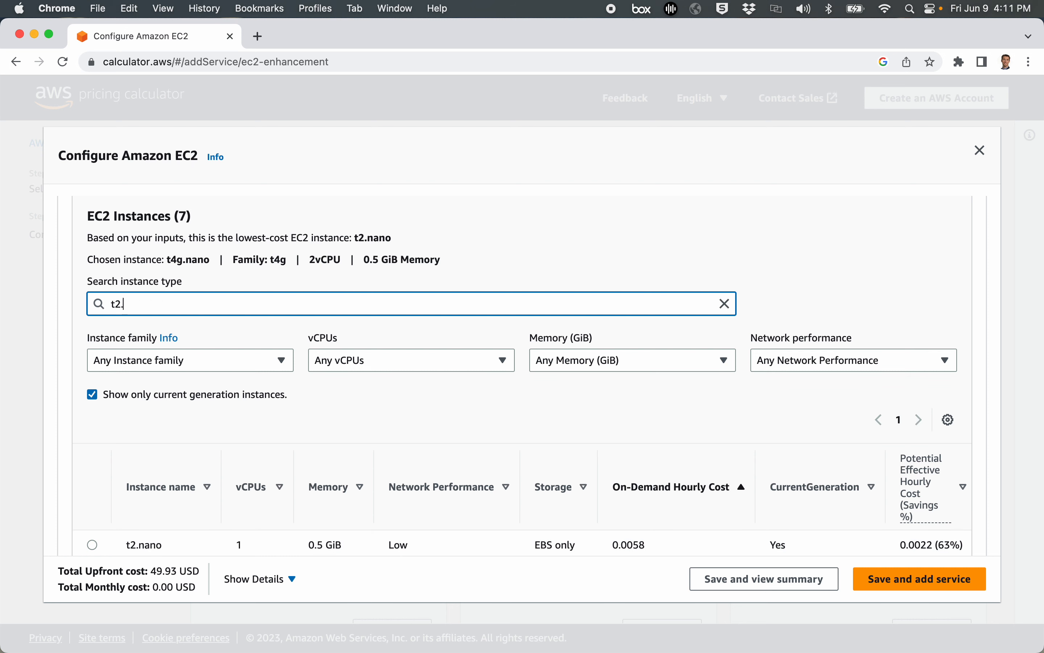
{"action": "type", "text": "micro"}
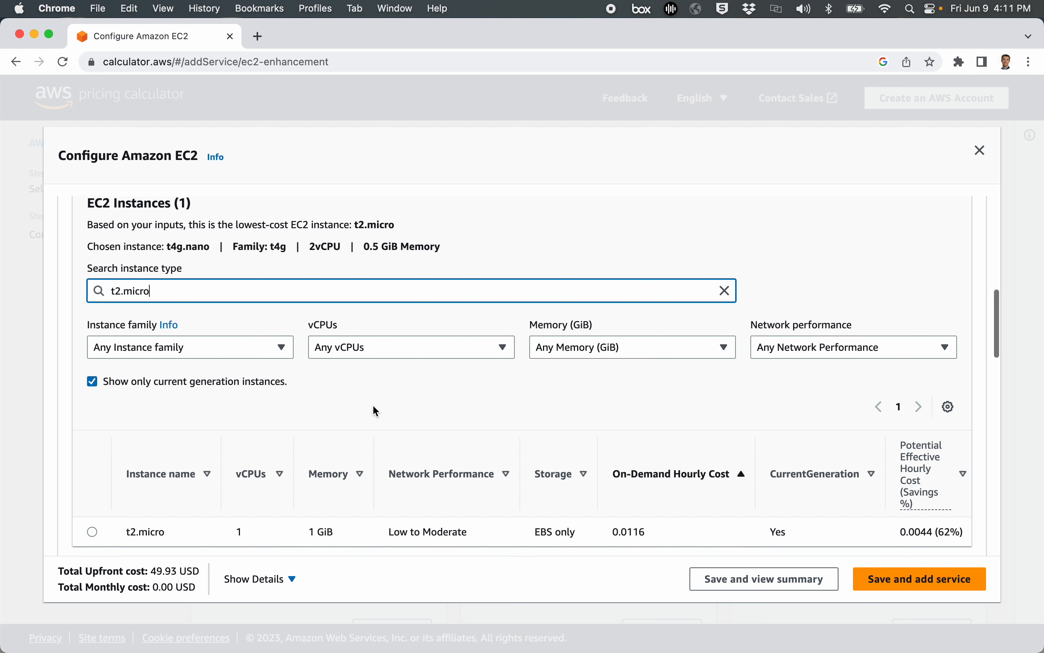
{"action": "scroll", "scroll_direction": "down", "scroll_amount": 3}
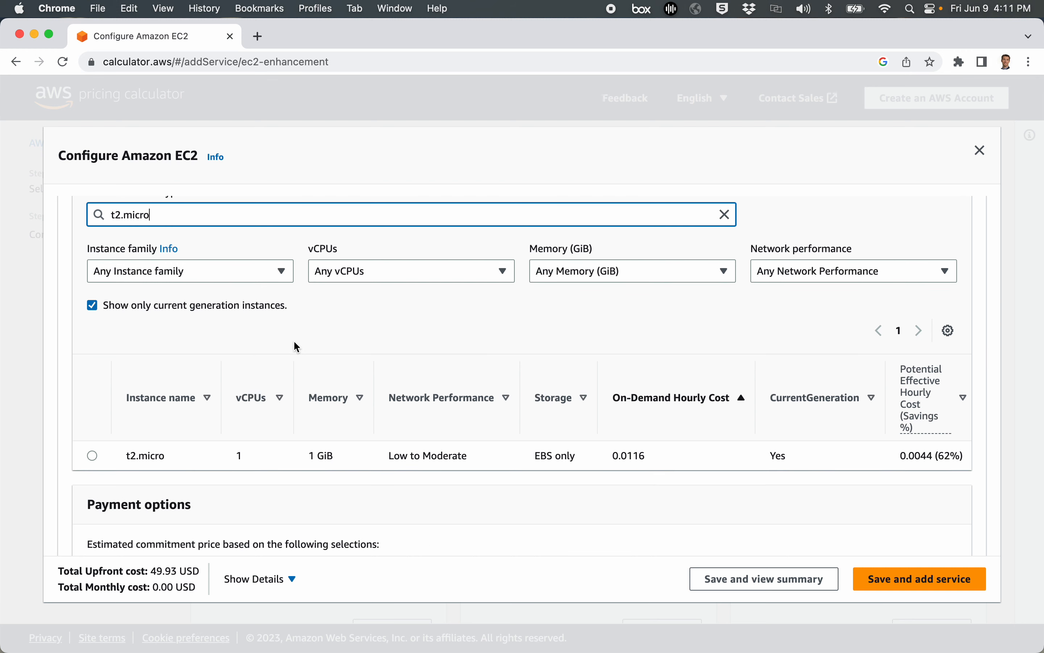
{"action": "left_click", "coordinate": [92, 456]}
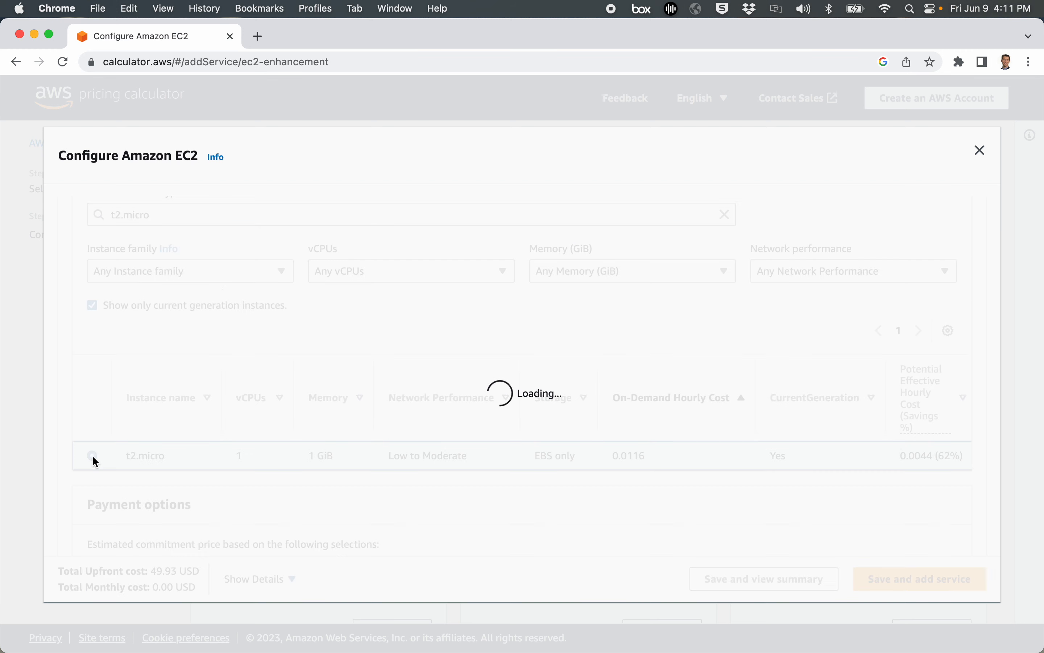
{"action": "left_click", "coordinate": [92, 455]}
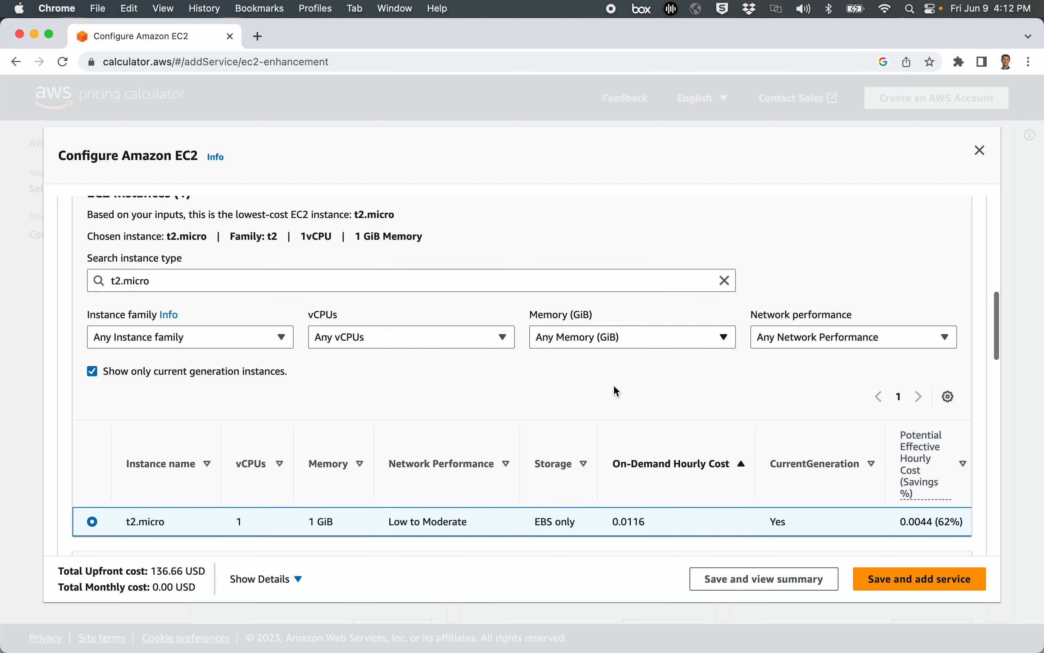
{"action": "mouse_move", "coordinate": [351, 237]}
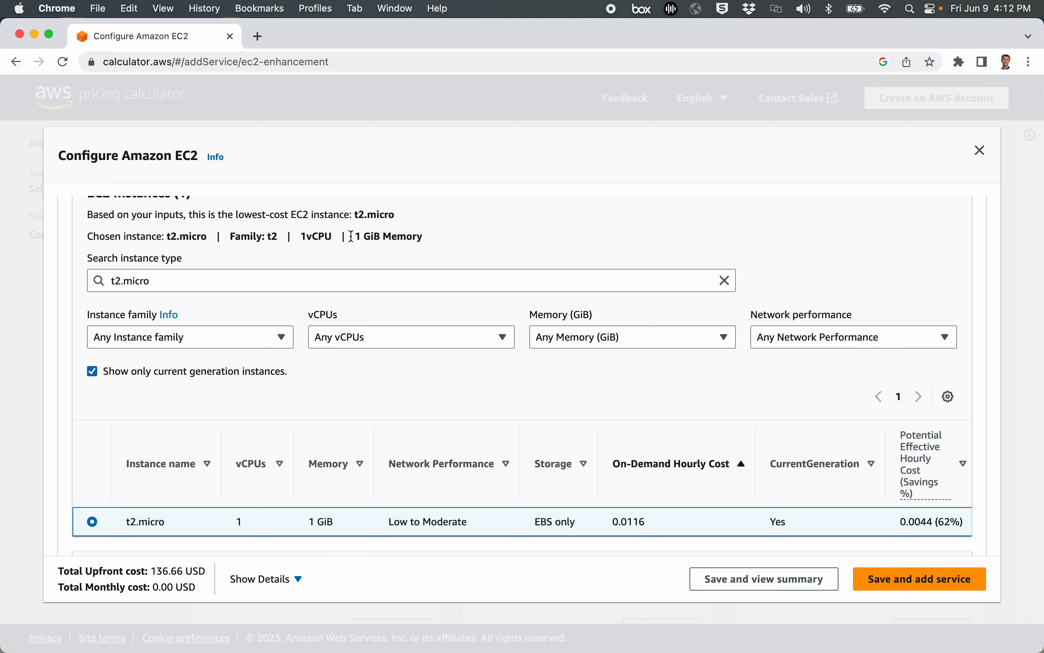
{"action": "mouse_move", "coordinate": [424, 243]}
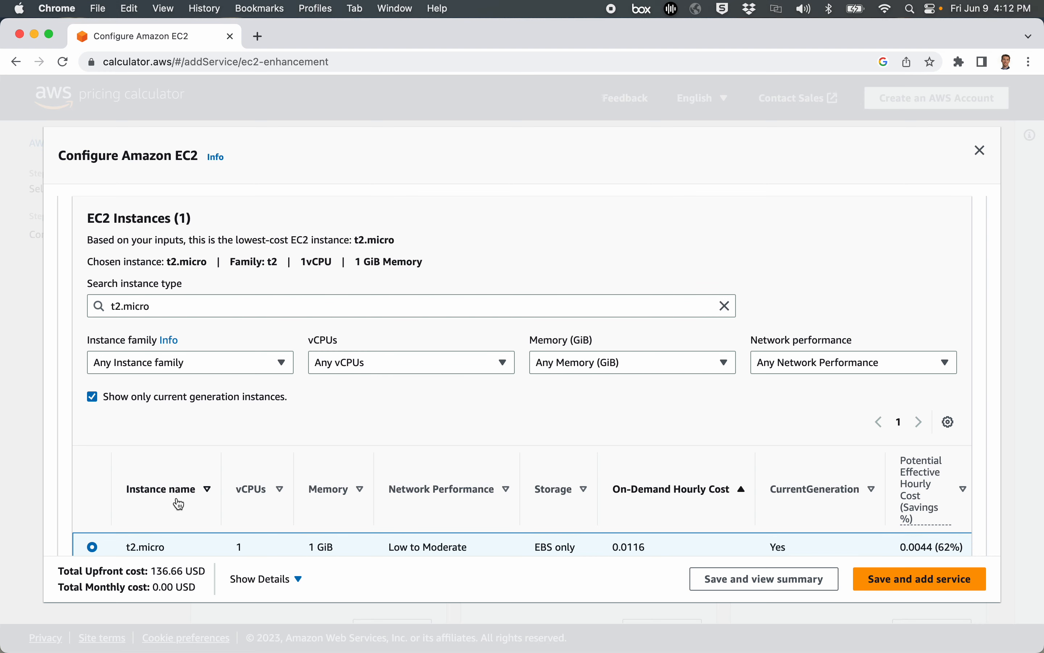
{"action": "mouse_move", "coordinate": [314, 261]}
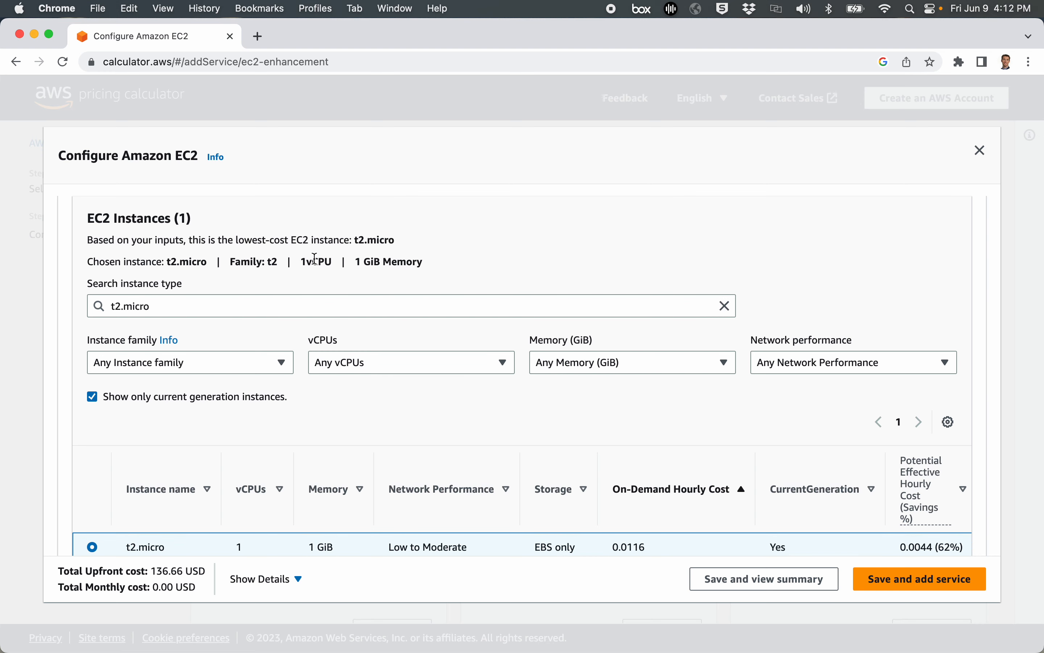
{"action": "mouse_move", "coordinate": [174, 572]}
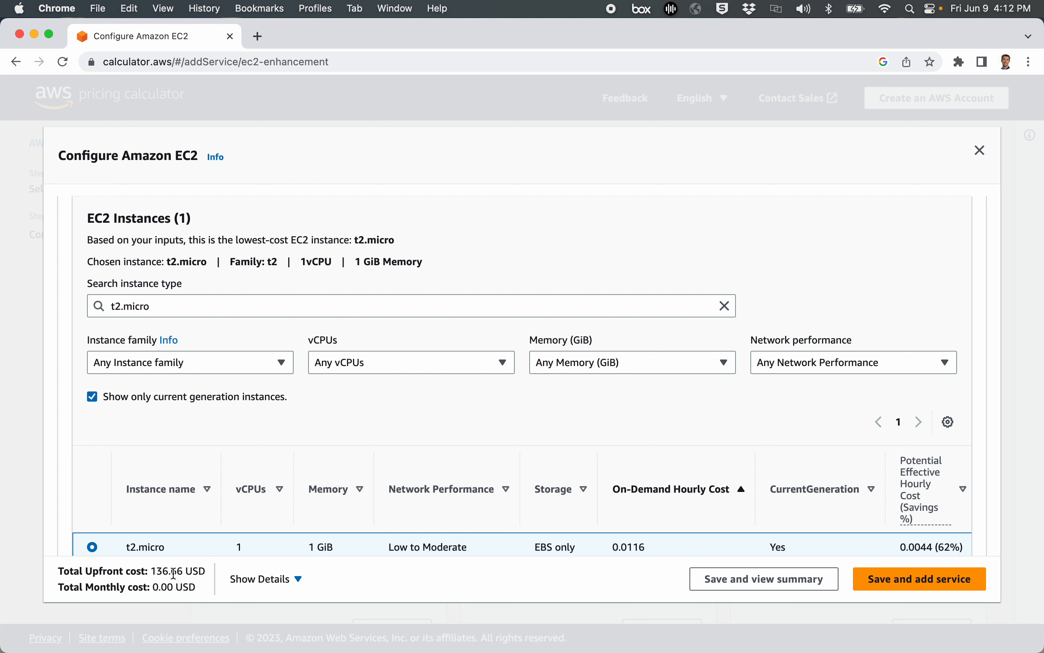
{"action": "mouse_move", "coordinate": [264, 426]}
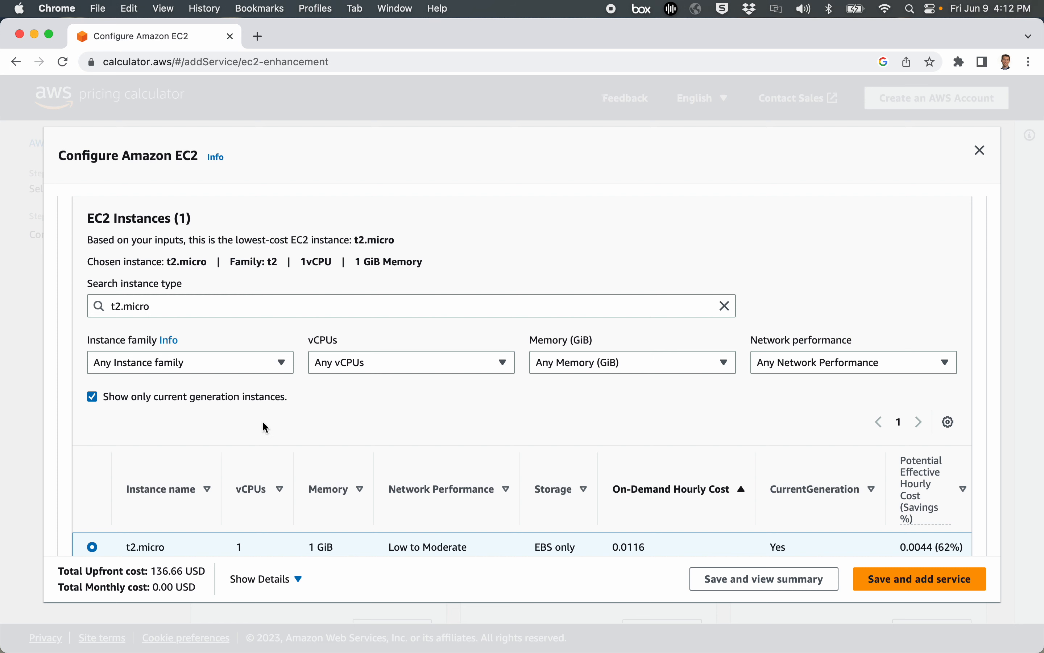
{"action": "mouse_move", "coordinate": [313, 446]}
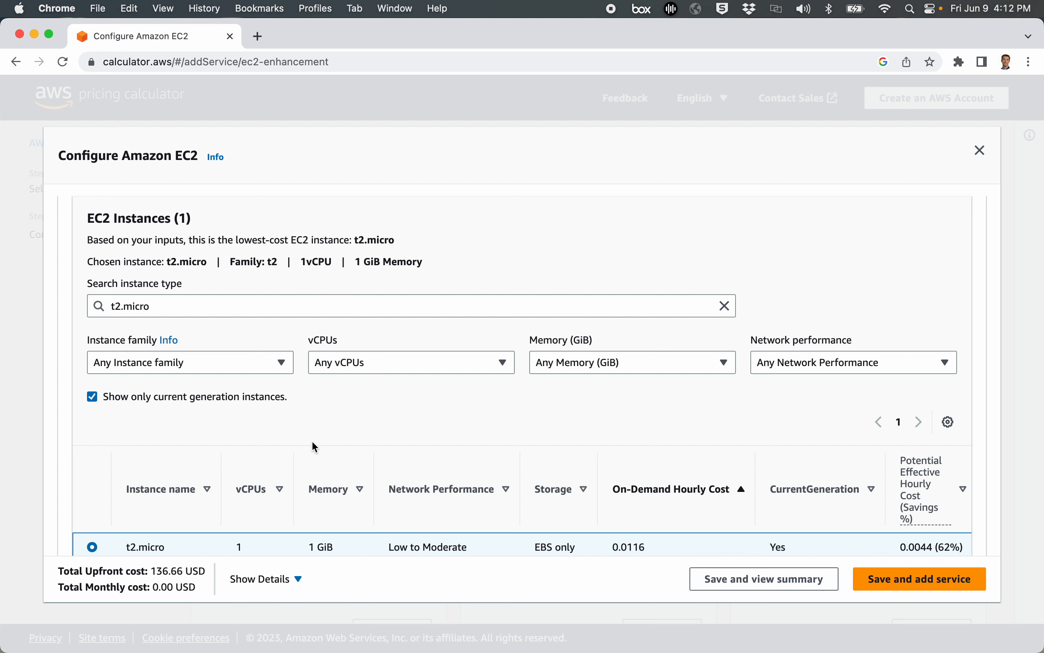
{"action": "scroll", "scroll_direction": "down", "scroll_amount": 3}
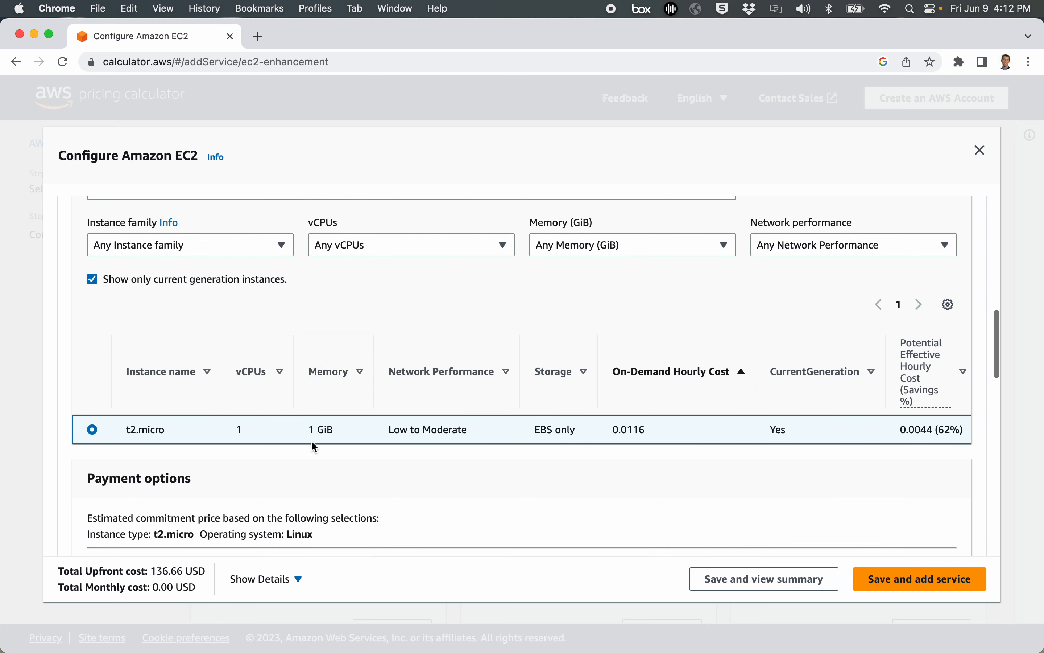
Scroll down to review the t2.micro payment options (Compute Savings Plans, 136.66 USD).
{"action": "scroll", "scroll_direction": "down", "scroll_amount": 3}
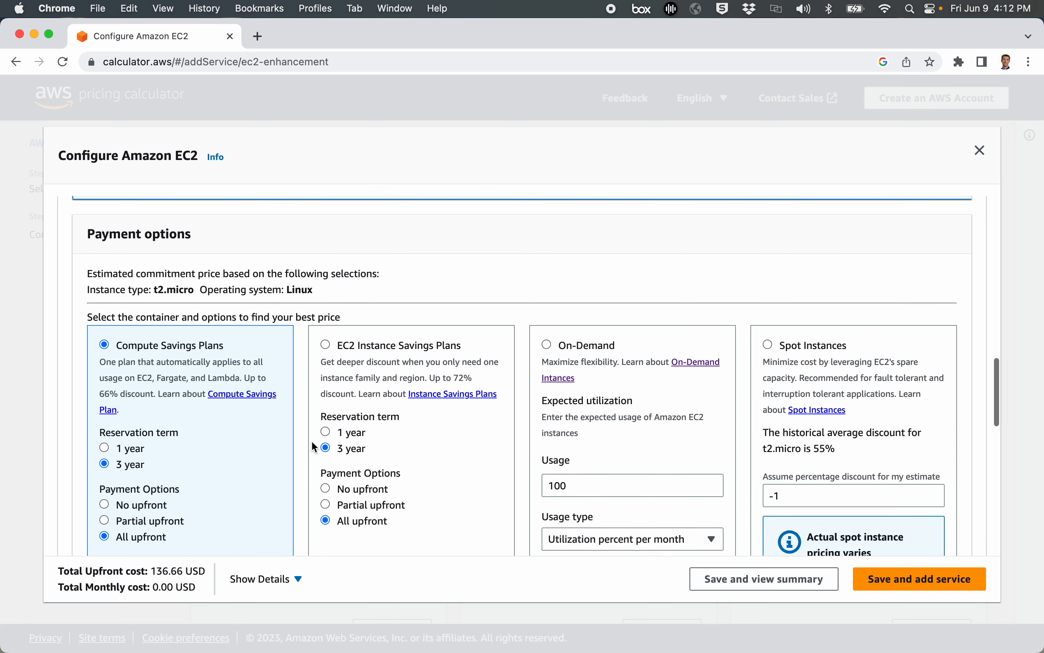
{"action": "scroll", "scroll_direction": "down", "scroll_amount": 3}
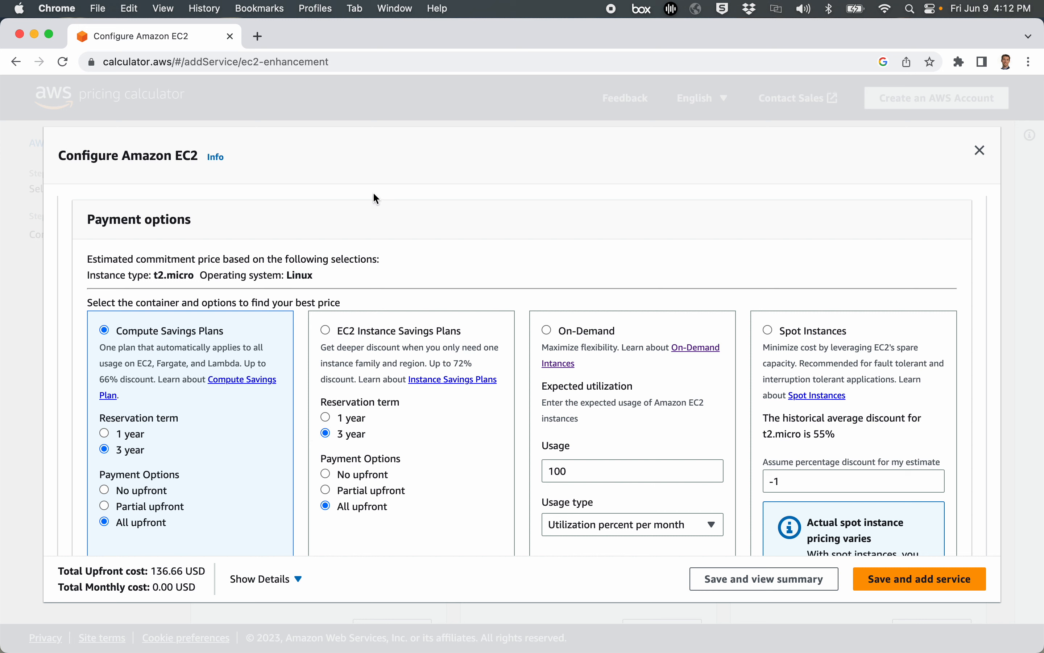
{"action": "mouse_move", "coordinate": [104, 330]}
{"action": "type", "text": "=2"}
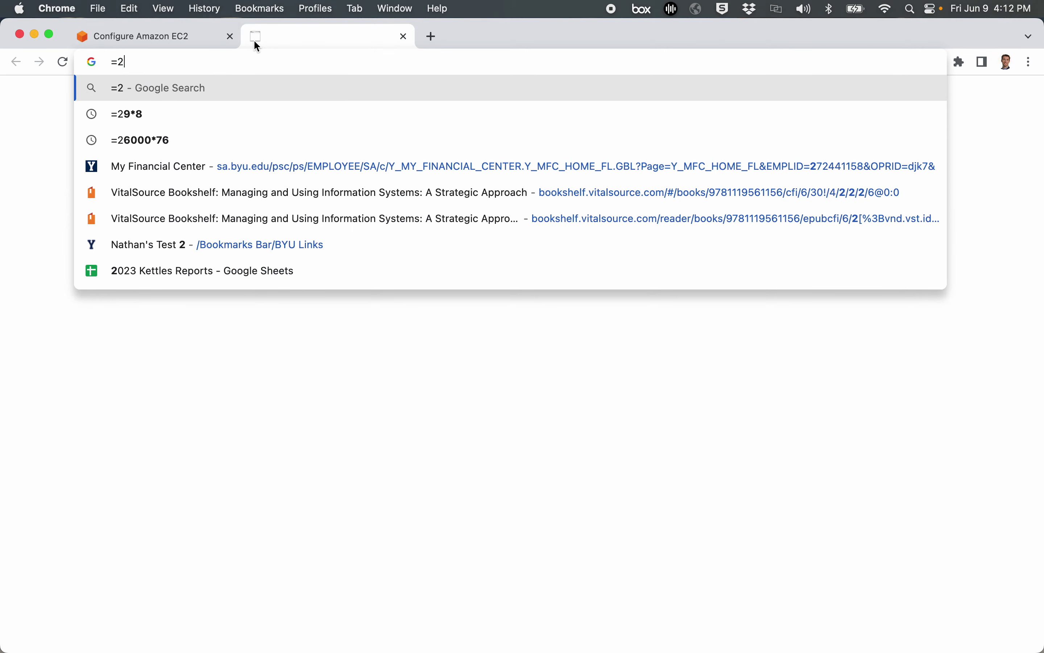
Calculate 136/36 in Google Search, giving 3.77777777778.
{"action": "type", "text": "136"}
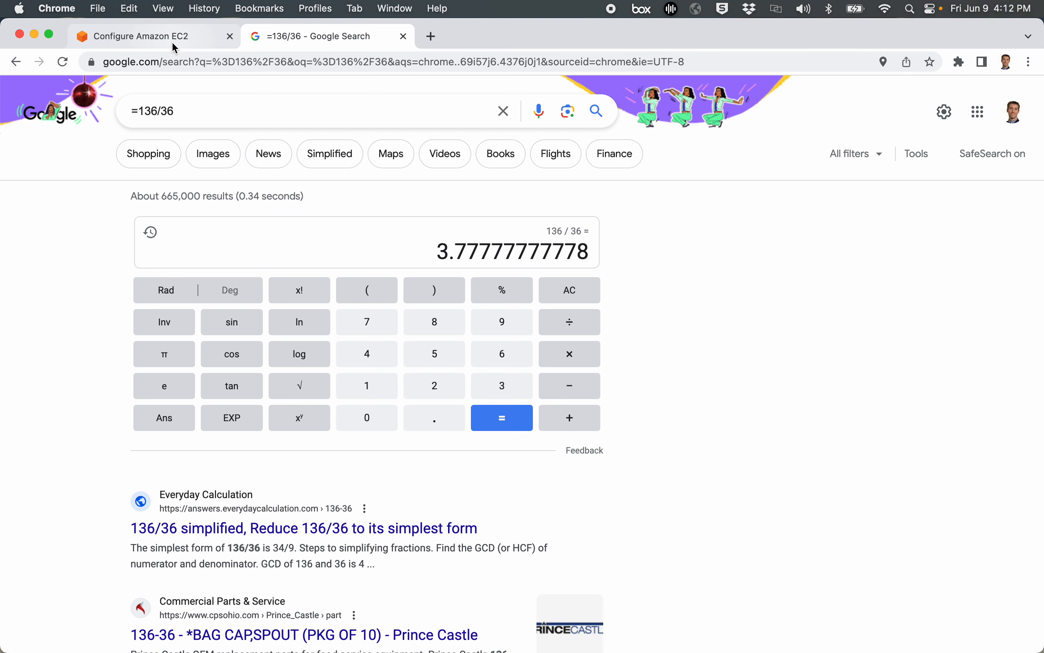
Return to the EC2 estimate and price t2.micro as On-Demand, 8.47 USD monthly with 0.00 upfront.
{"action": "left_click", "coordinate": [141, 36]}
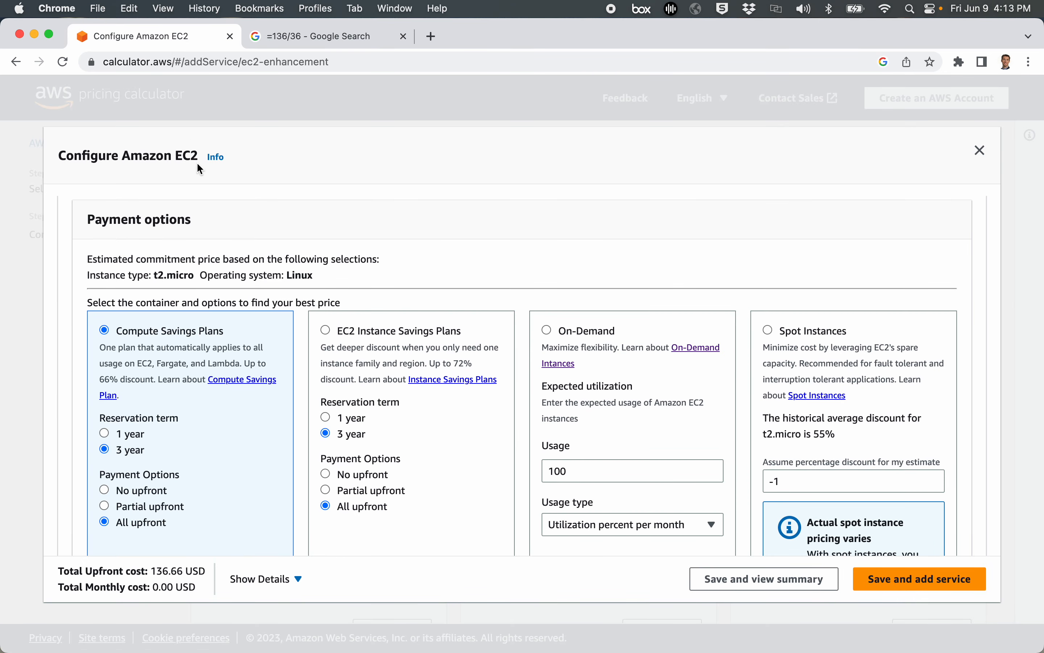
{"action": "mouse_move", "coordinate": [328, 272]}
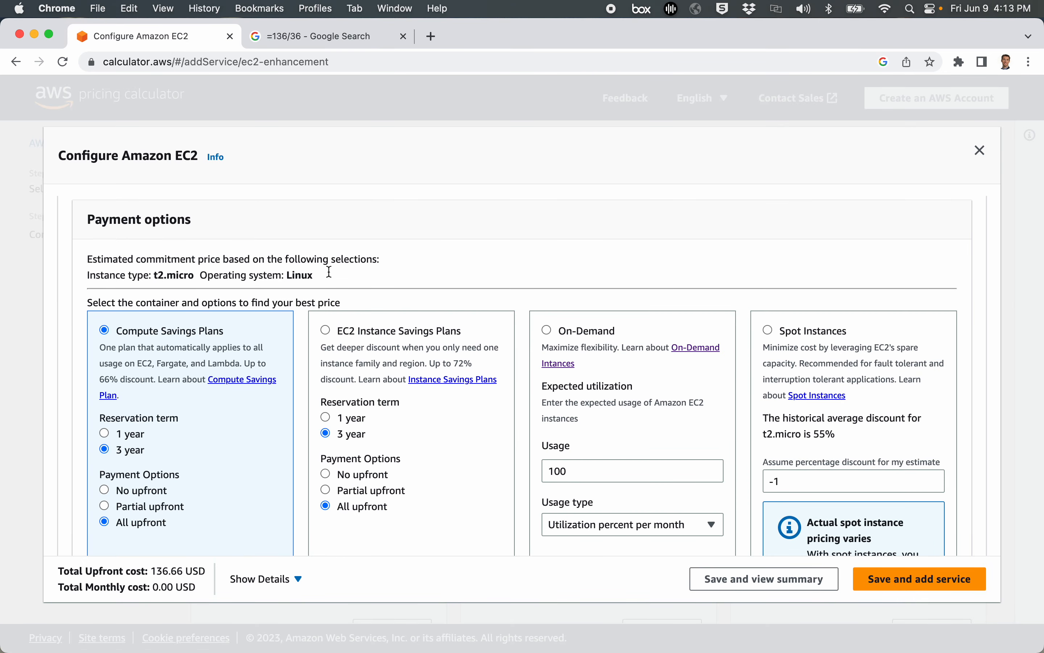
{"action": "scroll", "scroll_direction": "down", "scroll_amount": 3}
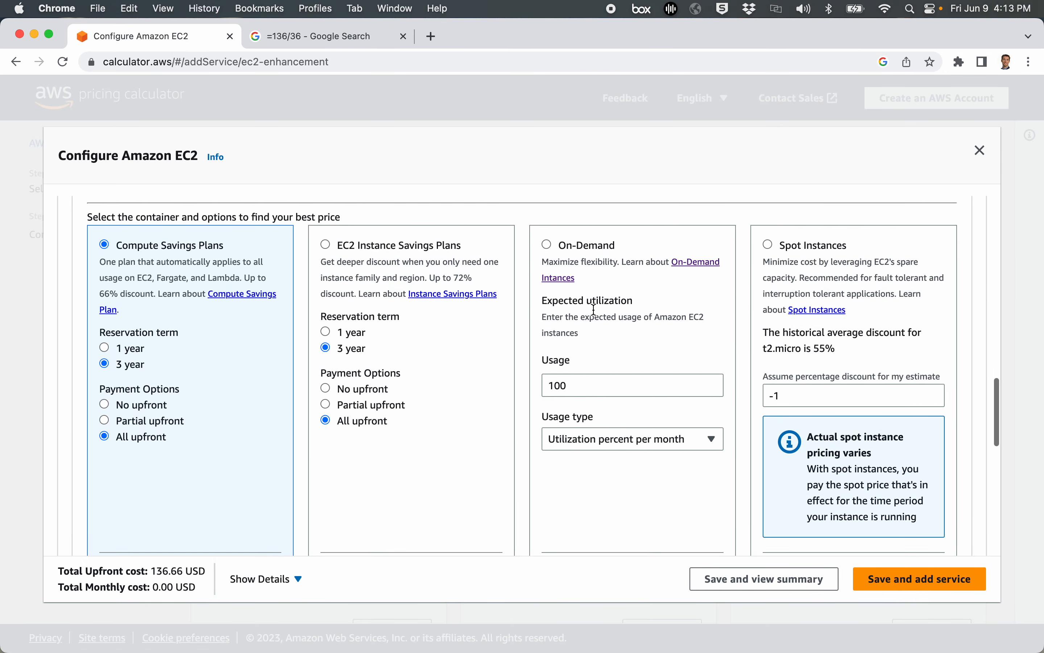
{"action": "left_click", "coordinate": [546, 237]}
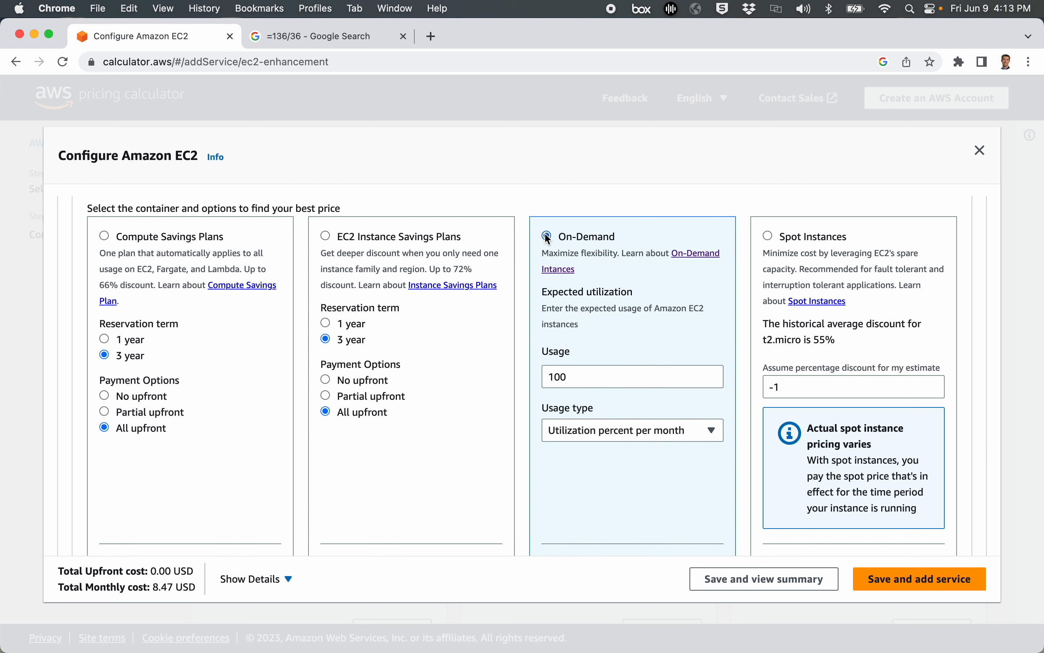
{"action": "left_click", "coordinate": [546, 236]}
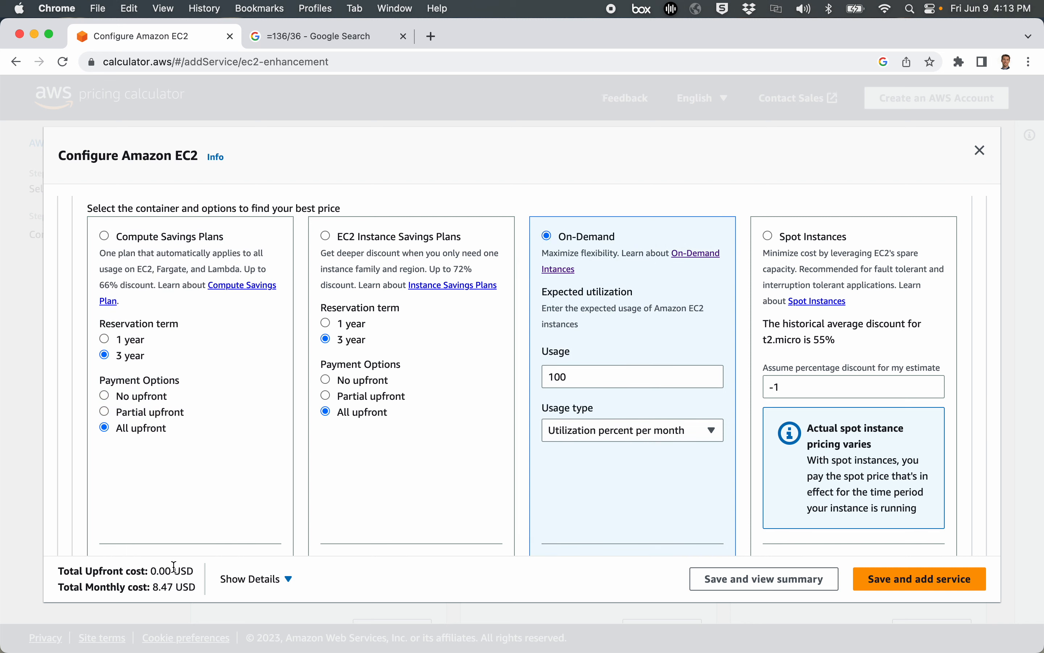
{"action": "mouse_move", "coordinate": [152, 589]}
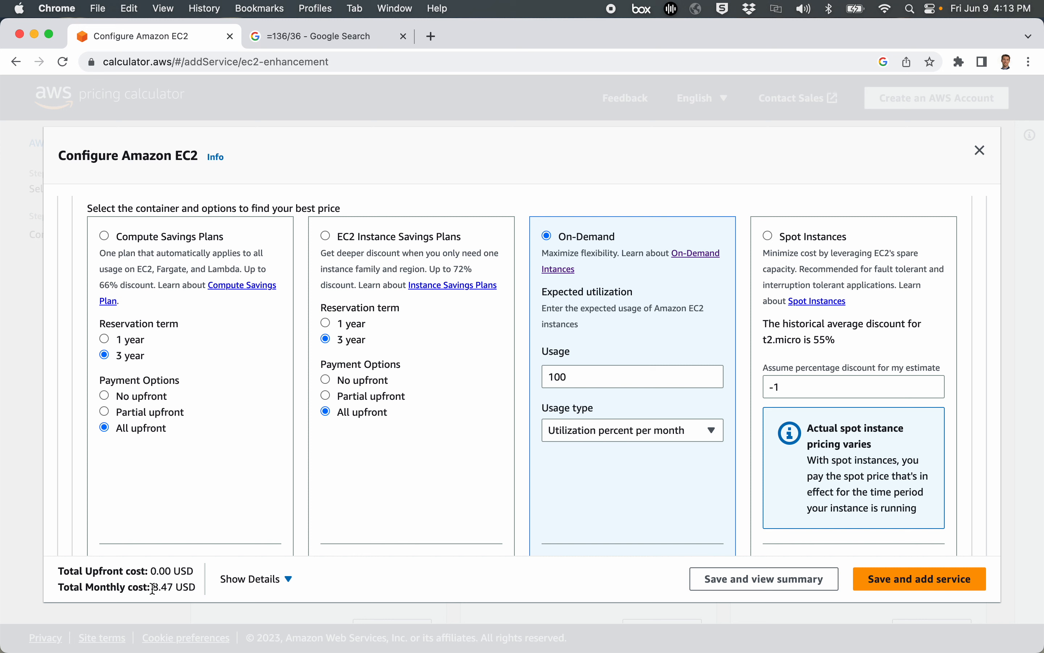
{"action": "mouse_move", "coordinate": [148, 584]}
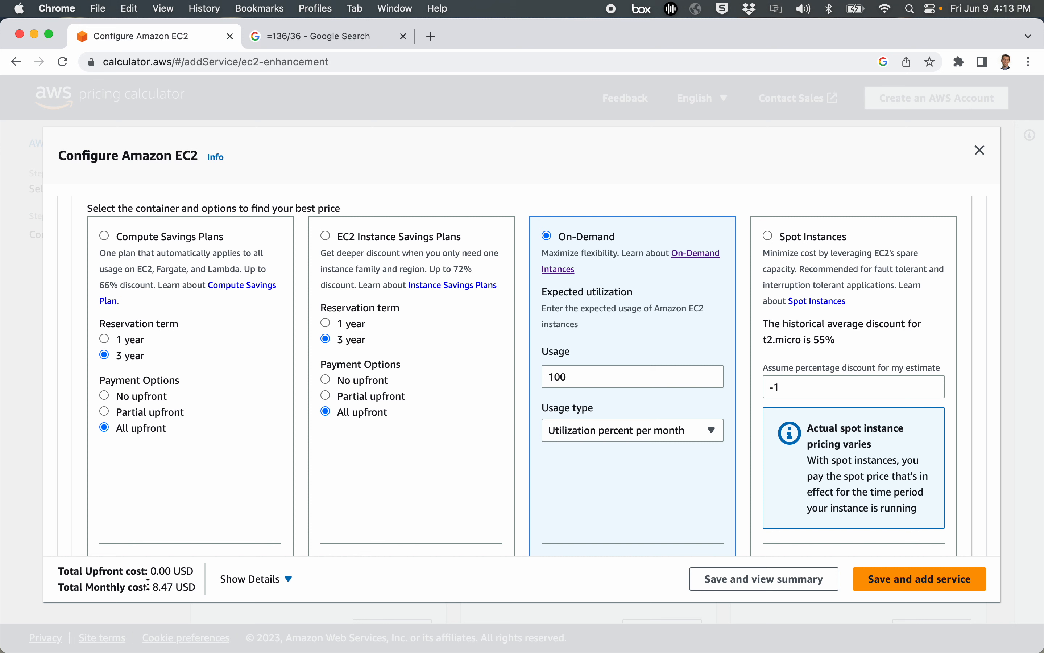
{"action": "mouse_move", "coordinate": [589, 206]}
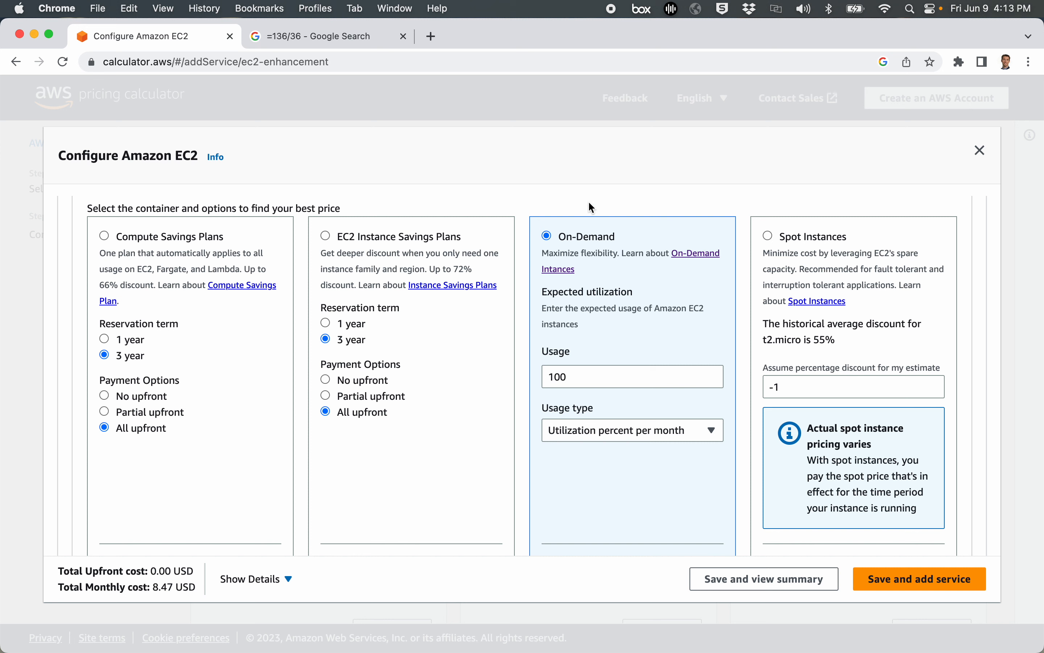
{"action": "mouse_move", "coordinate": [564, 220]}
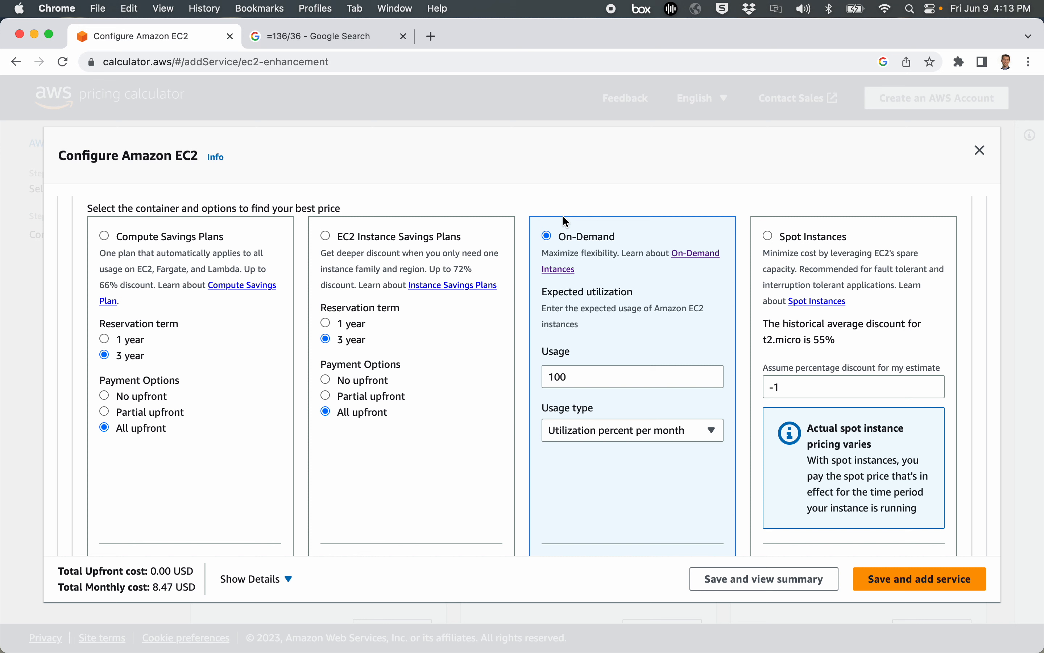
{"action": "mouse_move", "coordinate": [113, 369]}
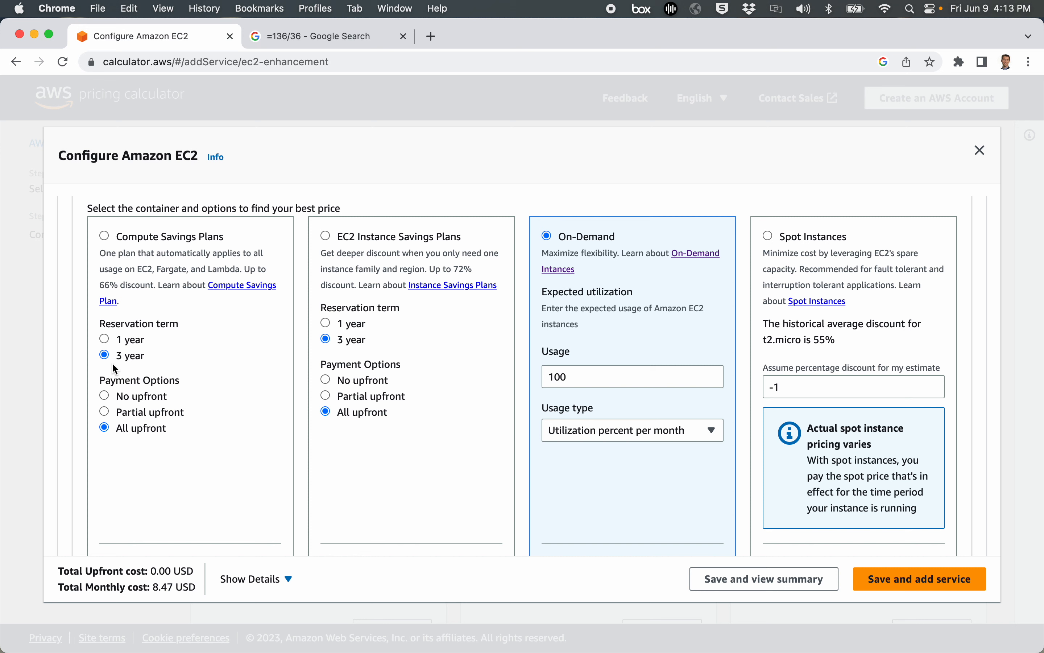
{"action": "mouse_move", "coordinate": [568, 239]}
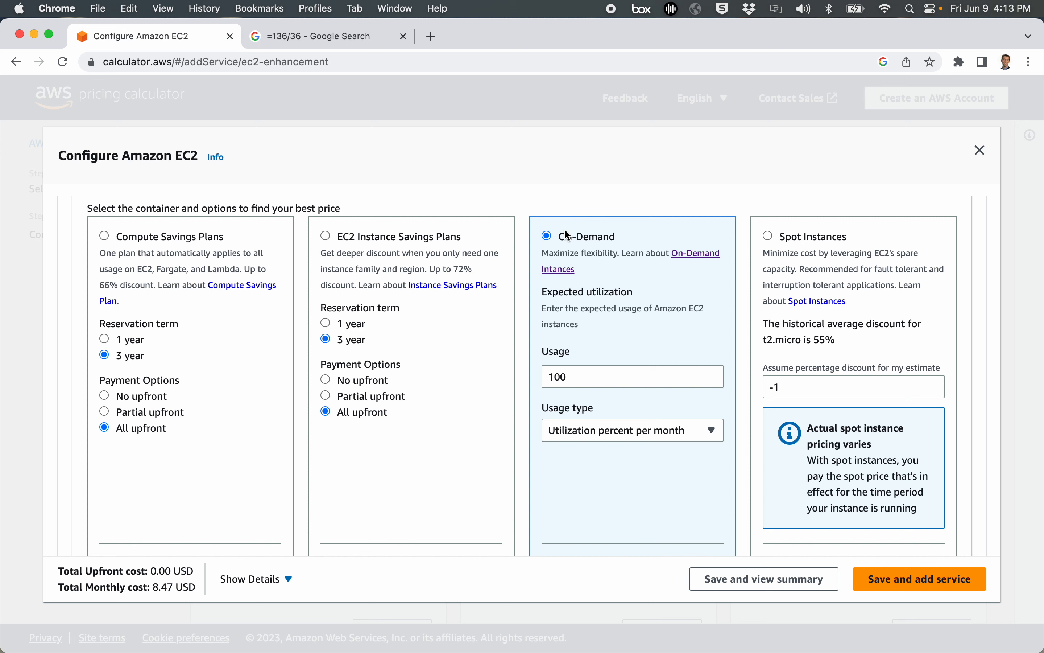
{"action": "mouse_move", "coordinate": [515, 203]}
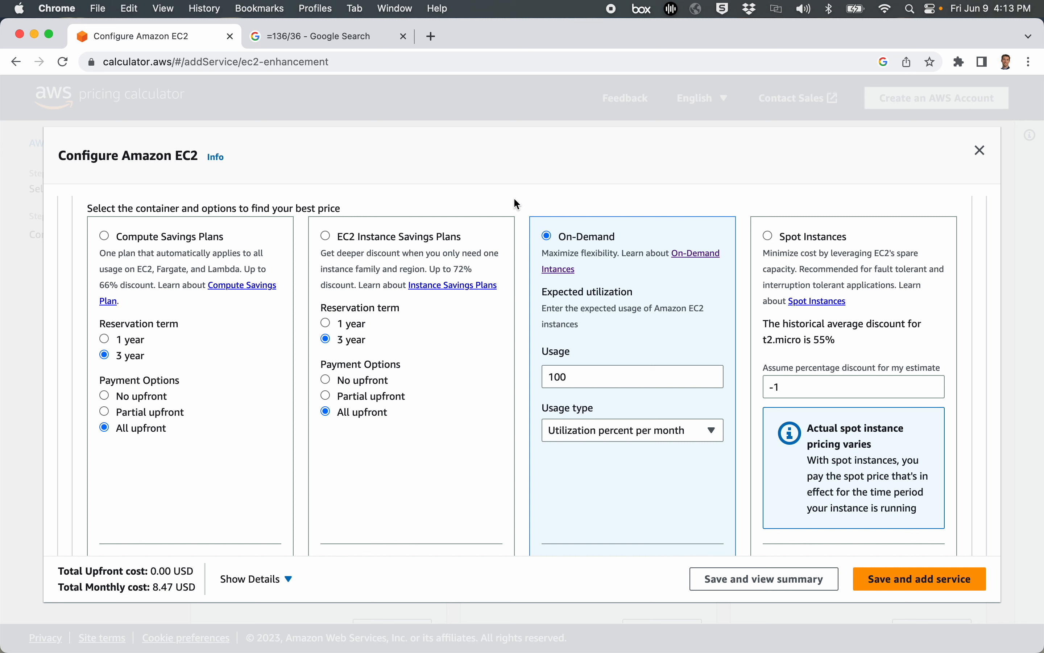
{"action": "mouse_move", "coordinate": [98, 300]}
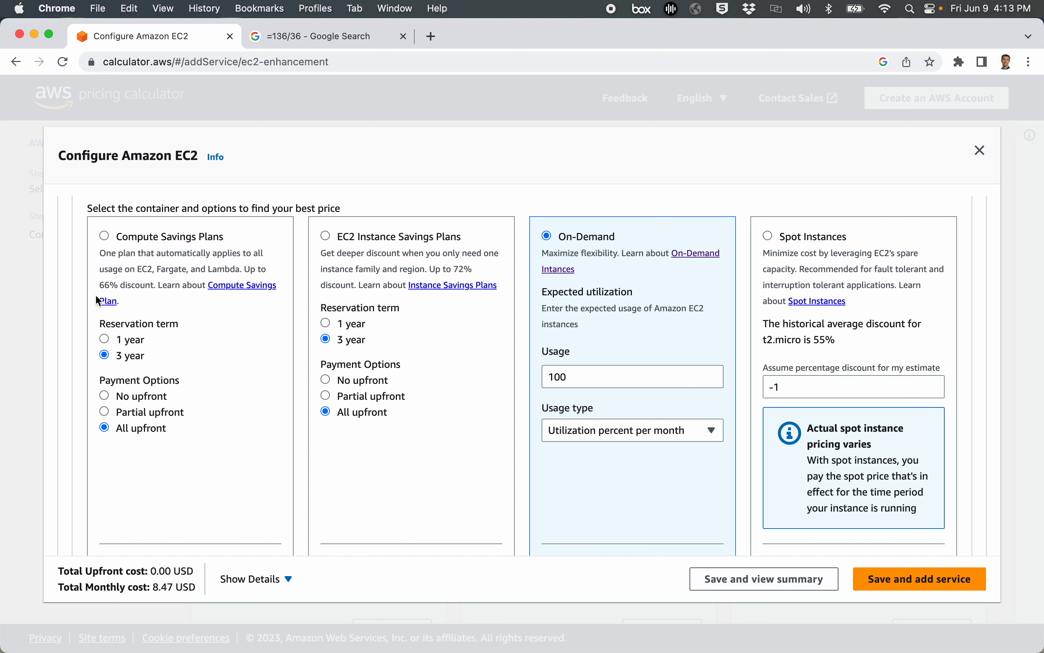
{"action": "mouse_move", "coordinate": [112, 283]}
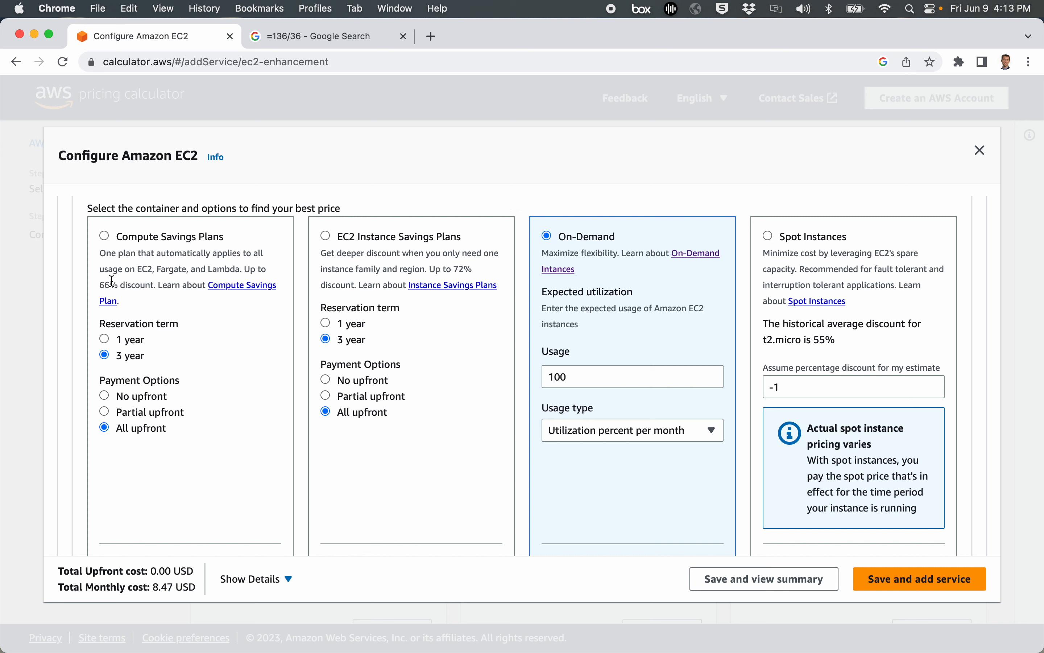
{"action": "mouse_move", "coordinate": [506, 248]}
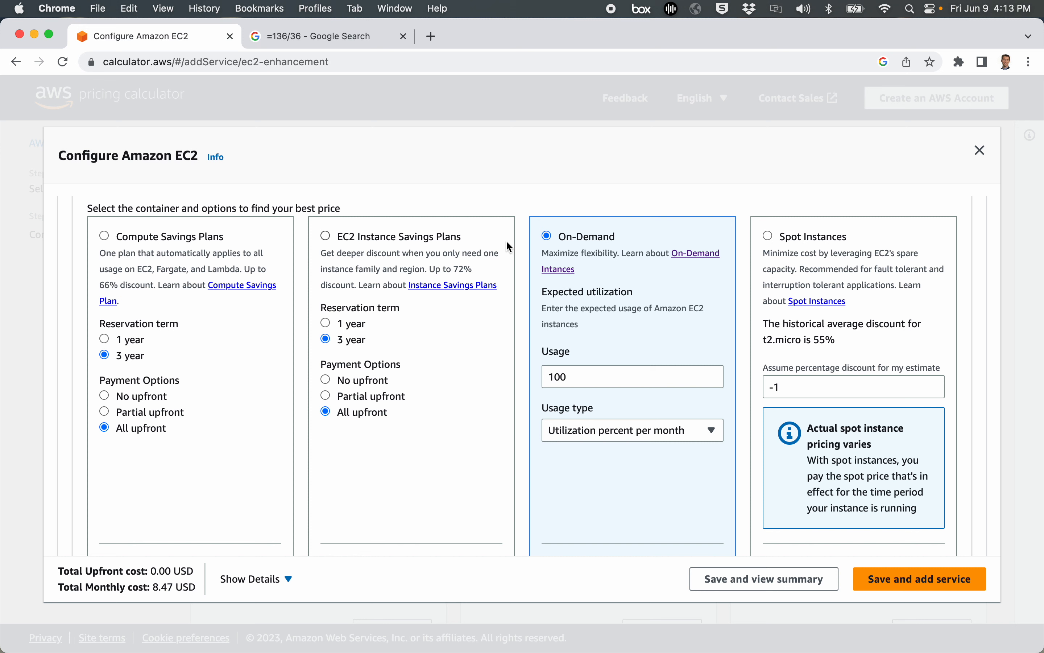
{"action": "mouse_move", "coordinate": [104, 237]}
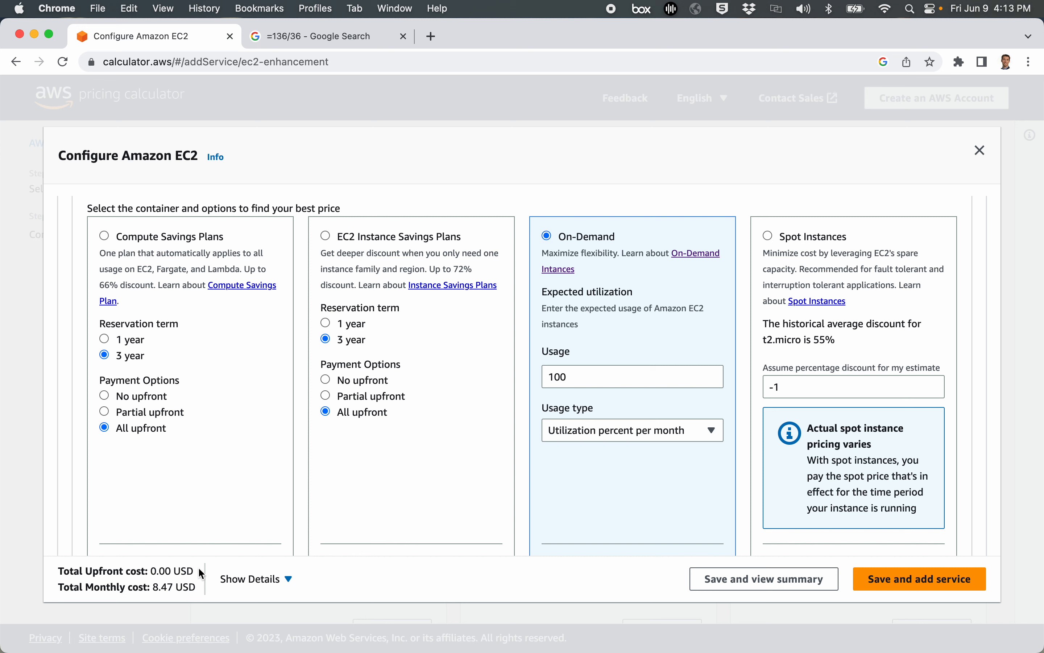
{"action": "mouse_move", "coordinate": [147, 518]}
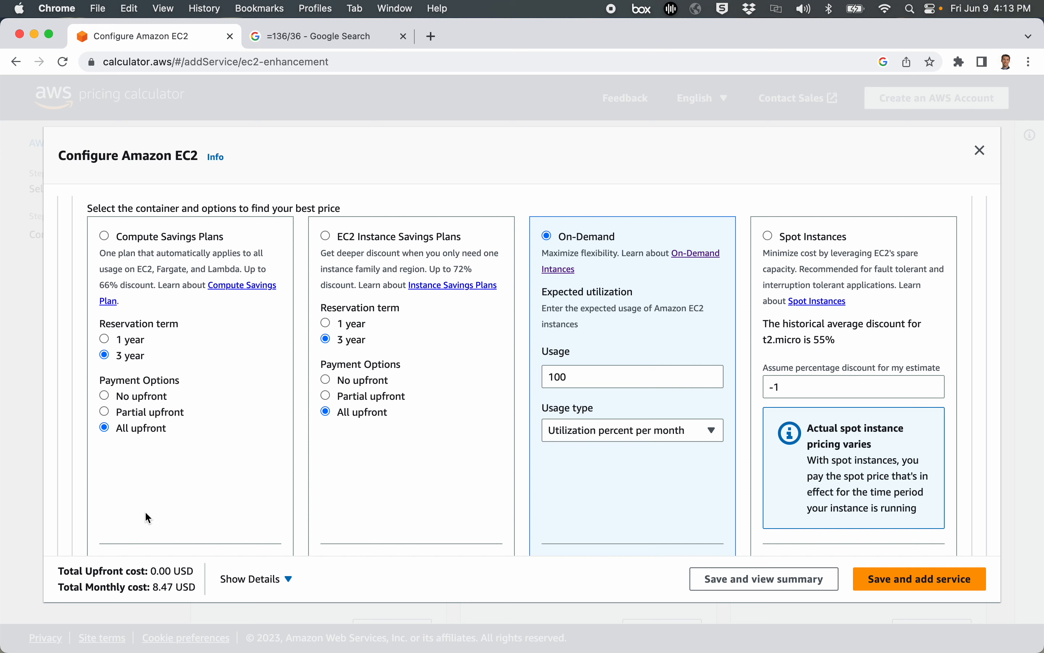
{"action": "mouse_move", "coordinate": [200, 587]}
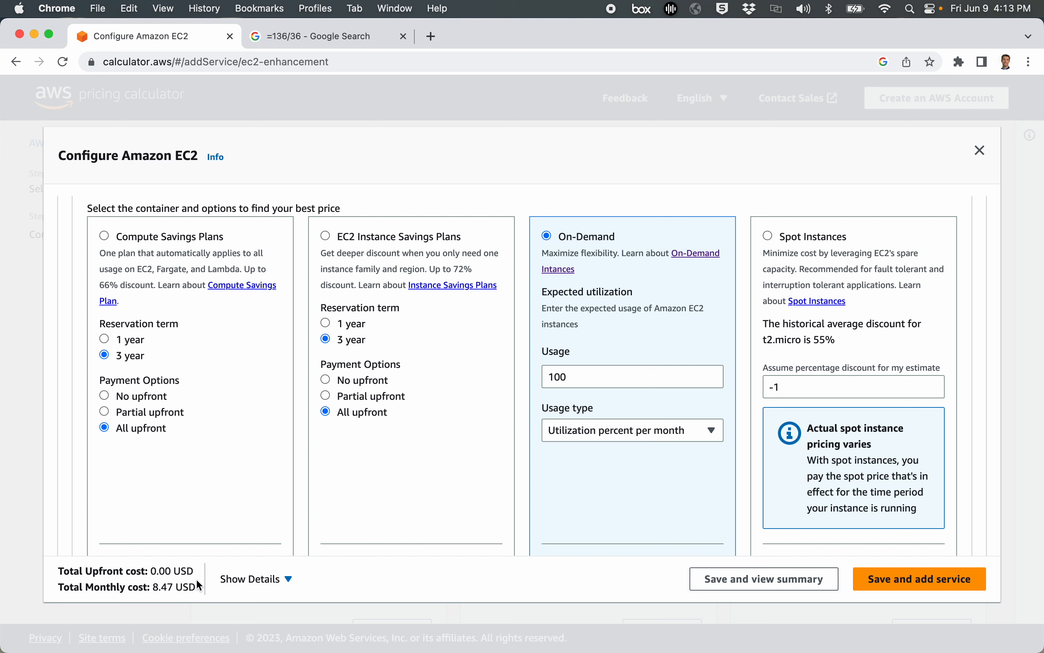
{"action": "mouse_move", "coordinate": [525, 254]}
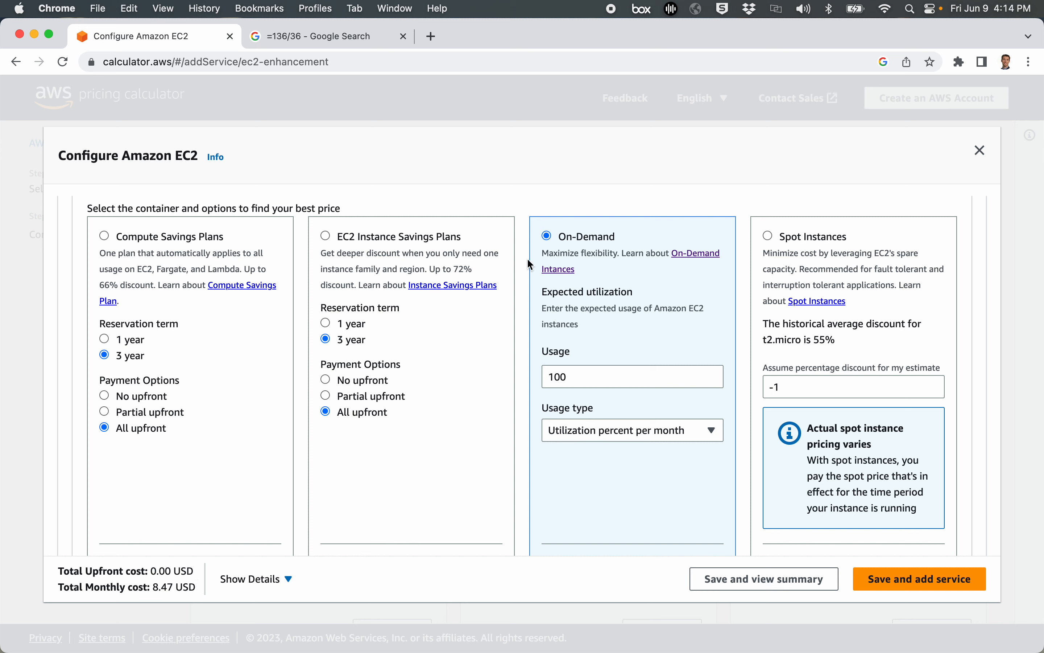
{"action": "mouse_move", "coordinate": [428, 386]}
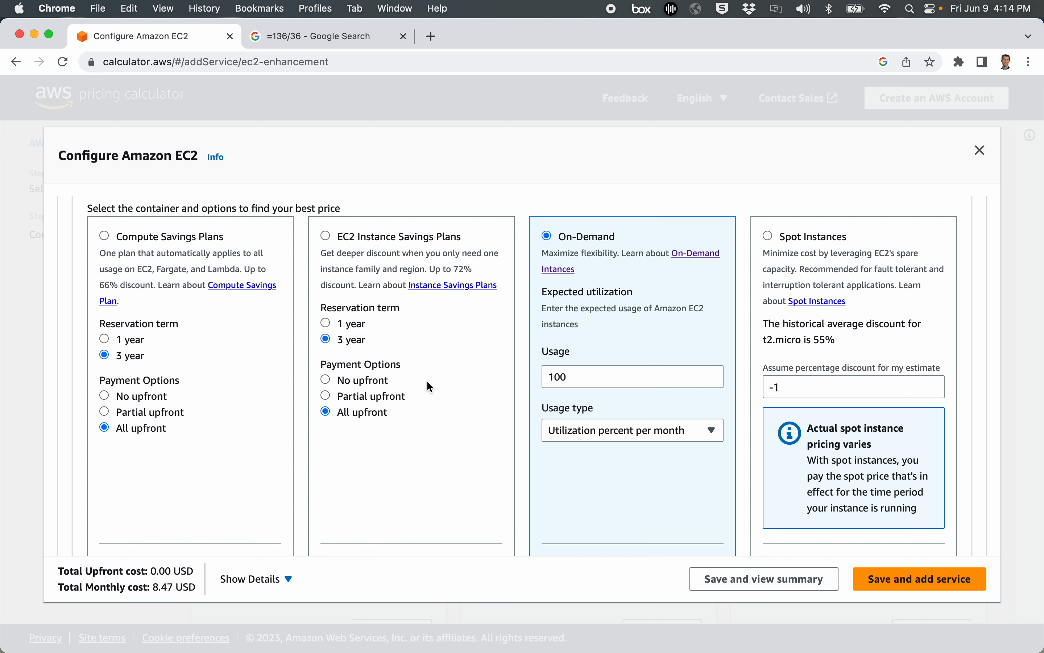
{"action": "scroll", "scroll_direction": "down", "scroll_amount": 3}
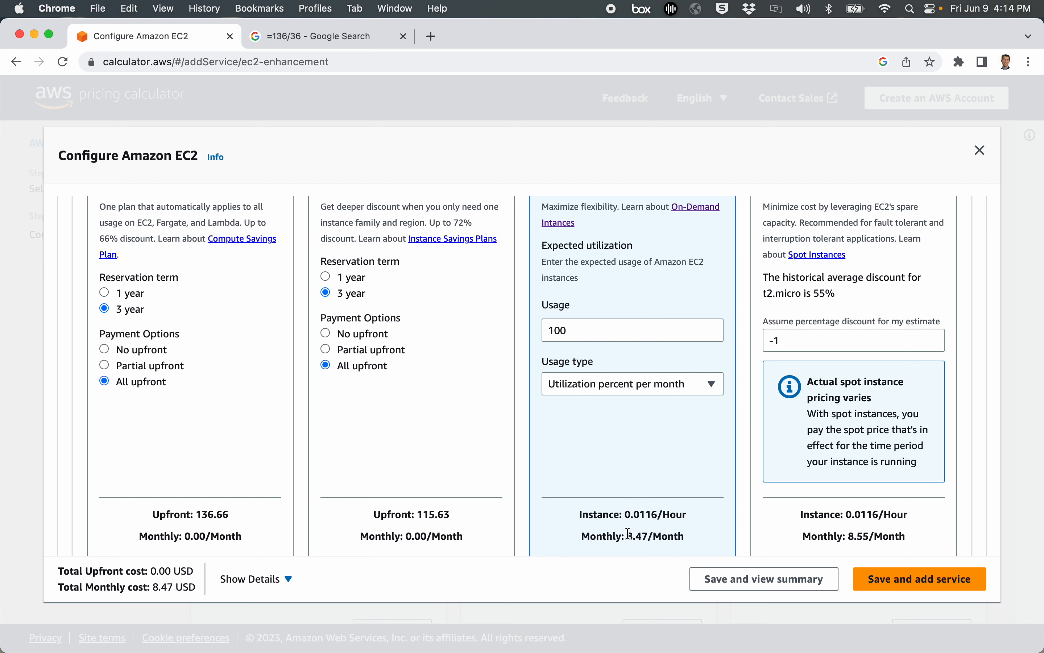
Expand the optional Amazon Elastic Block Store (EBS) storage settings.
{"action": "scroll", "scroll_direction": "up", "scroll_amount": 3}
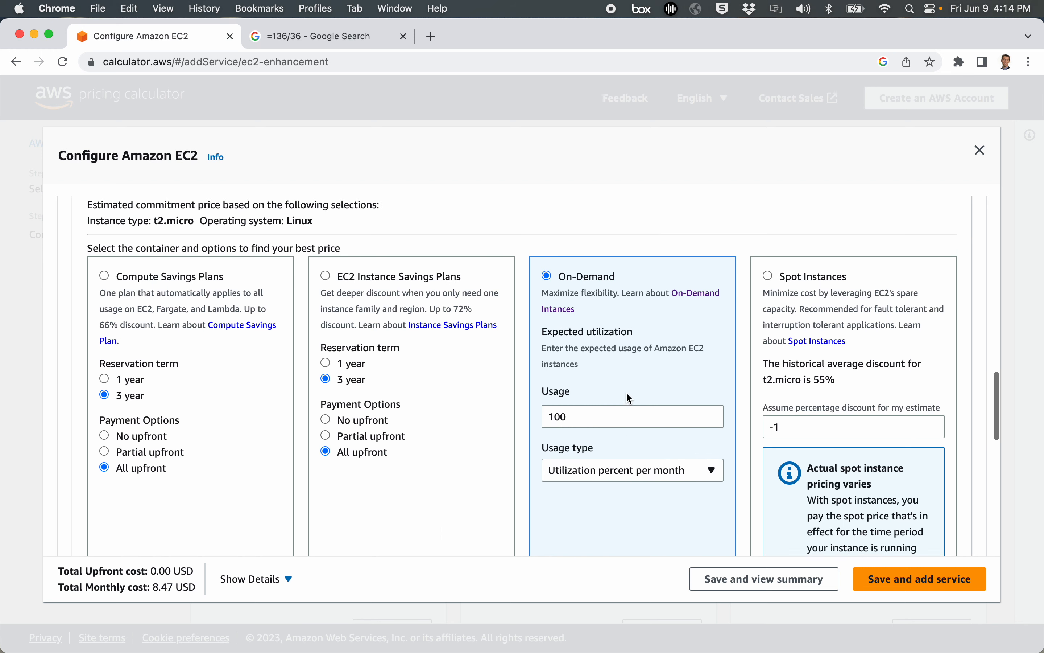
{"action": "scroll", "scroll_direction": "down", "scroll_amount": 3}
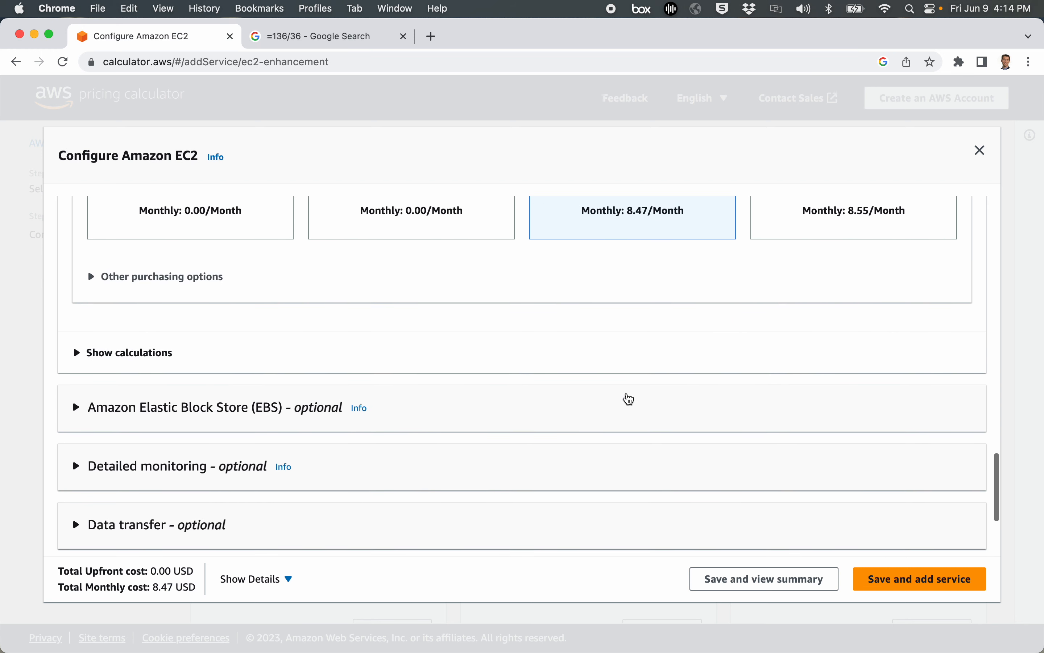
{"action": "scroll", "scroll_direction": "down", "scroll_amount": 3}
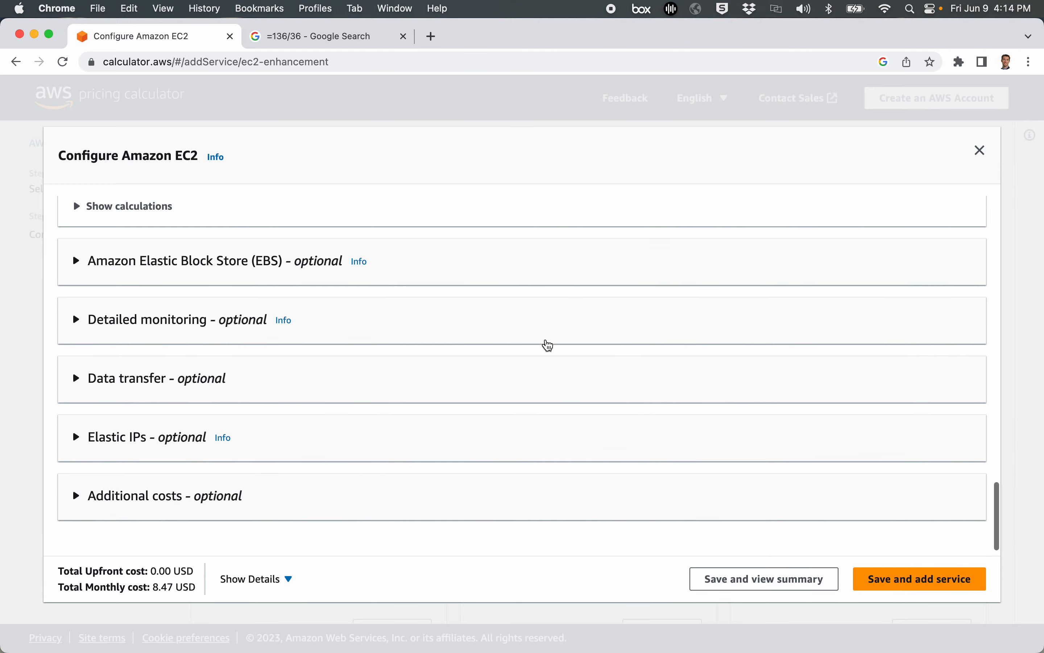
{"action": "left_click", "coordinate": [76, 261]}
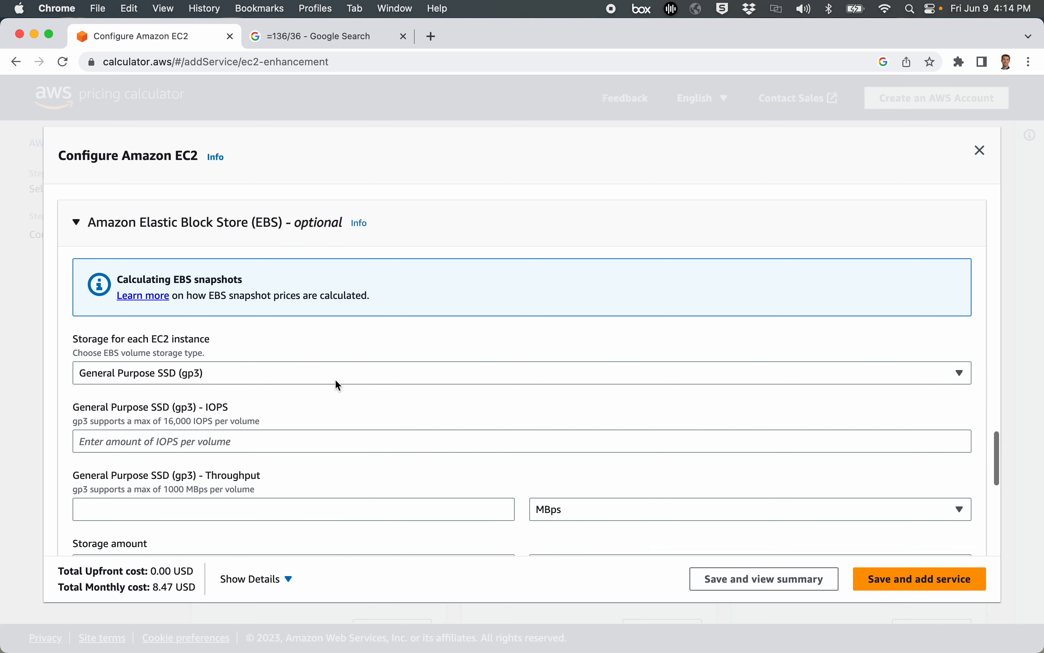
Set the EBS storage amount to 8 GB per instance, adding 0.64 USD monthly.
{"action": "scroll", "scroll_direction": "down", "scroll_amount": 3}
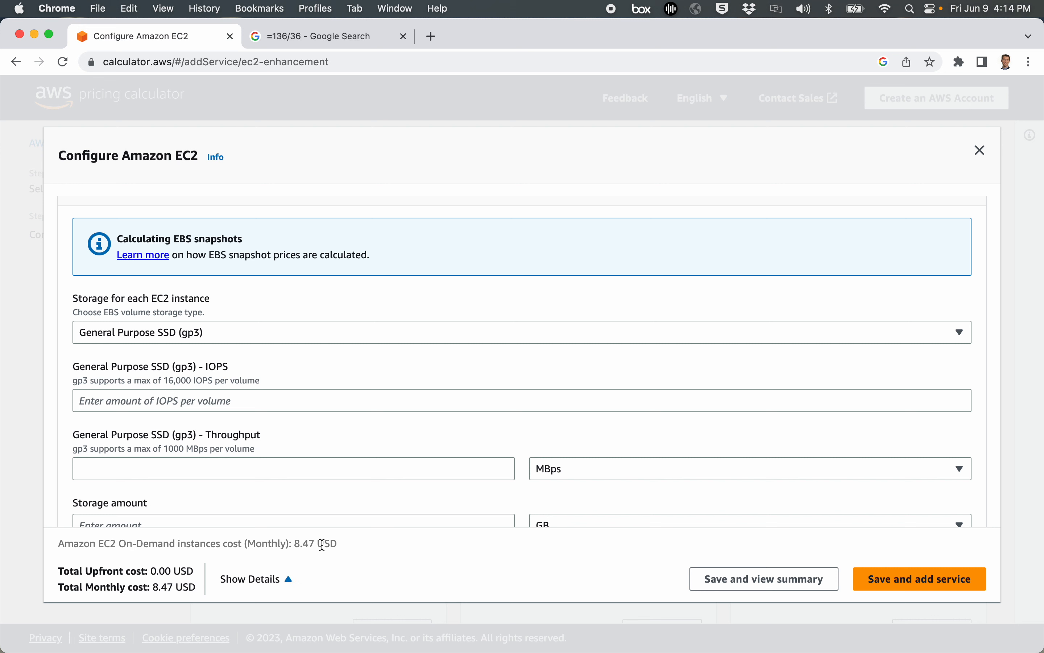
{"action": "mouse_move", "coordinate": [174, 584]}
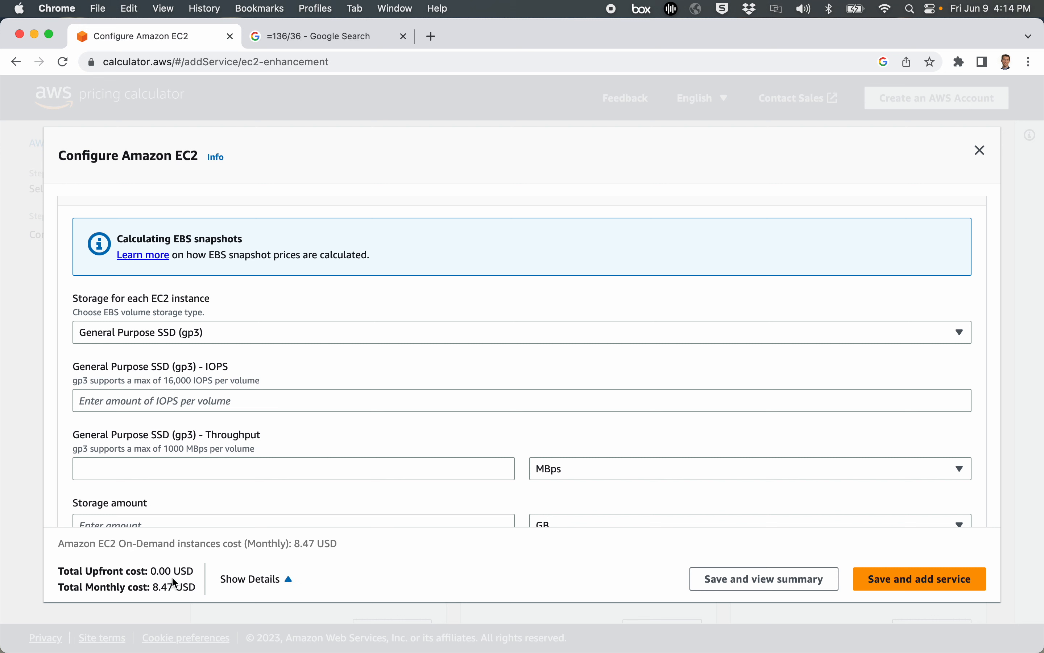
{"action": "scroll", "scroll_direction": "down", "scroll_amount": 3}
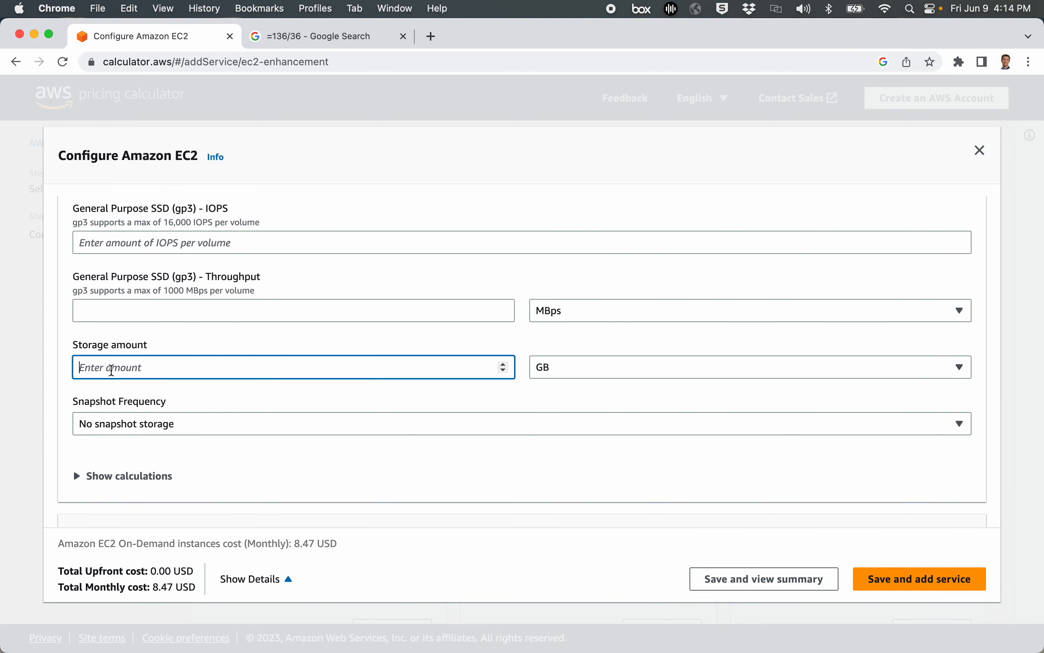
{"action": "type", "text": "8"}
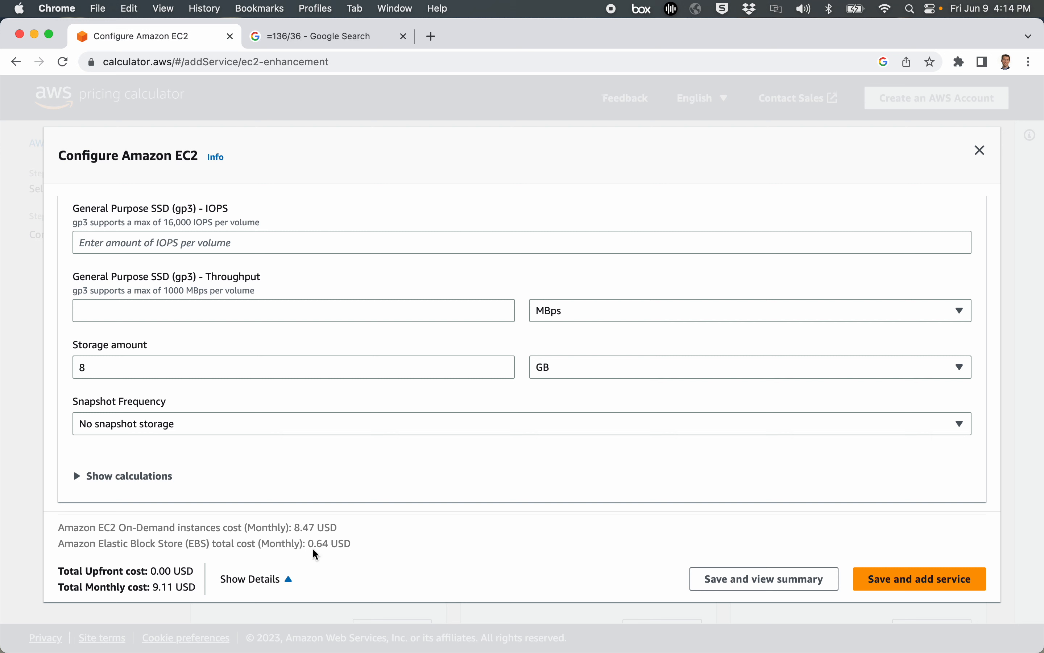
{"action": "mouse_move", "coordinate": [321, 553]}
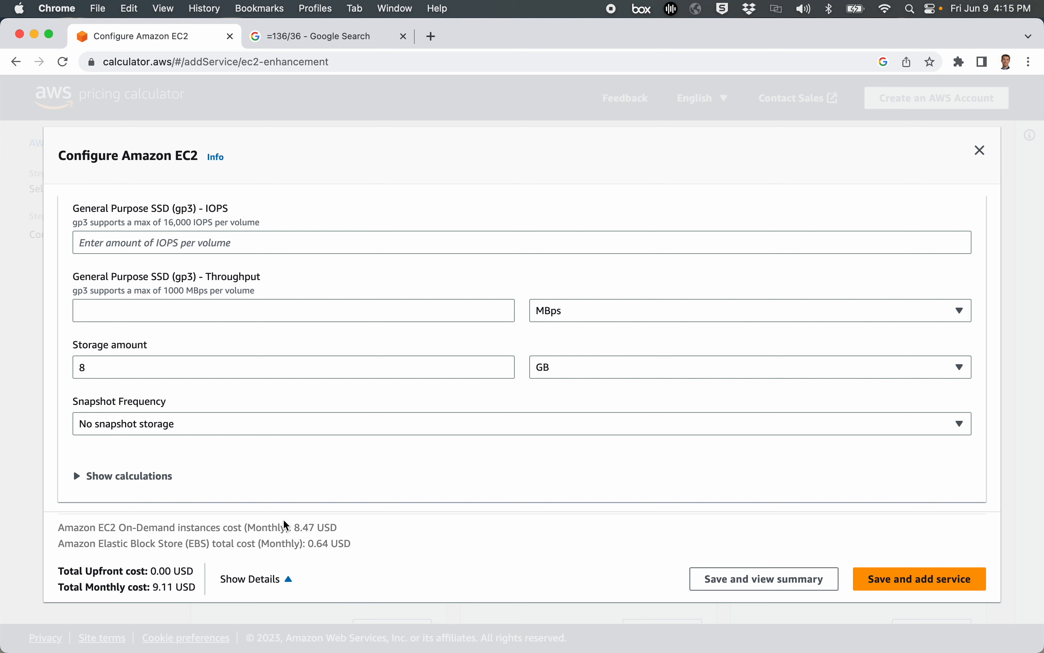
{"action": "mouse_move", "coordinate": [226, 547]}
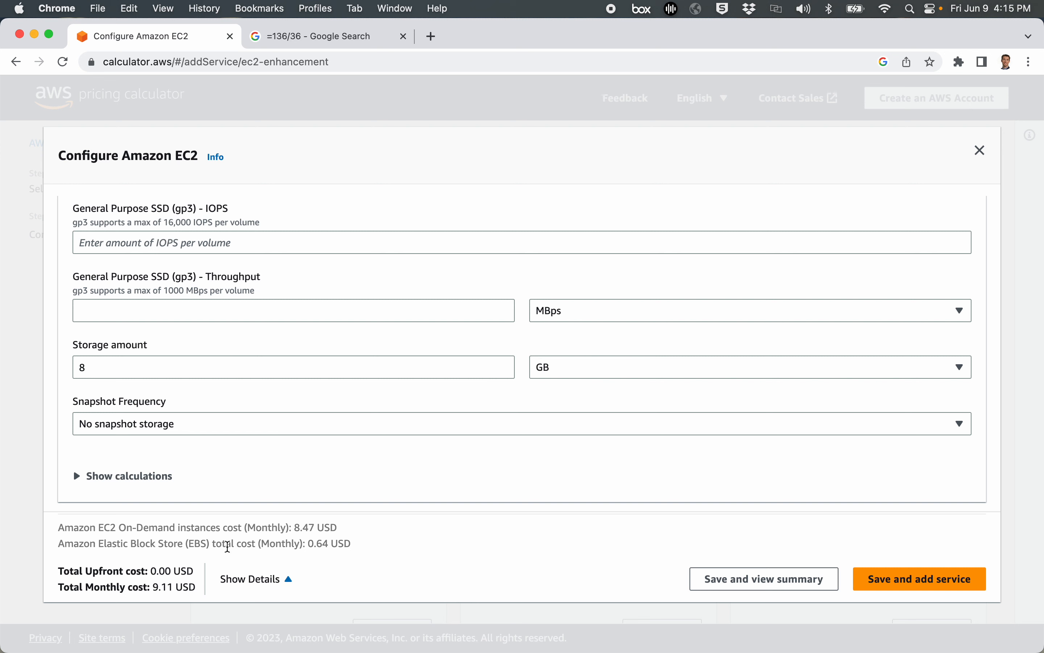
{"action": "mouse_move", "coordinate": [280, 406]}
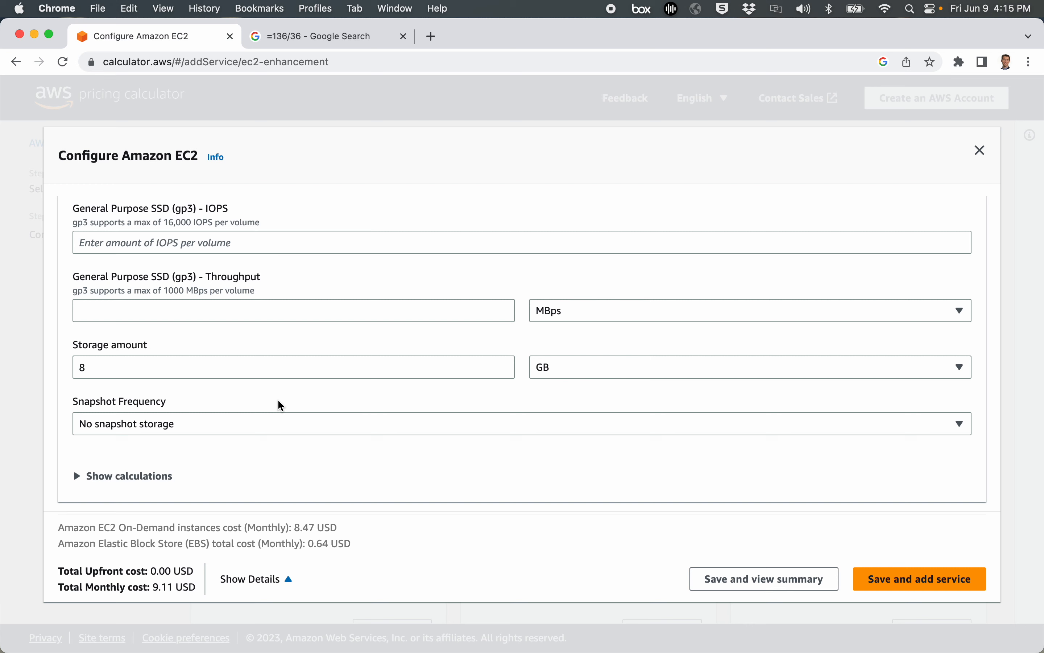
Scroll through the expanded data transfer section down to the outbound 'Data transfer to' choices.
{"action": "scroll", "scroll_direction": "down", "scroll_amount": 3}
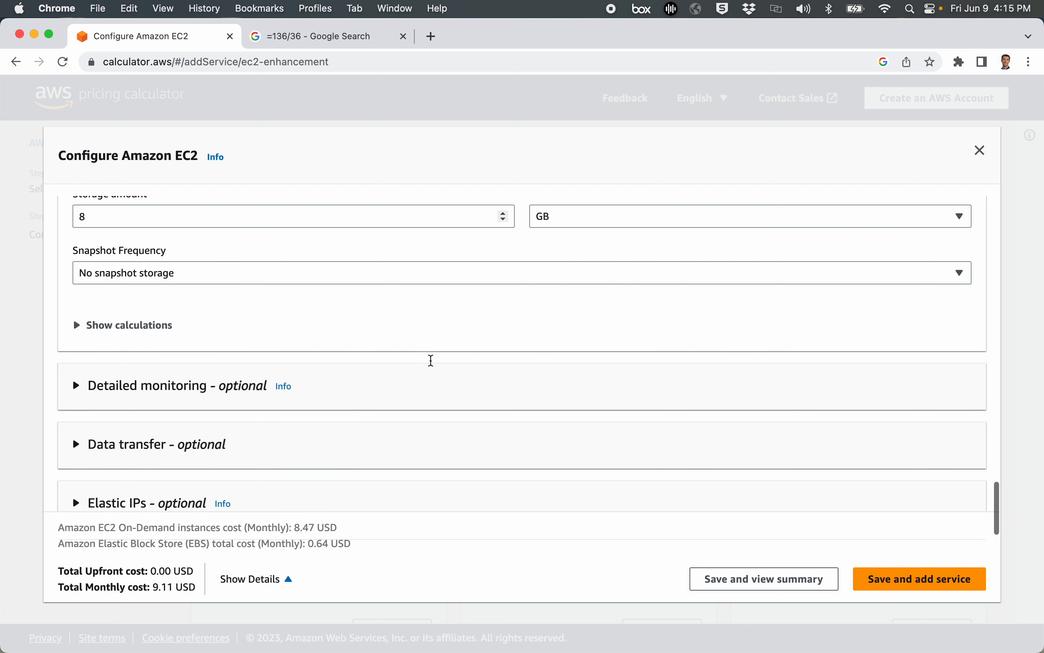
{"action": "scroll", "scroll_direction": "down", "scroll_amount": 3}
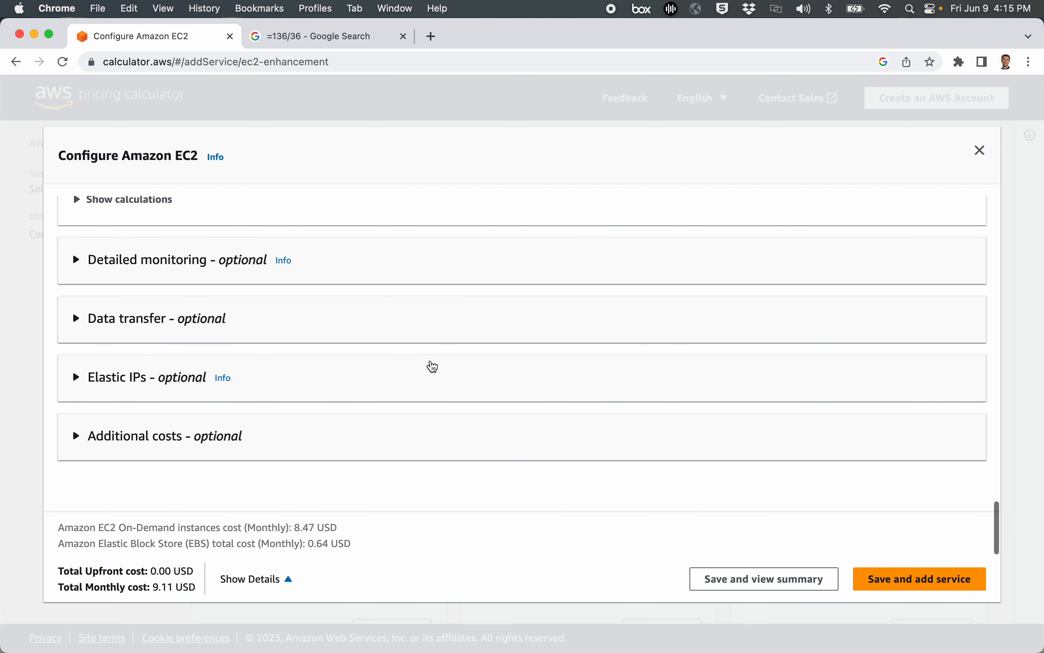
{"action": "mouse_move", "coordinate": [76, 318]}
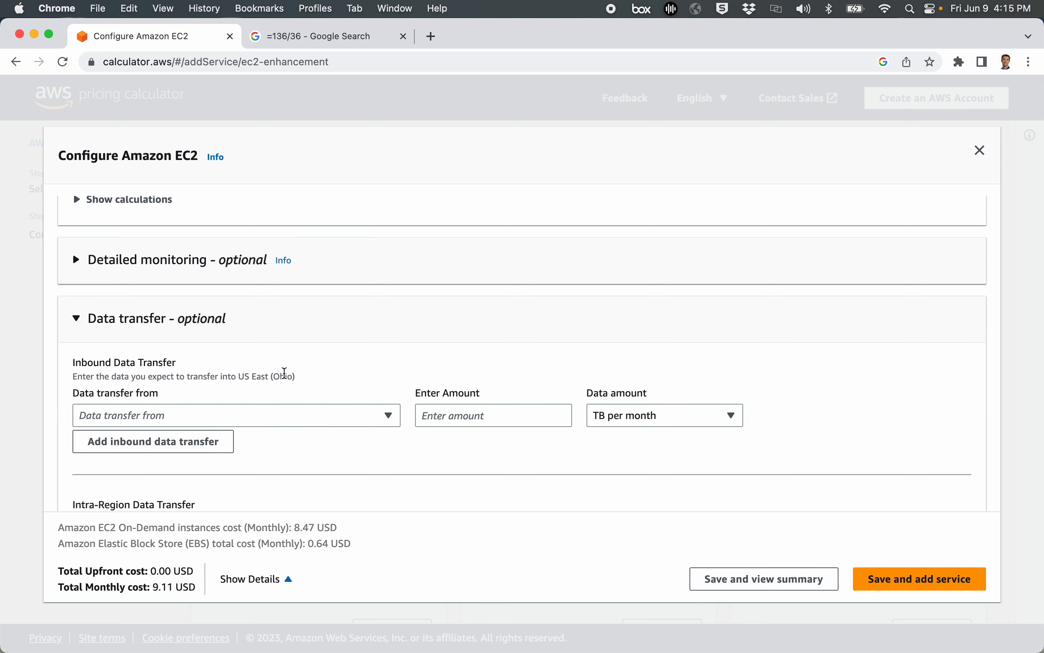
{"action": "scroll", "scroll_direction": "down", "scroll_amount": 3}
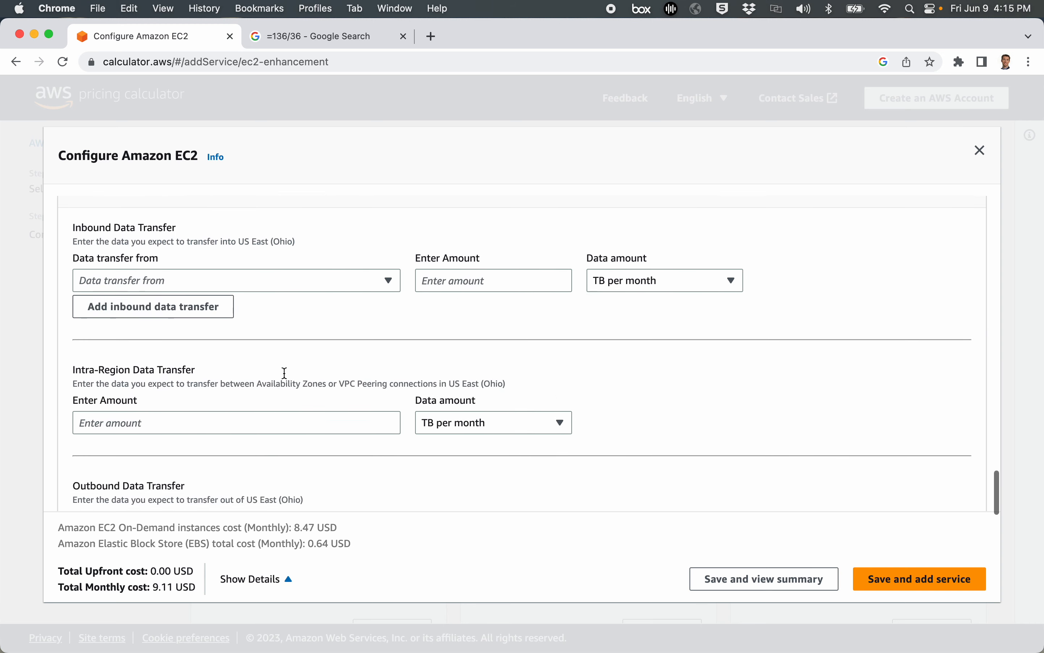
{"action": "mouse_move", "coordinate": [250, 295]}
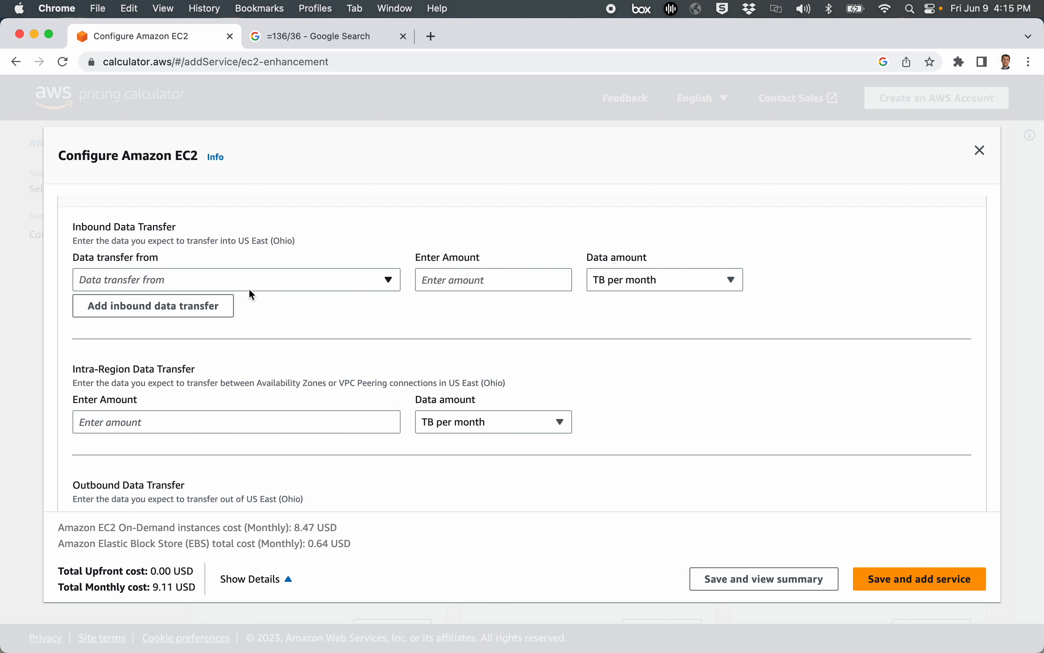
{"action": "scroll", "scroll_direction": "down", "scroll_amount": 3}
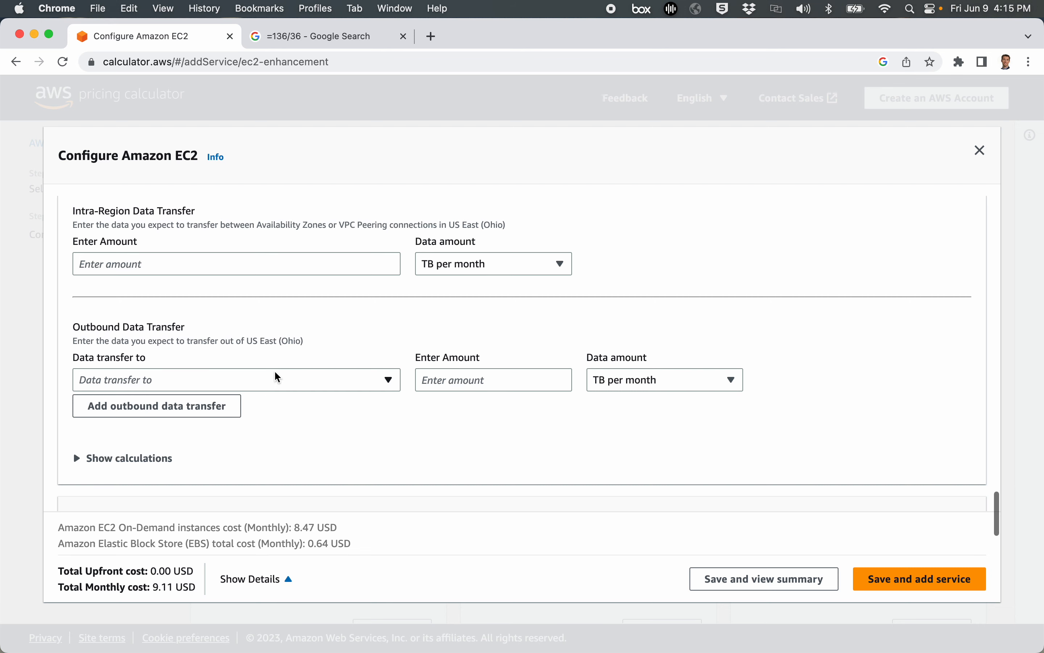
{"action": "scroll", "scroll_direction": "down", "scroll_amount": 3}
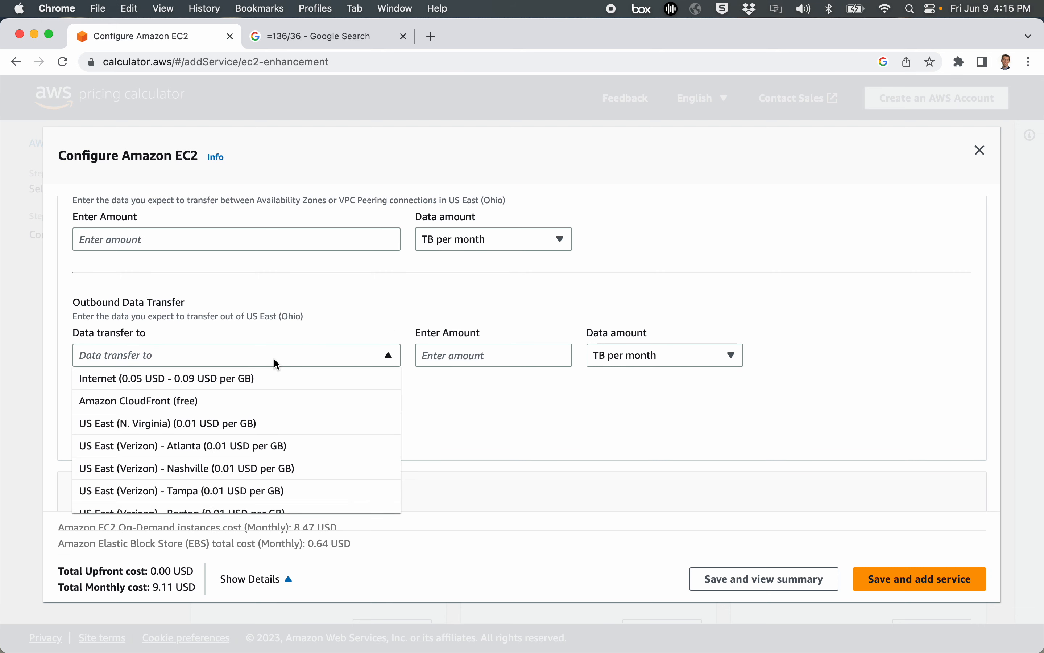
{"action": "mouse_move", "coordinate": [248, 385]}
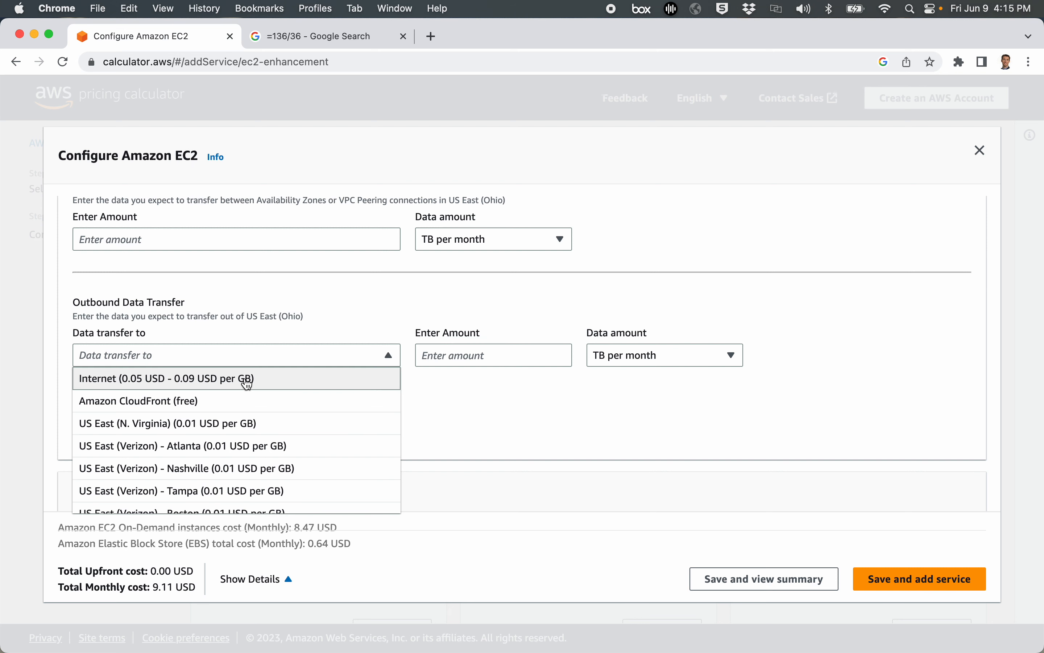
Set outbound data transfer to the Internet at 500 GB per month, adding 45.00 USD.
{"action": "left_click", "coordinate": [165, 378]}
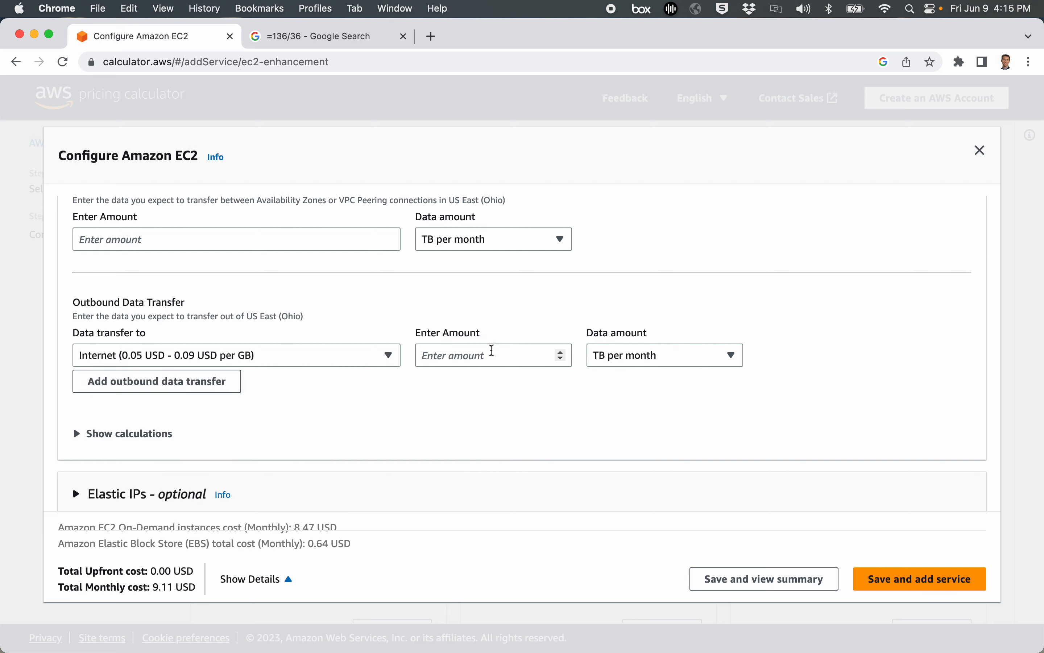
{"action": "type", "text": "5"}
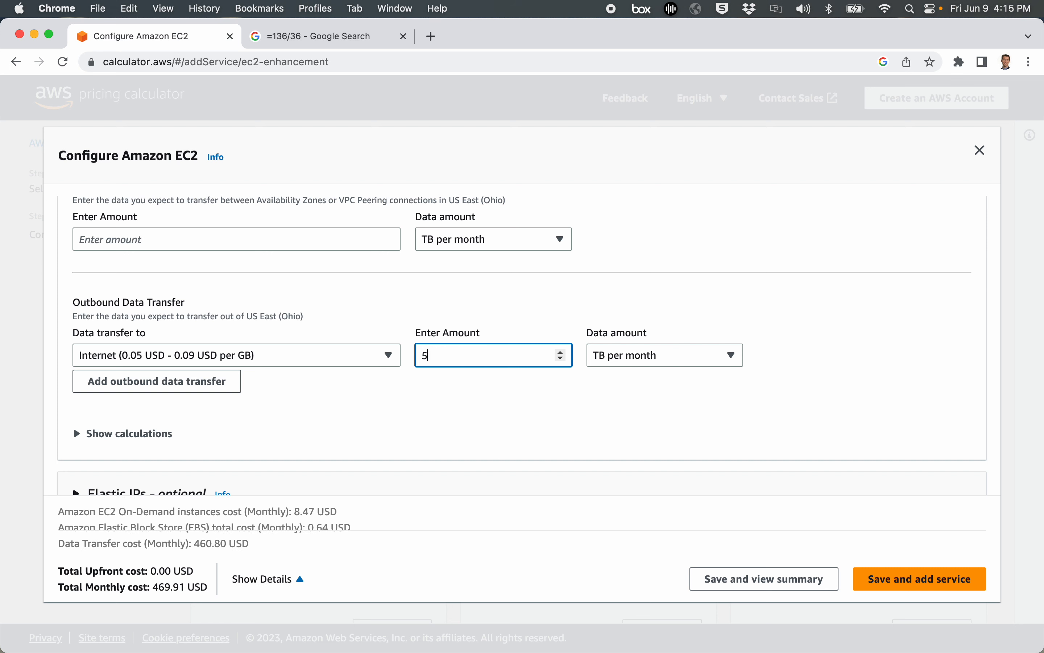
{"action": "type", "text": "00"}
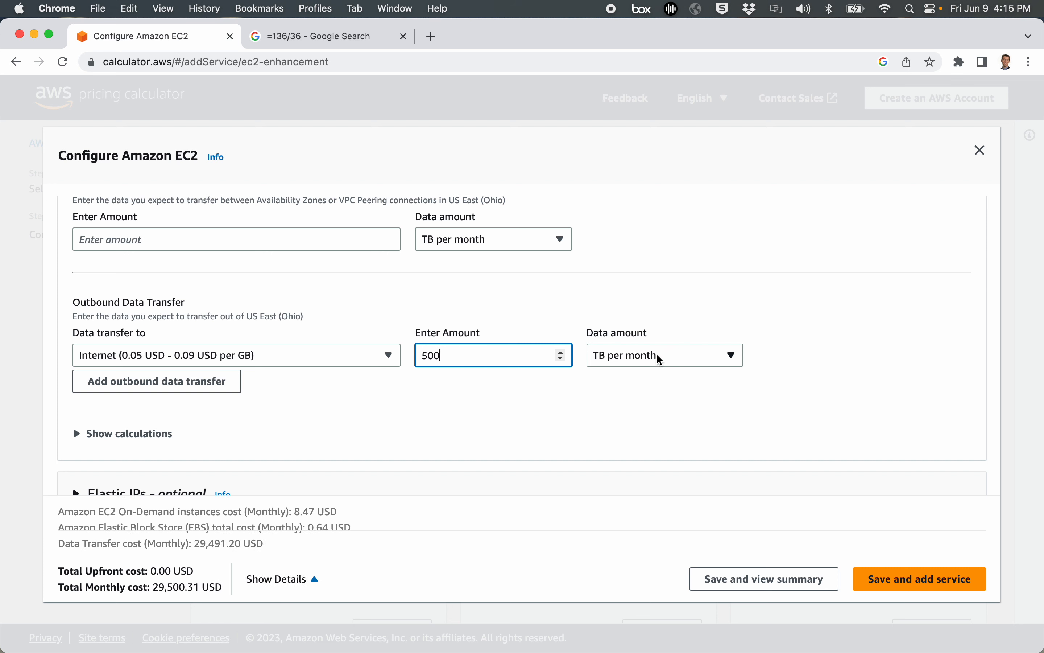
{"action": "left_click", "coordinate": [664, 356]}
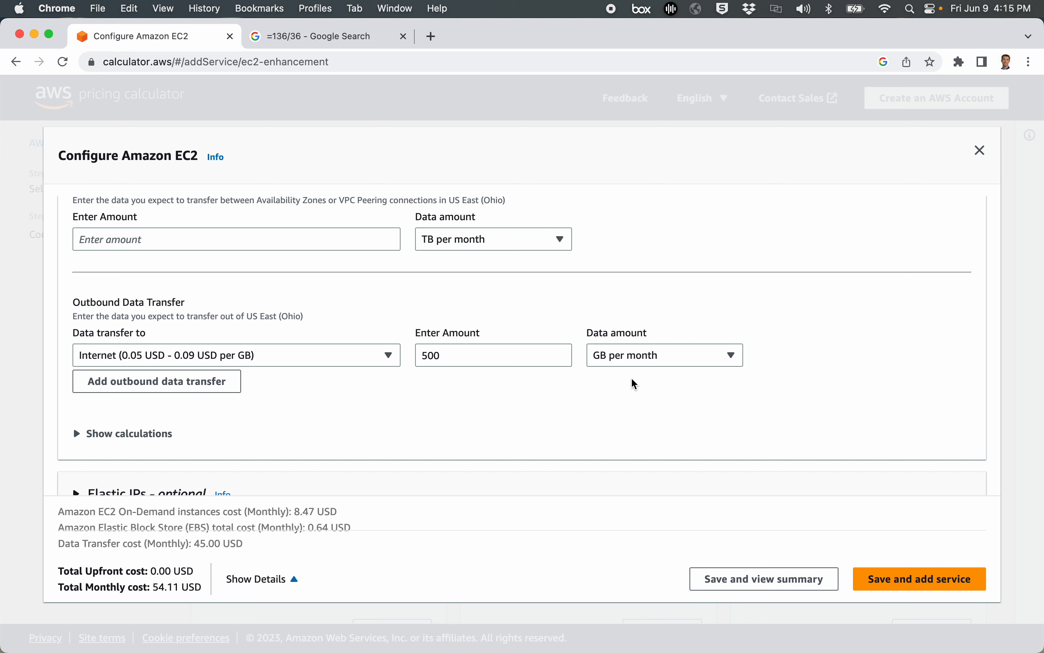
{"action": "mouse_move", "coordinate": [259, 549]}
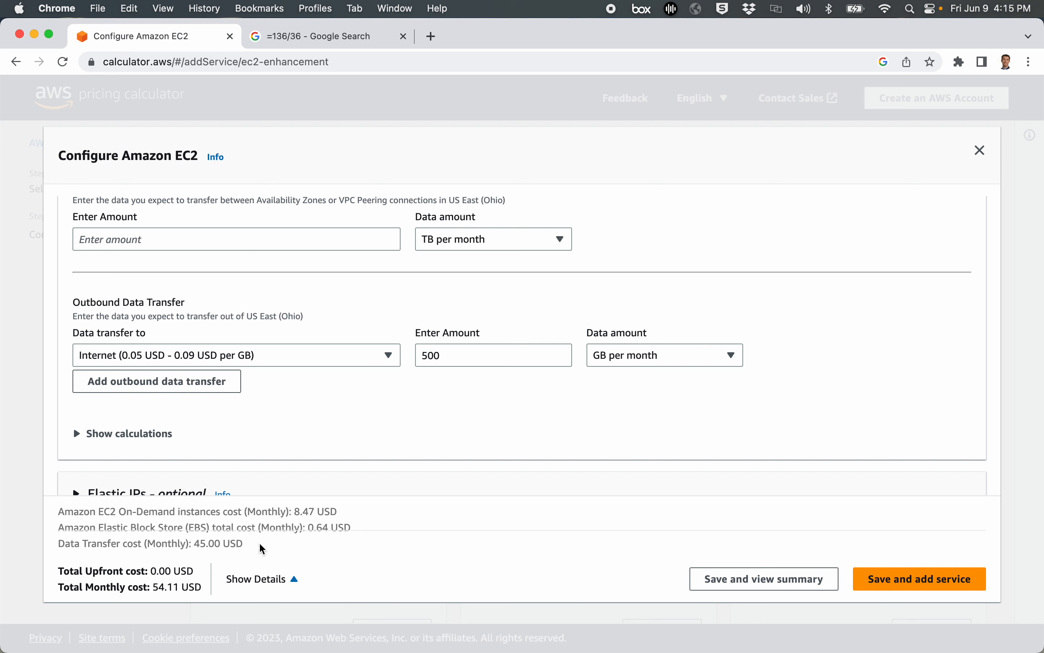
{"action": "mouse_move", "coordinate": [194, 583]}
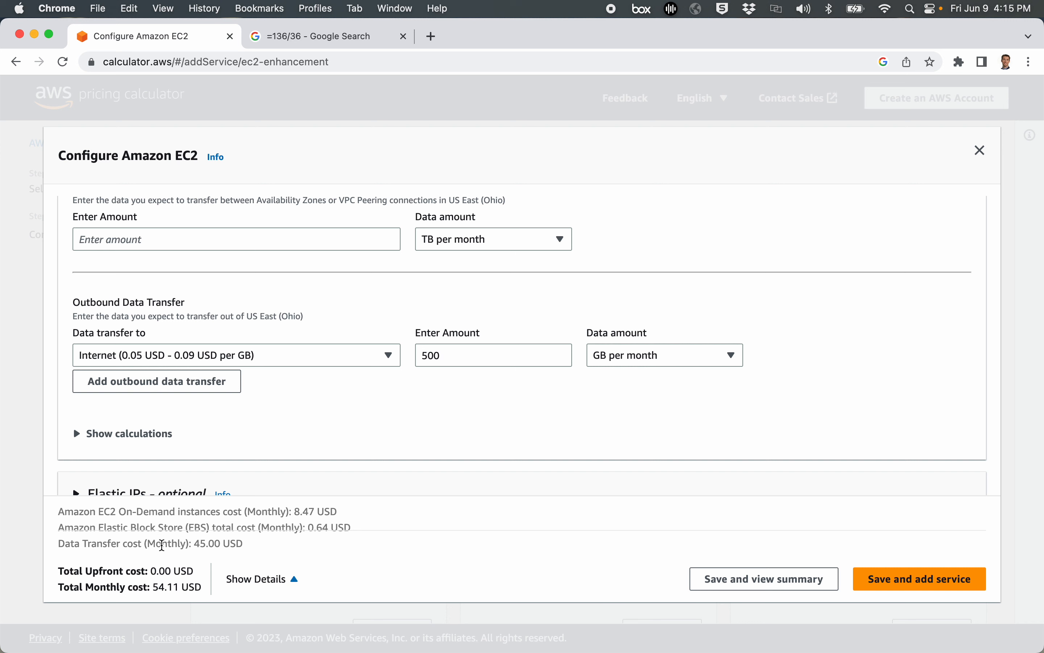
{"action": "mouse_move", "coordinate": [206, 541]}
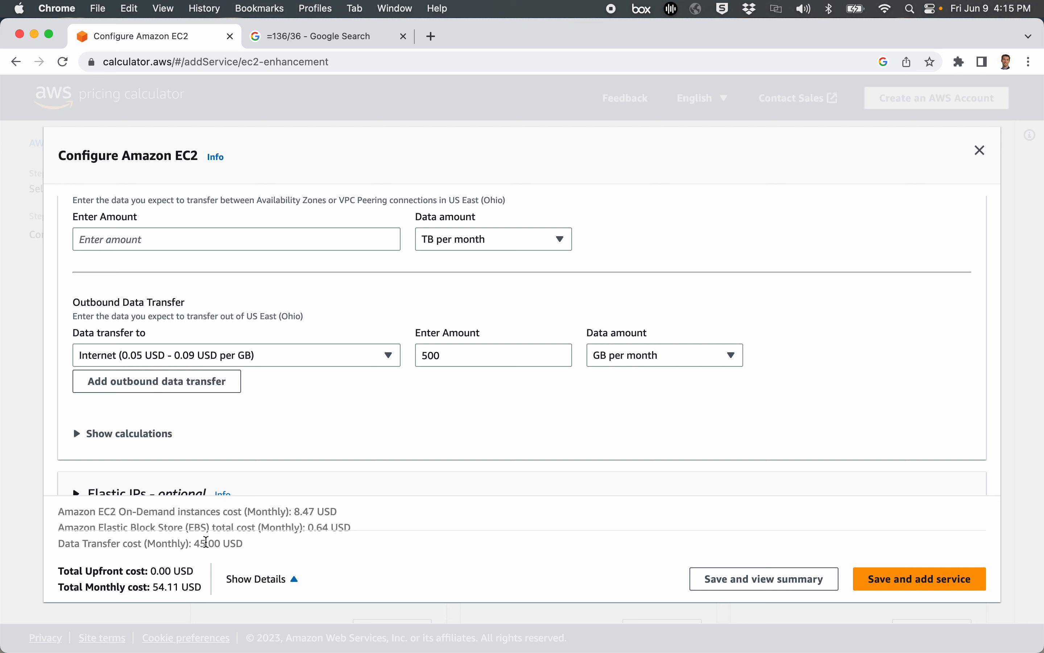
{"action": "mouse_move", "coordinate": [314, 512]}
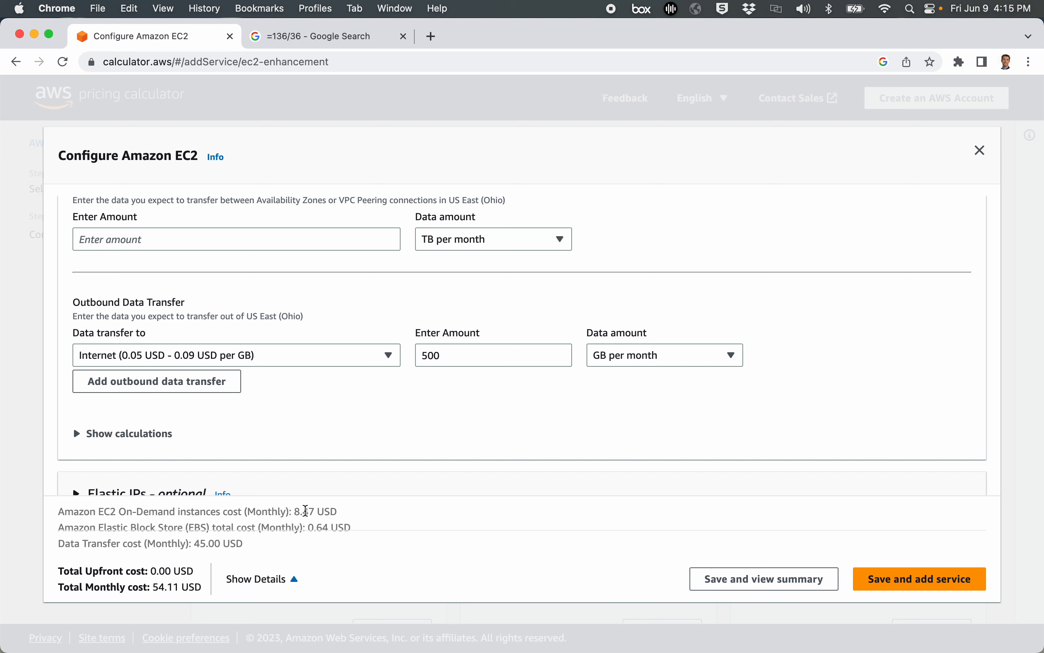
{"action": "mouse_move", "coordinate": [402, 523]}
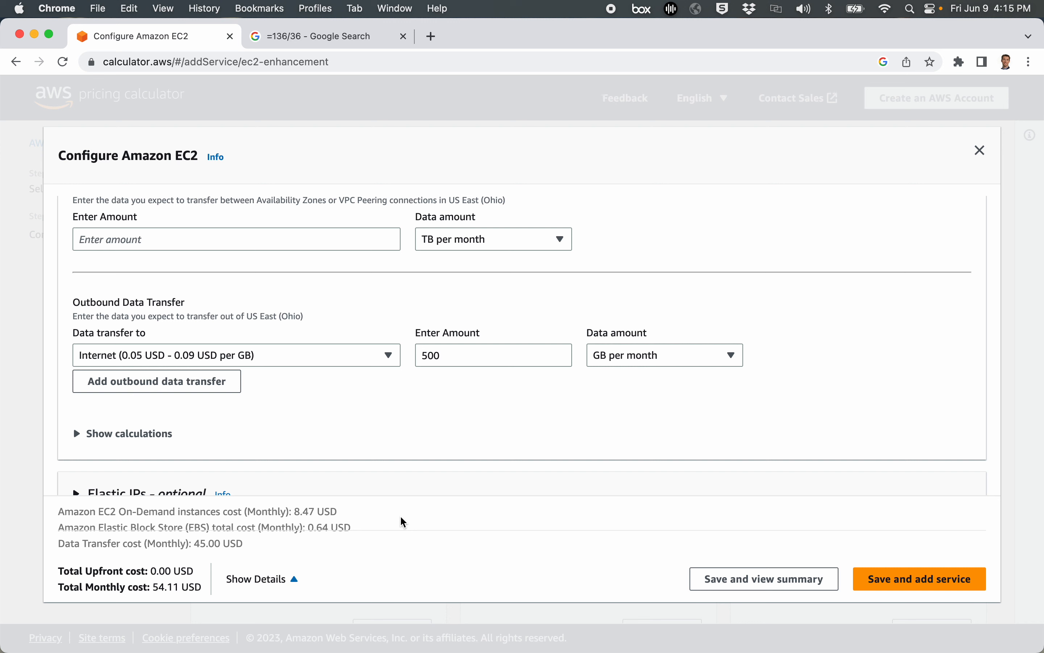
{"action": "mouse_move", "coordinate": [304, 508]}
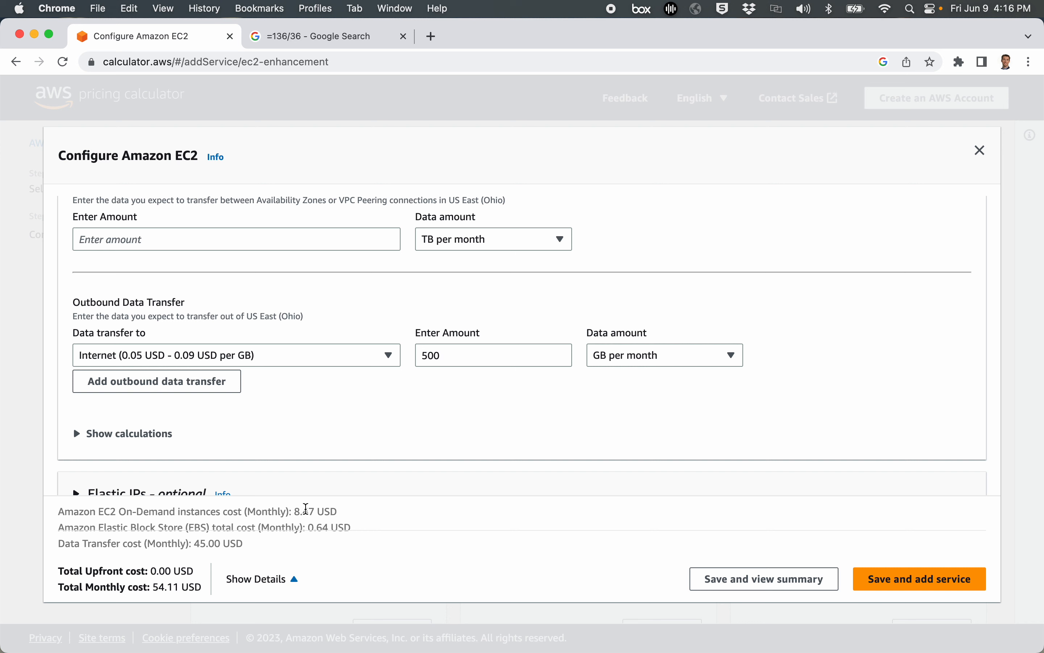
{"action": "mouse_move", "coordinate": [340, 519]}
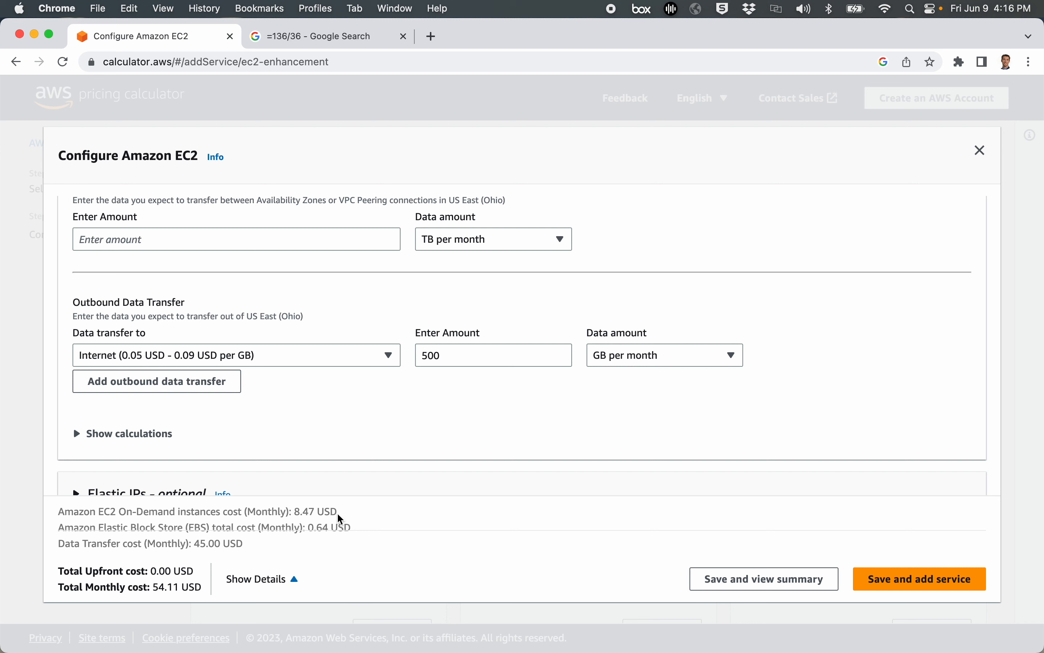
{"action": "mouse_move", "coordinate": [193, 545]}
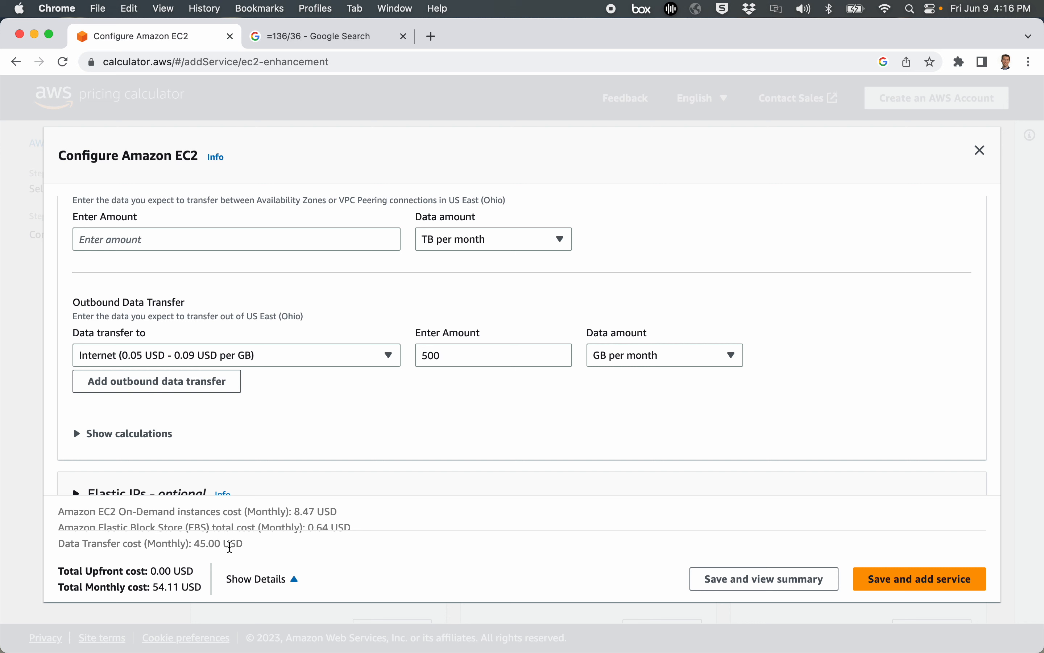
{"action": "mouse_move", "coordinate": [301, 514]}
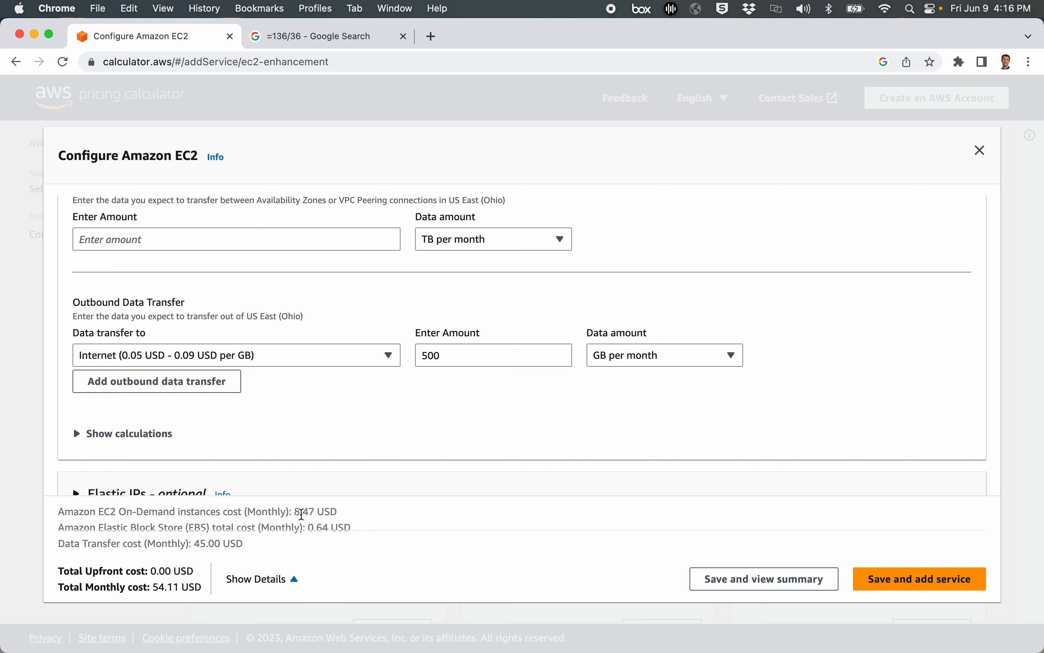